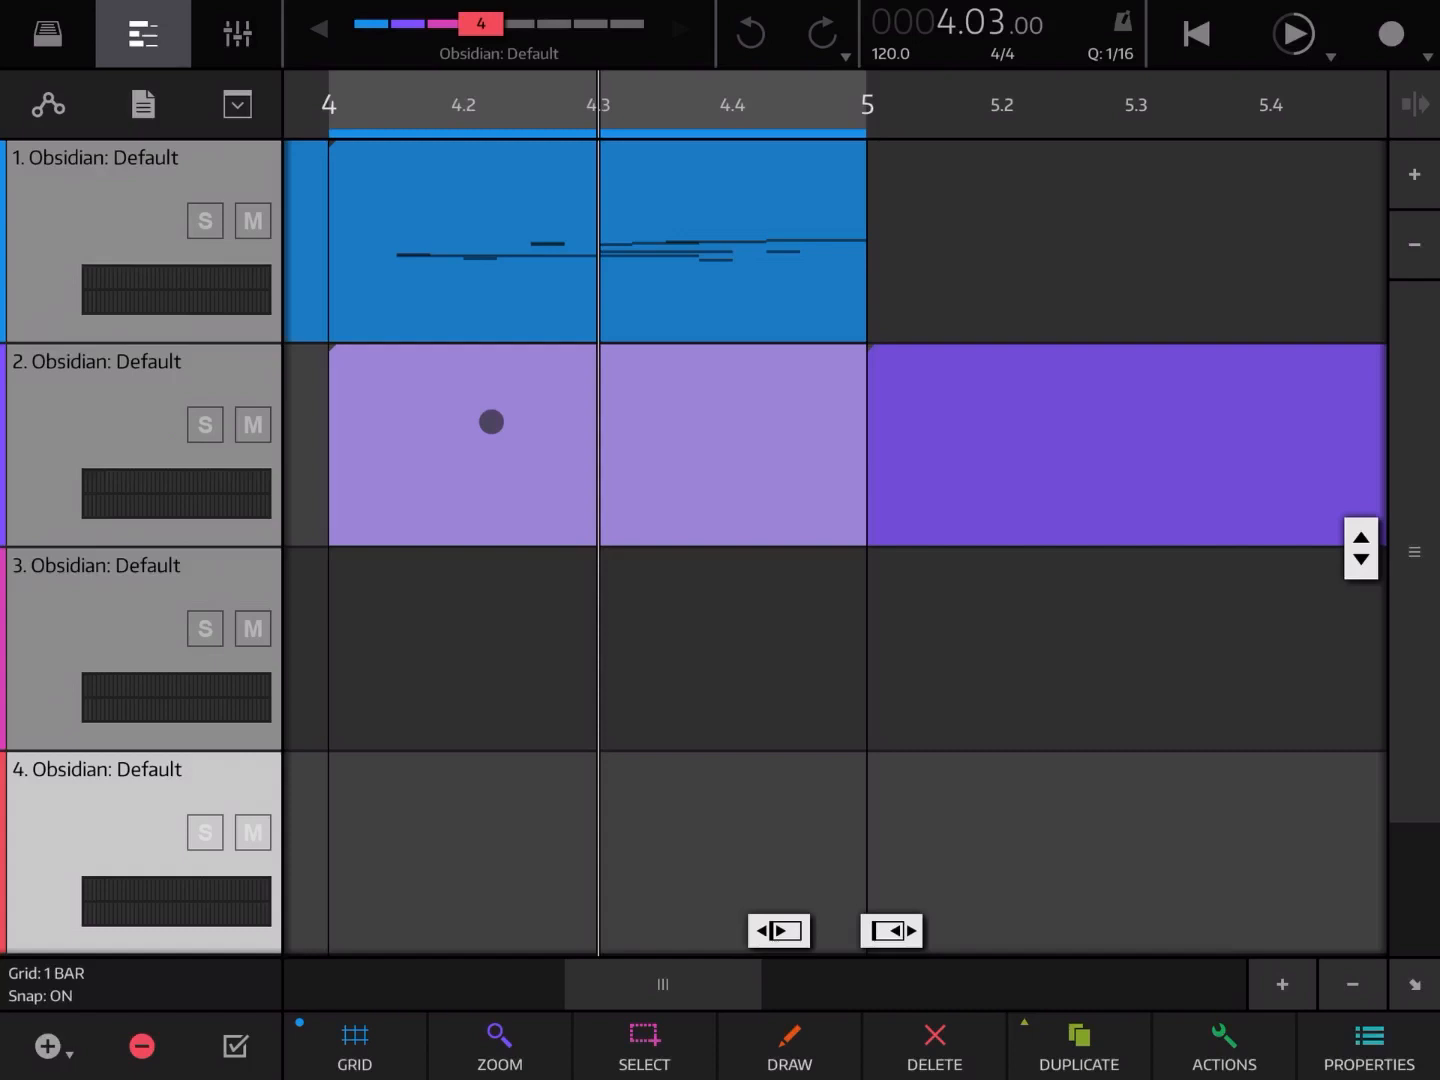
Step: Open the empty clip on the second Obsidian track in the piano roll editor
double_click(490, 422)
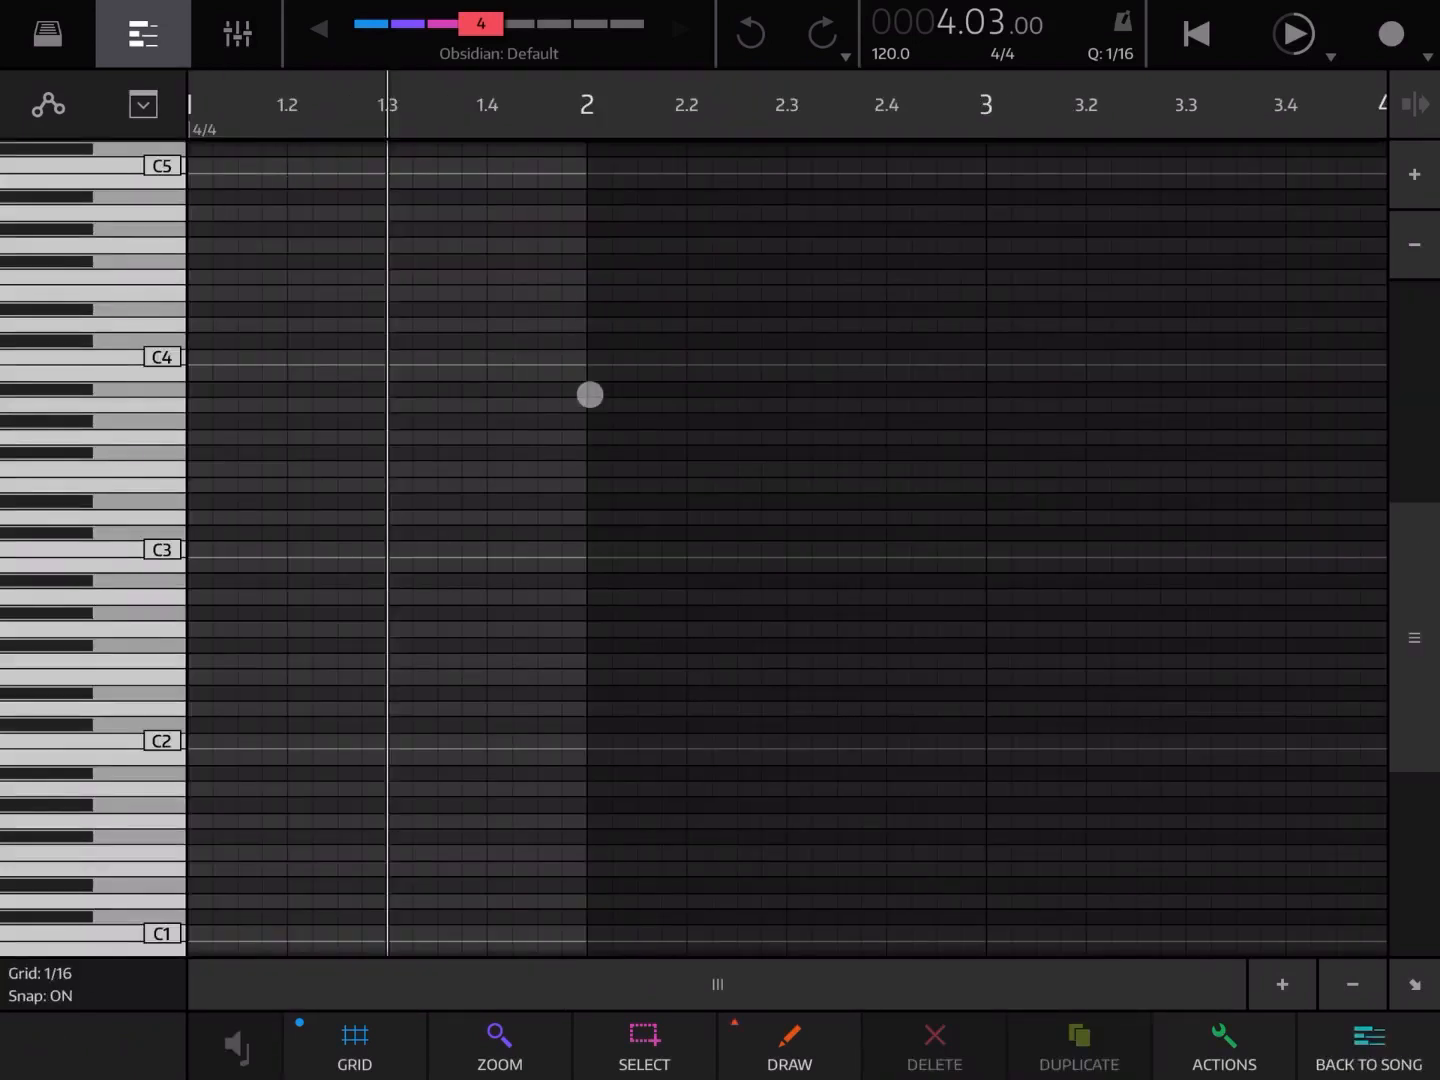
left_click_drag(588, 394, 532, 556)
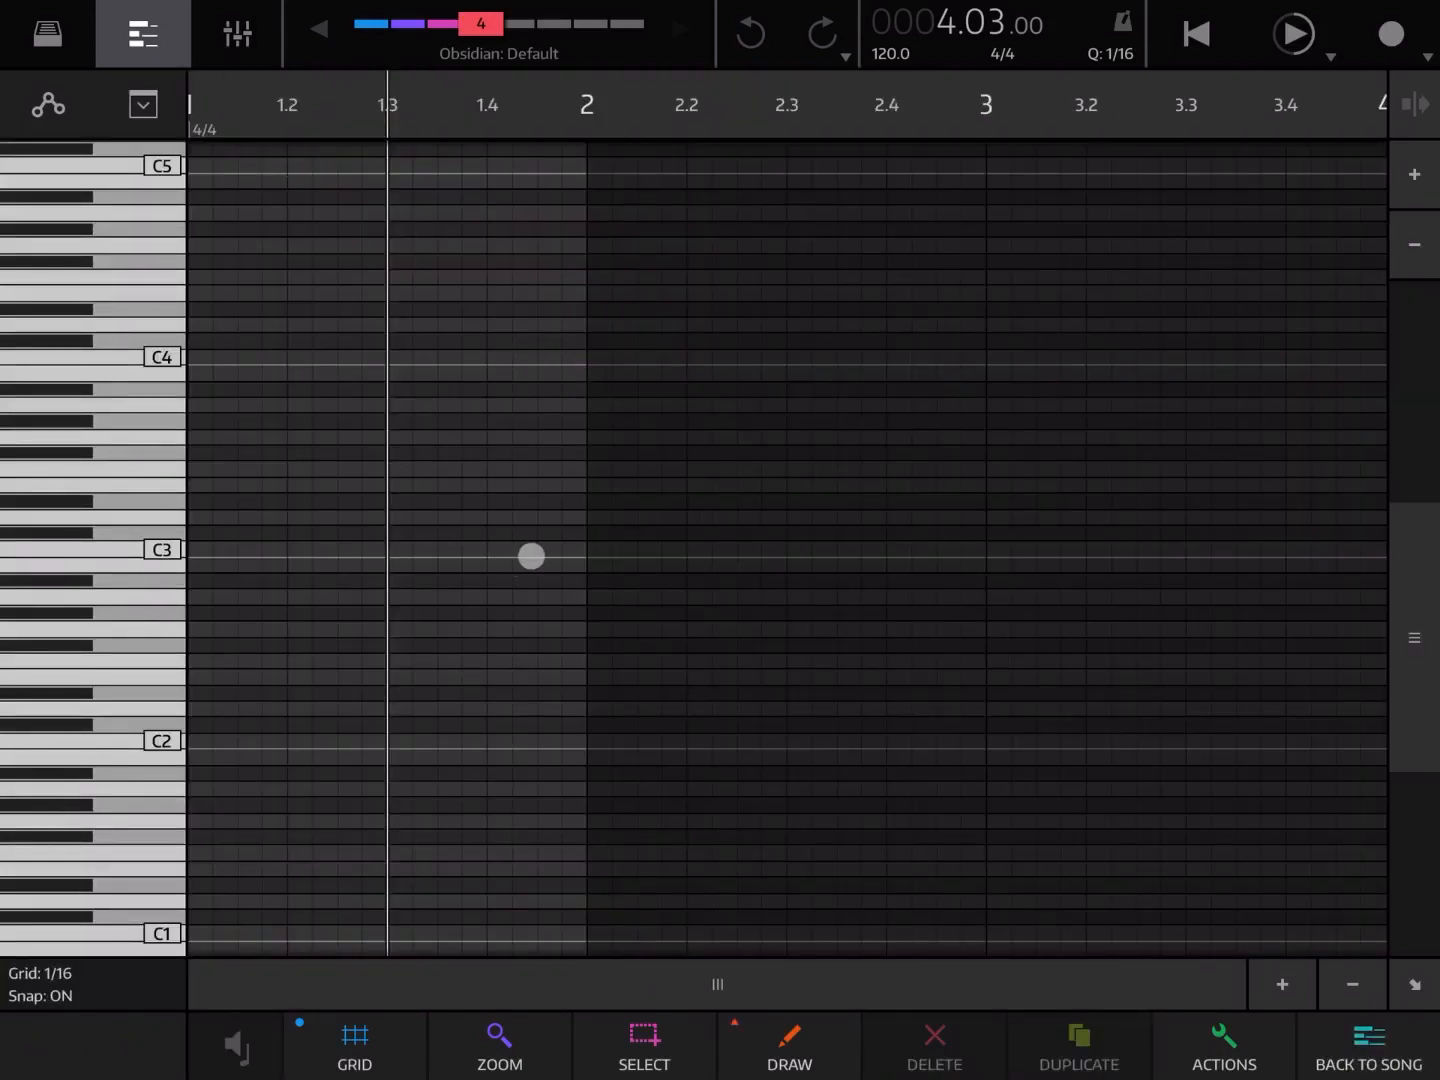
left_click_drag(532, 556, 560, 568)
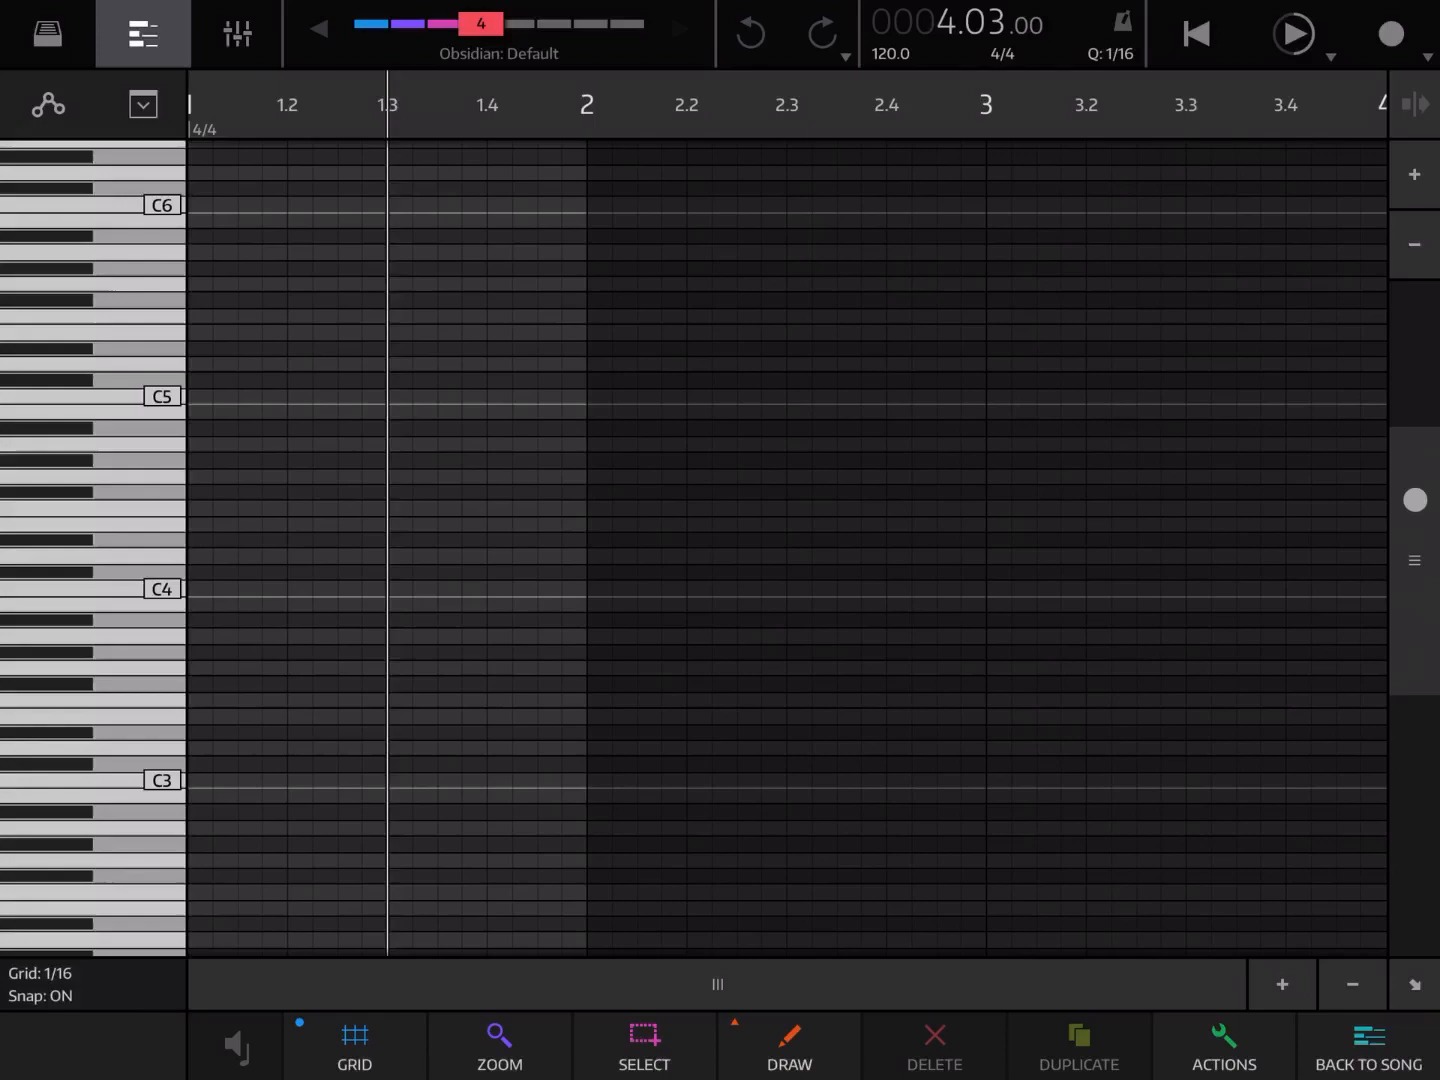
Step: Scroll the piano roll to bring the first bar into closer view
scroll("down", 3)
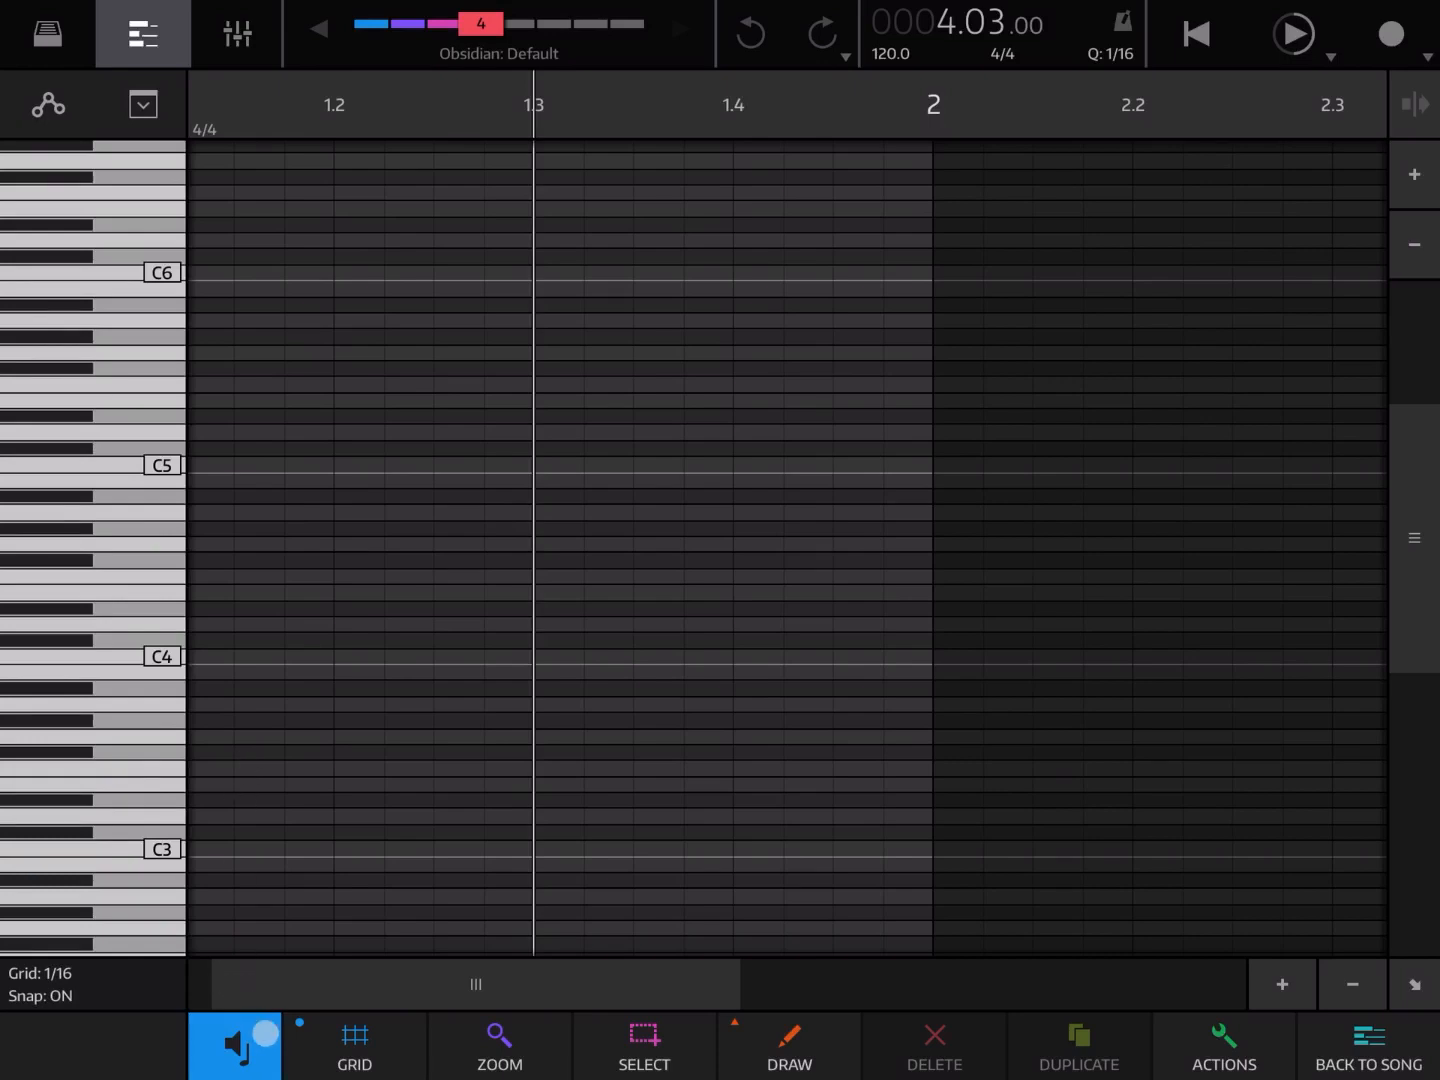
Step: In grid settings try 1 bar, 1/4 and 1/8 sizes and drag Swing up to 68%
left_click(354, 1044)
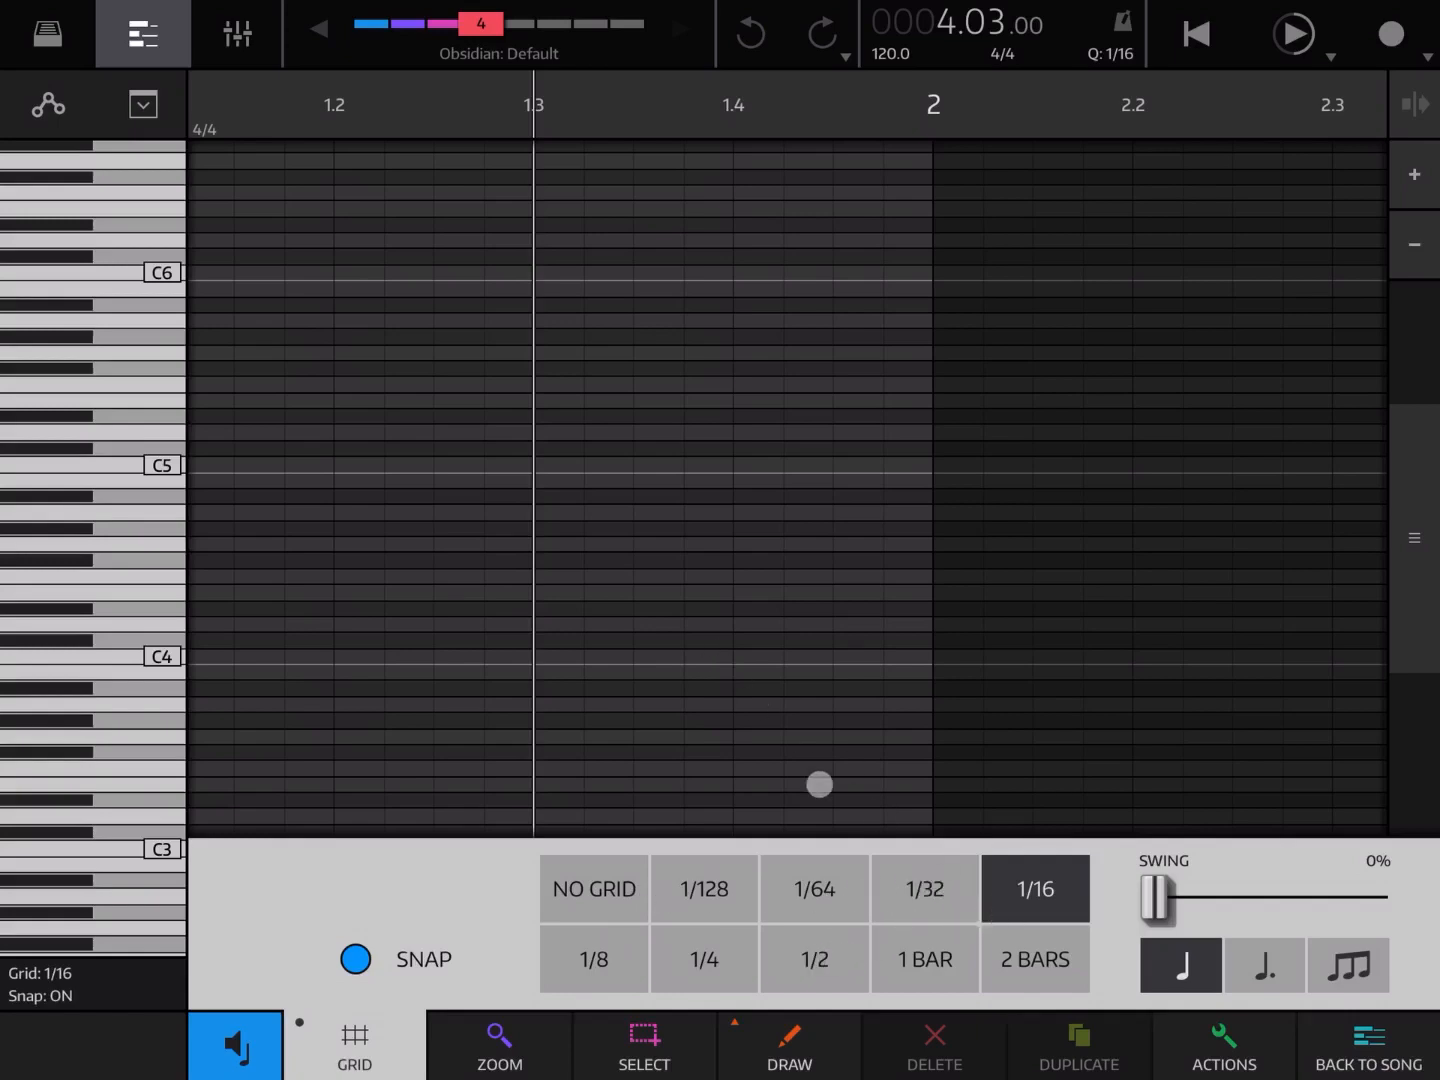
left_click(704, 888)
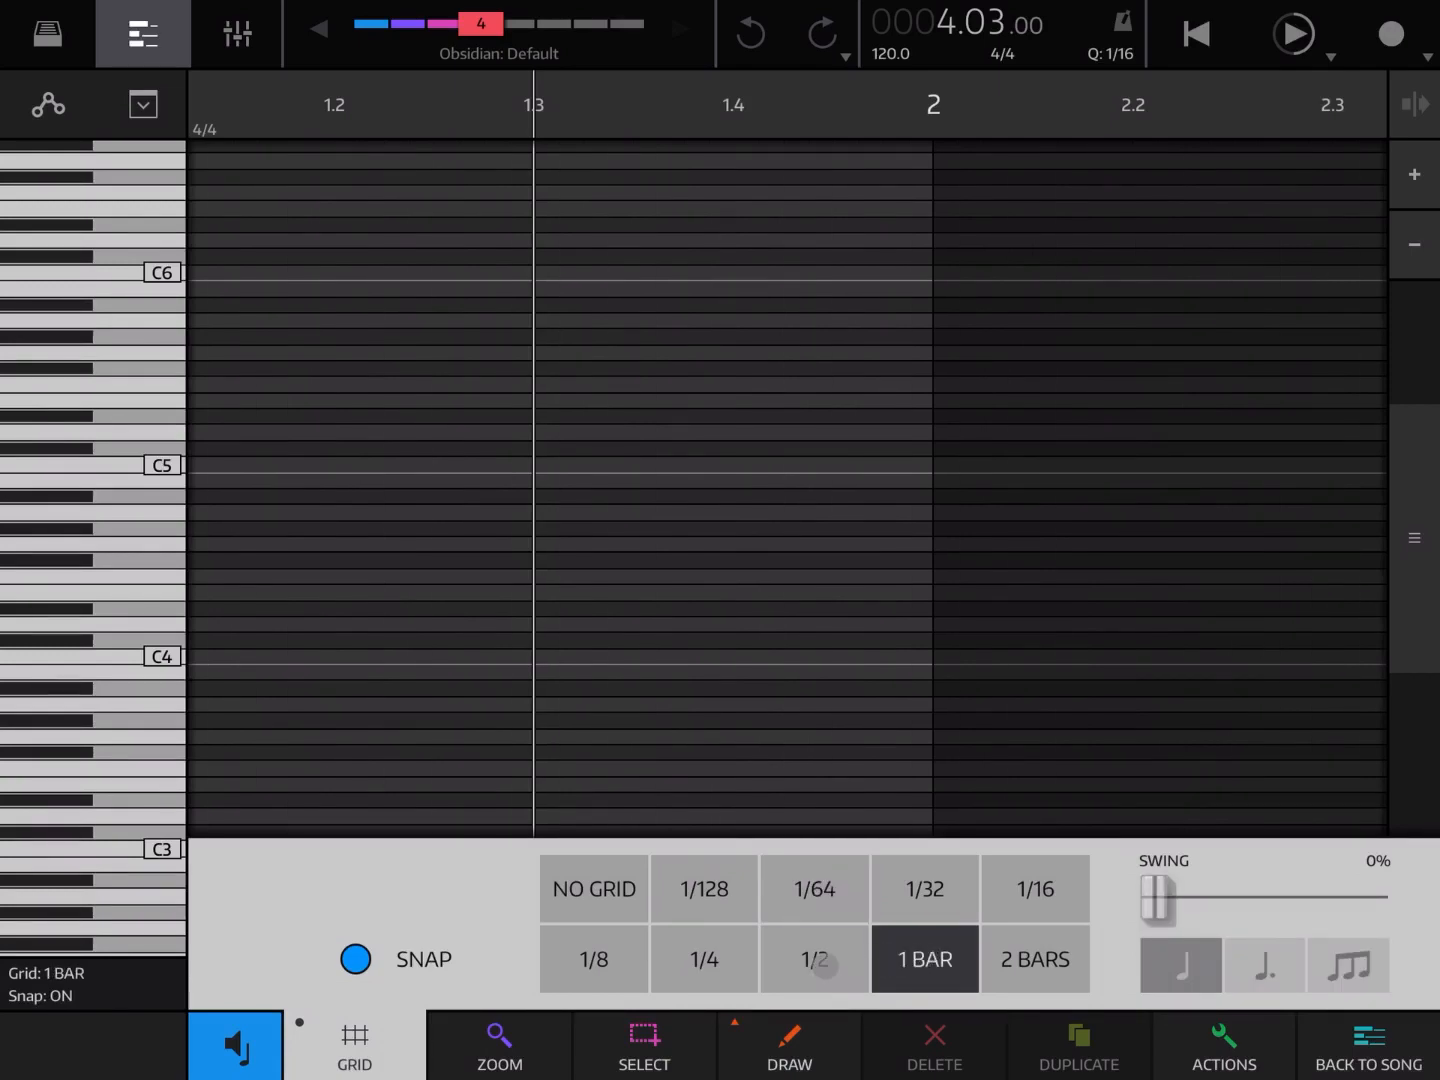
left_click(704, 960)
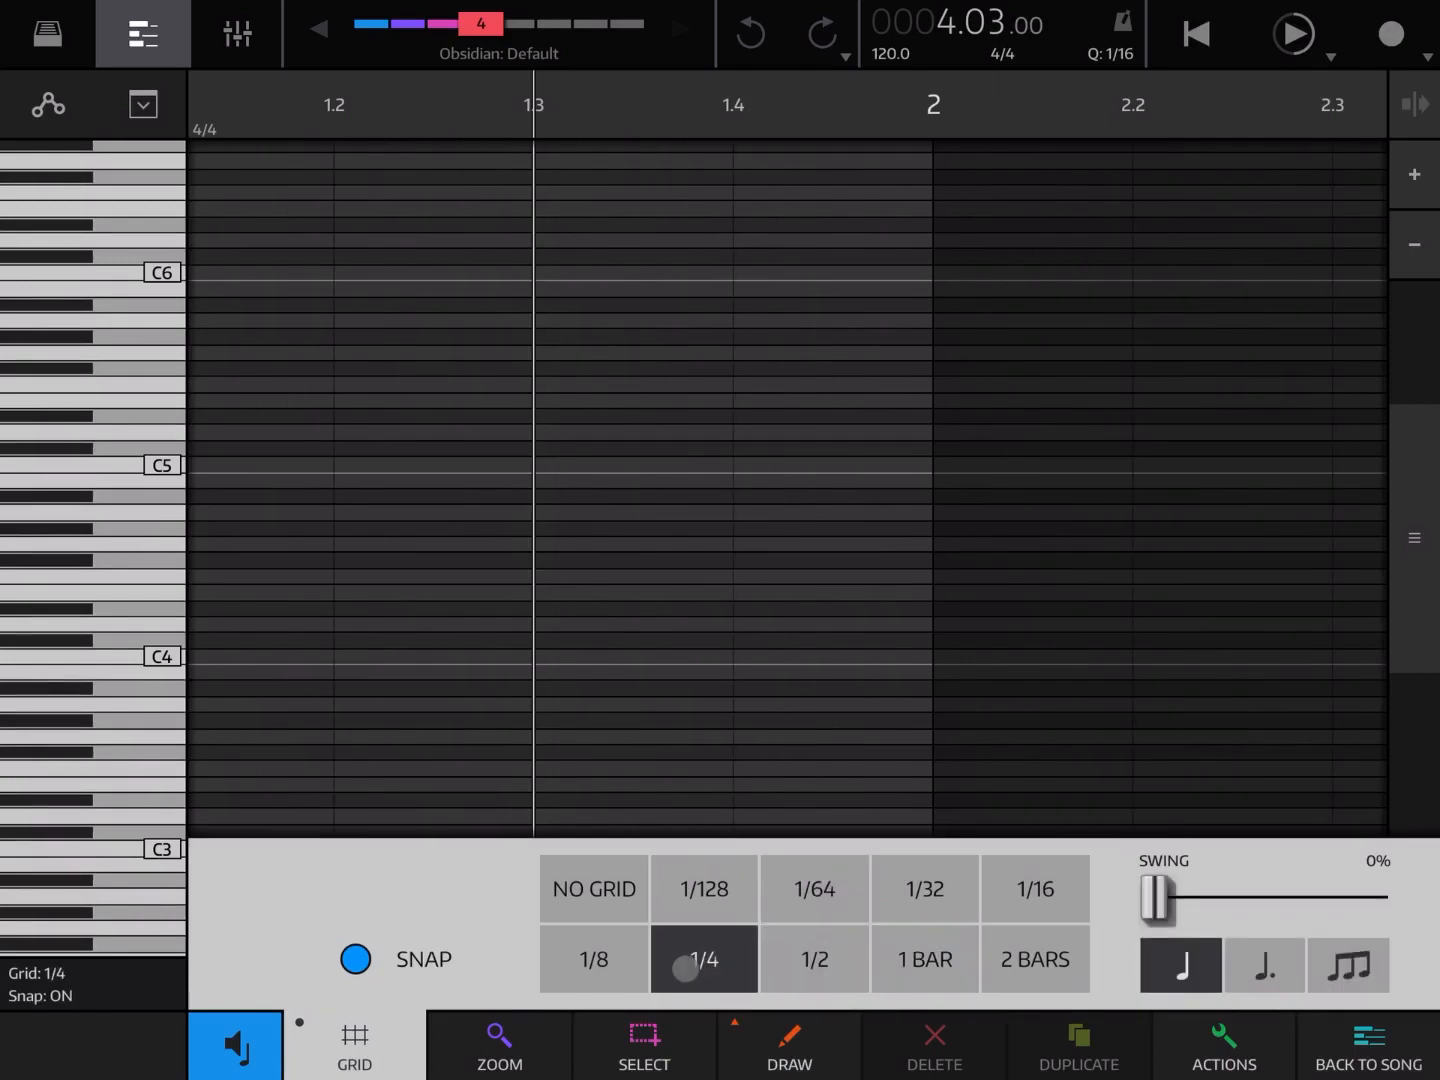
left_click(592, 960)
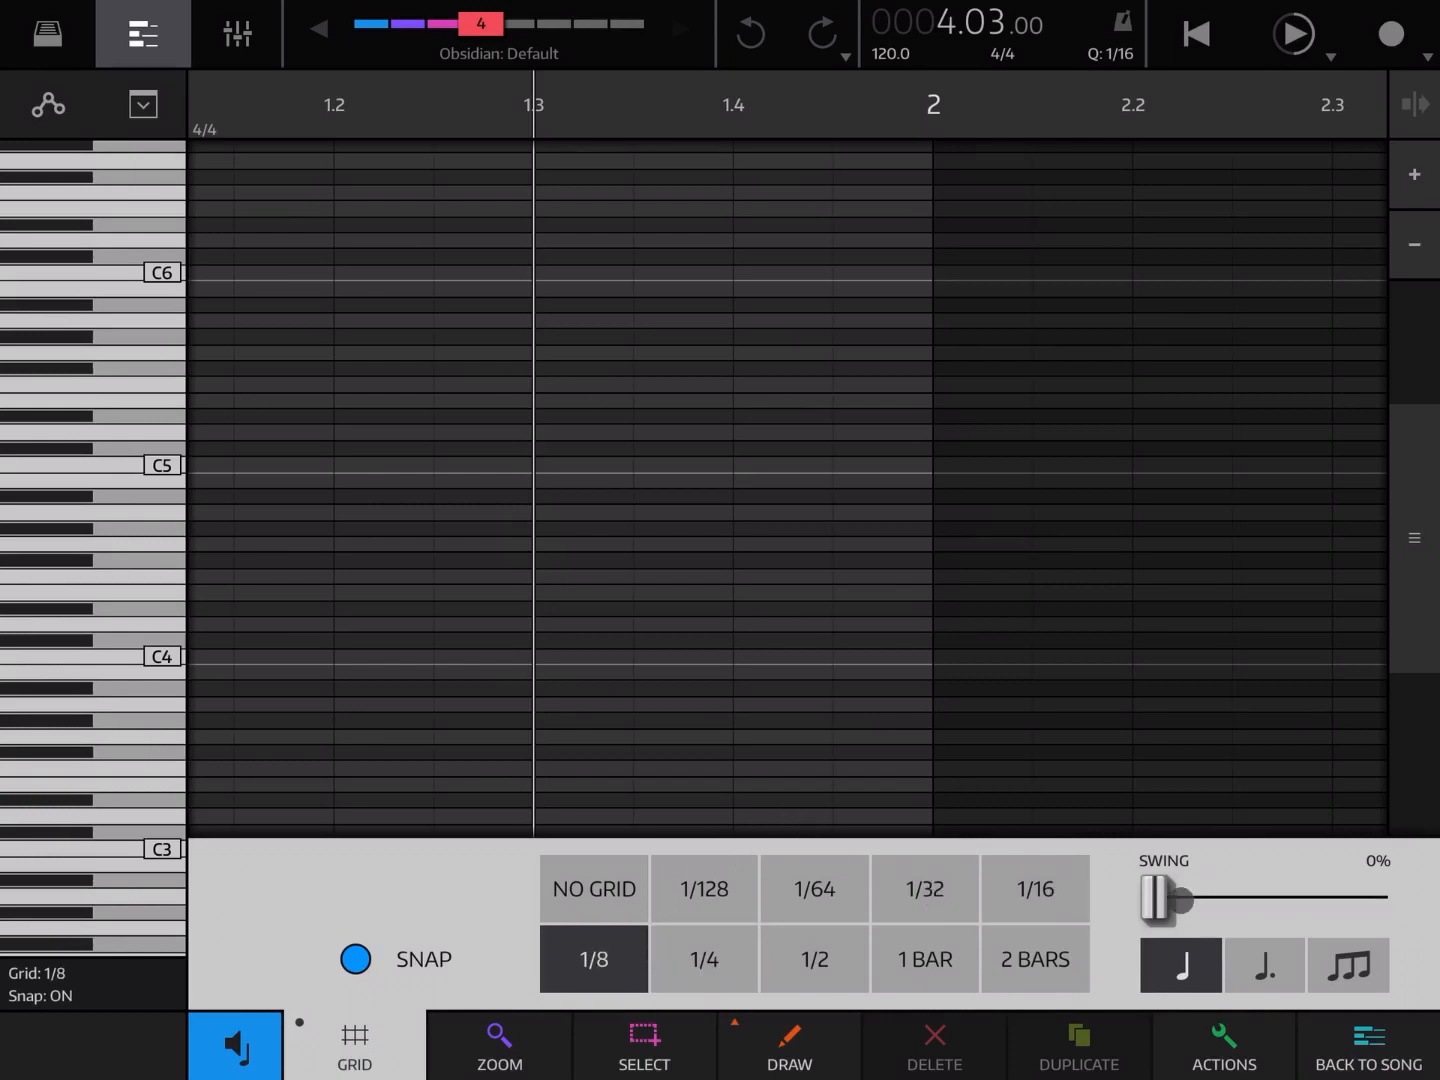
left_click_drag(1170, 898, 1208, 898)
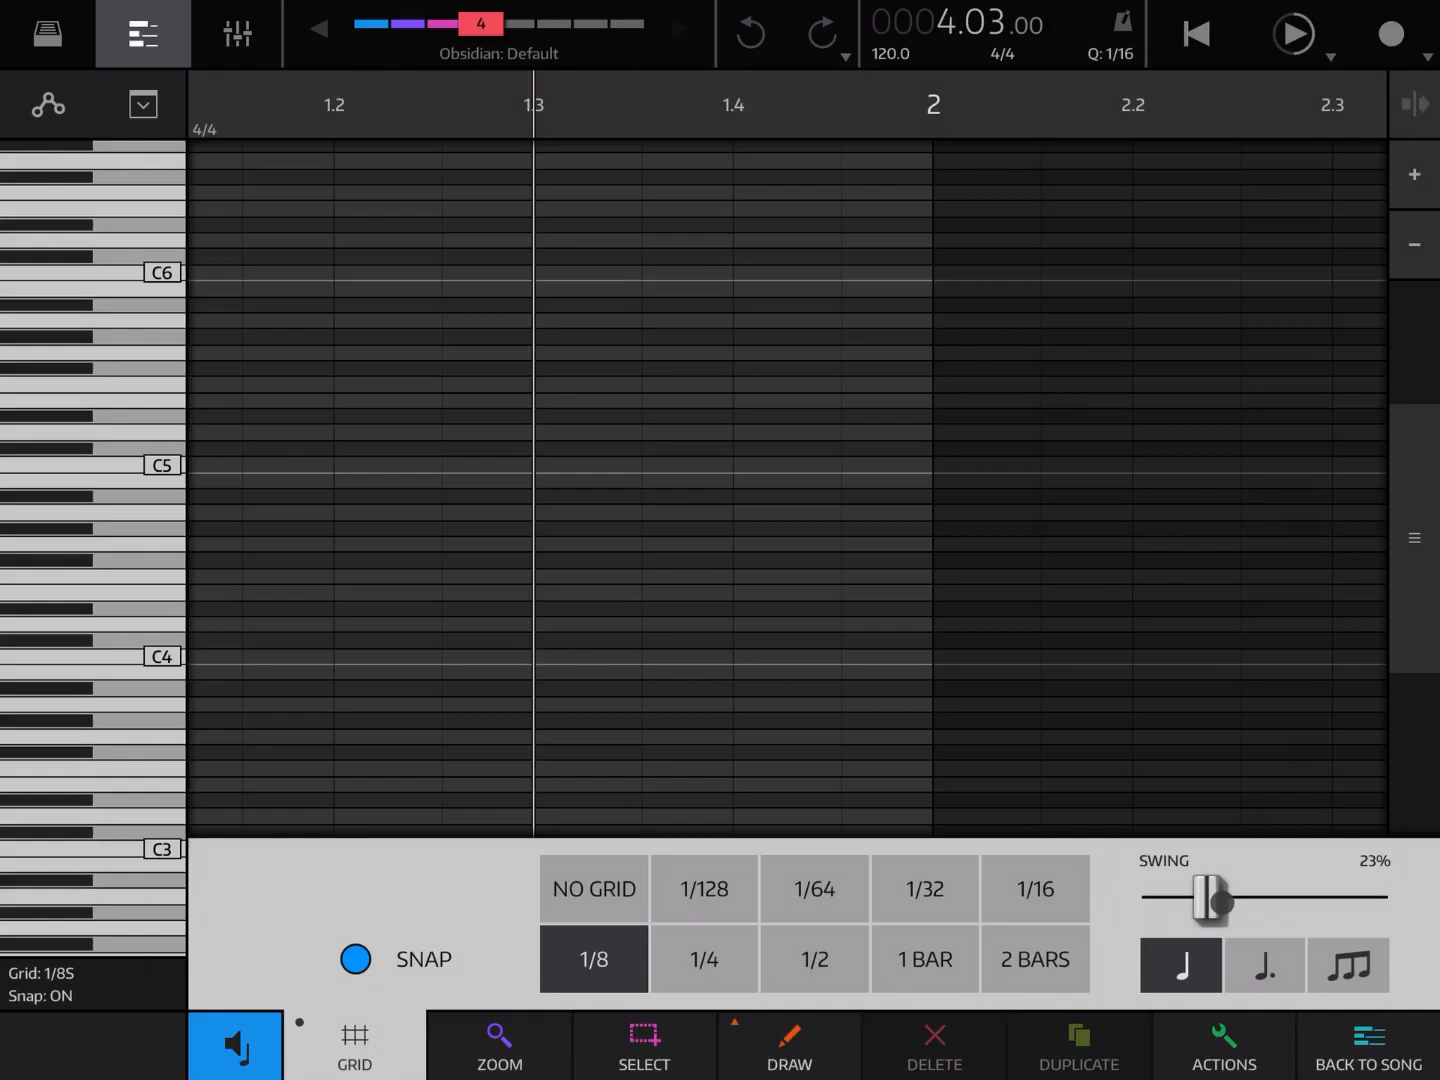
left_click_drag(1208, 896, 1270, 896)
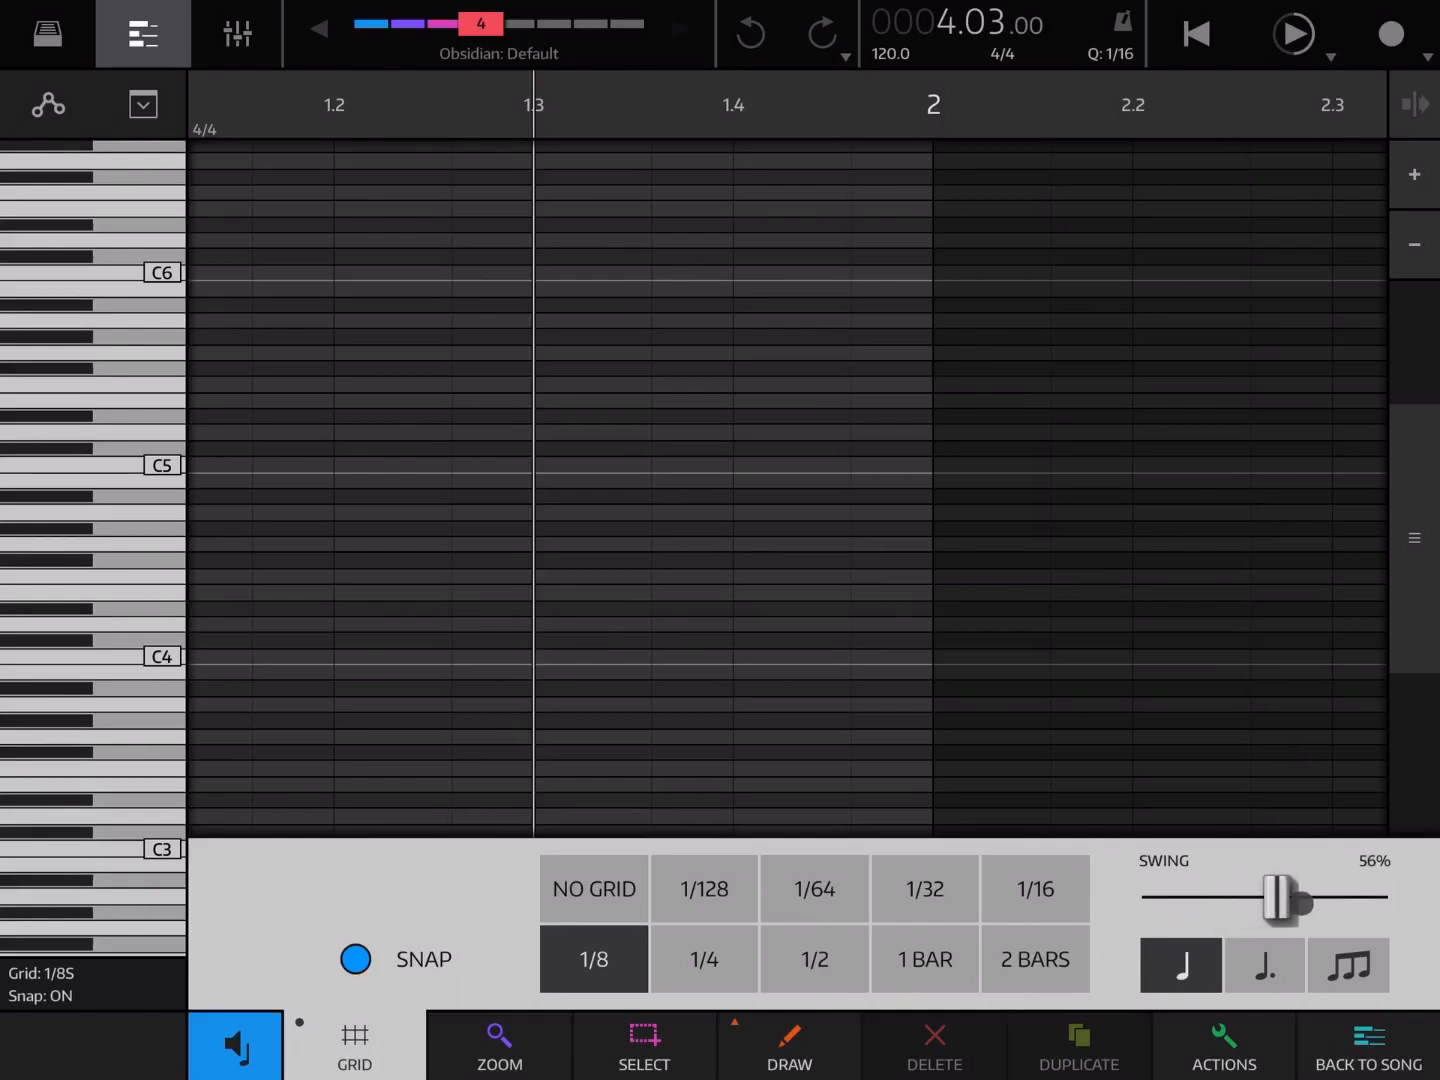
left_click_drag(1272, 898, 1290, 898)
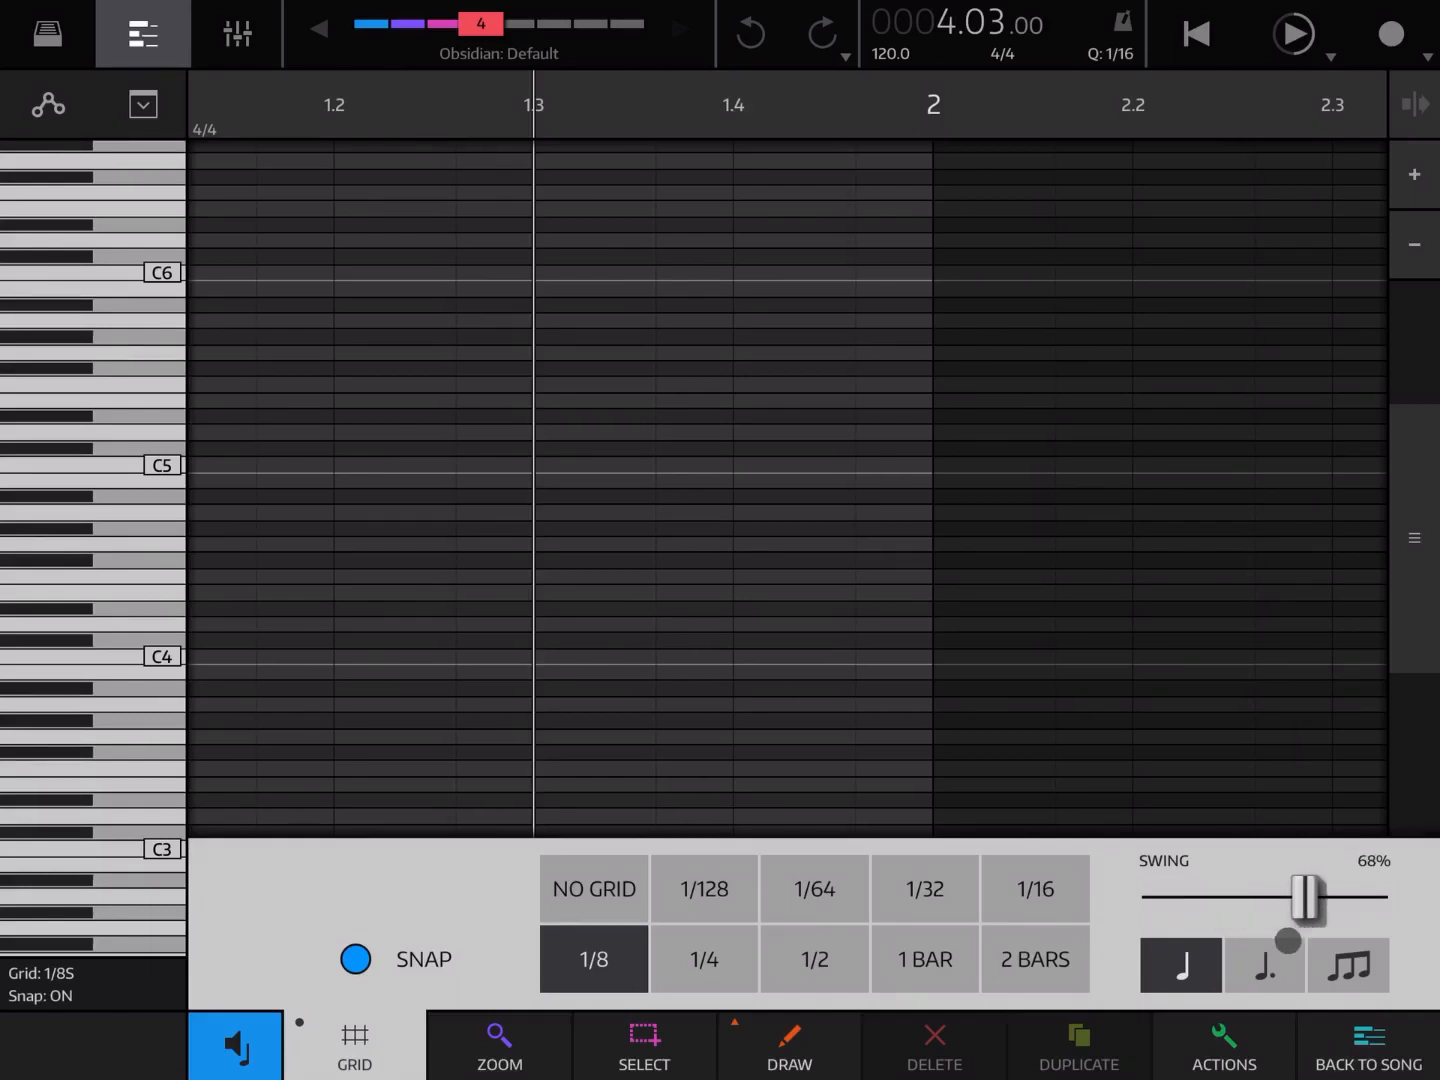
Step: Try dotted versus straight eighths, toggle Snap on, choose 1/64 notes and close the grid panel
left_click(1264, 964)
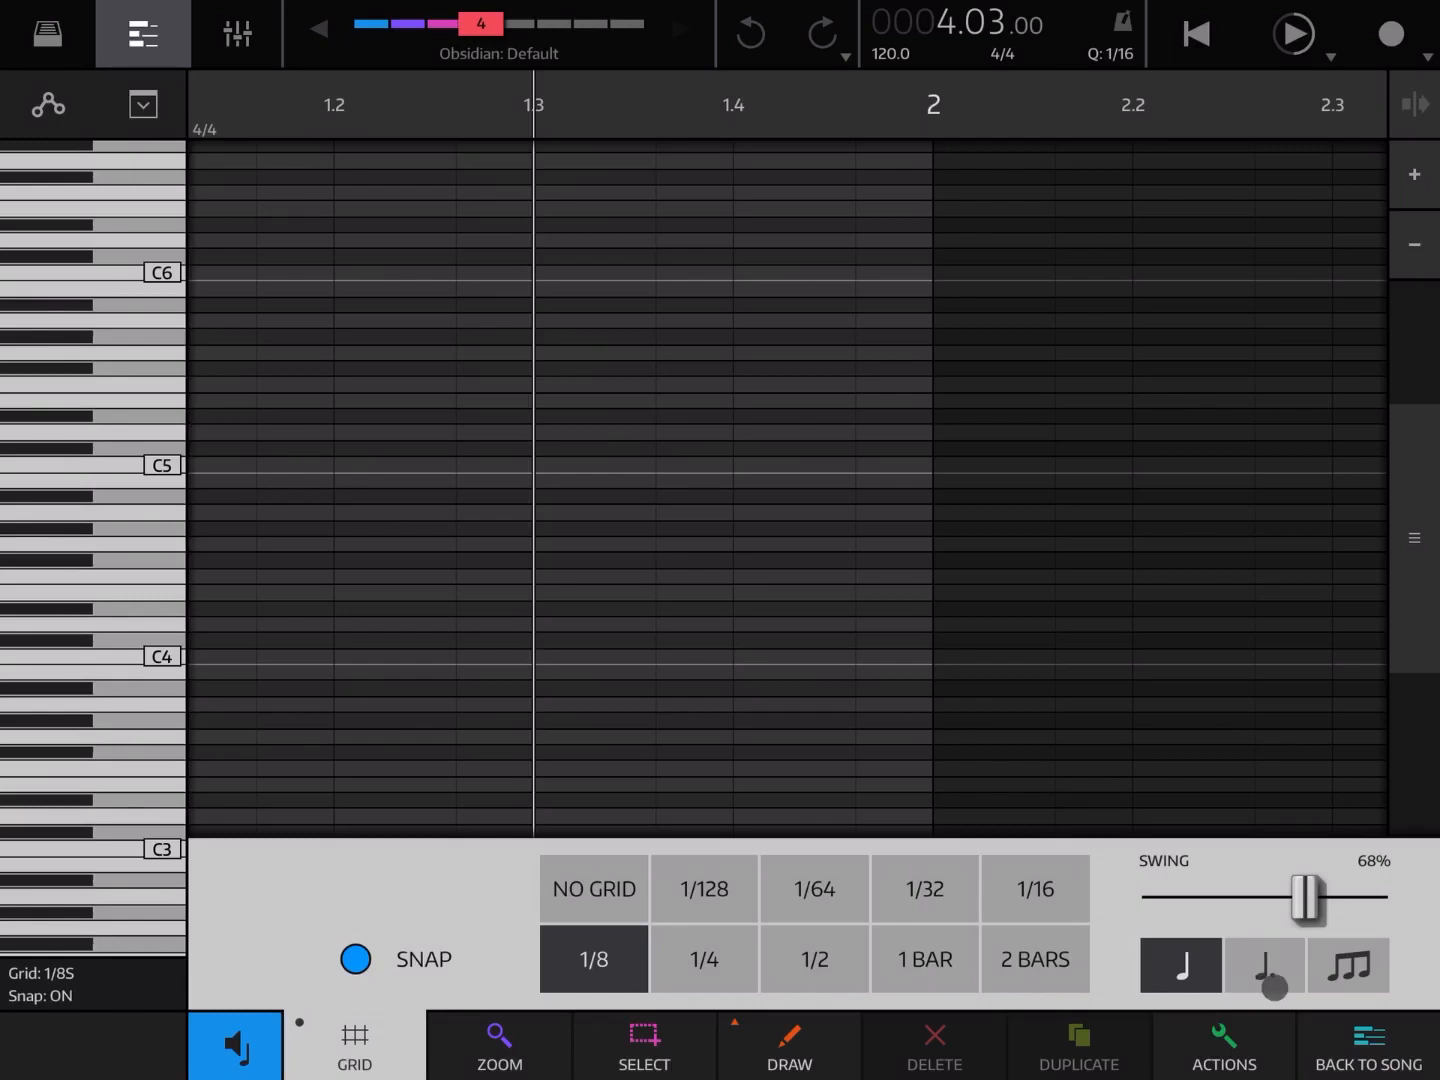
left_click(1264, 964)
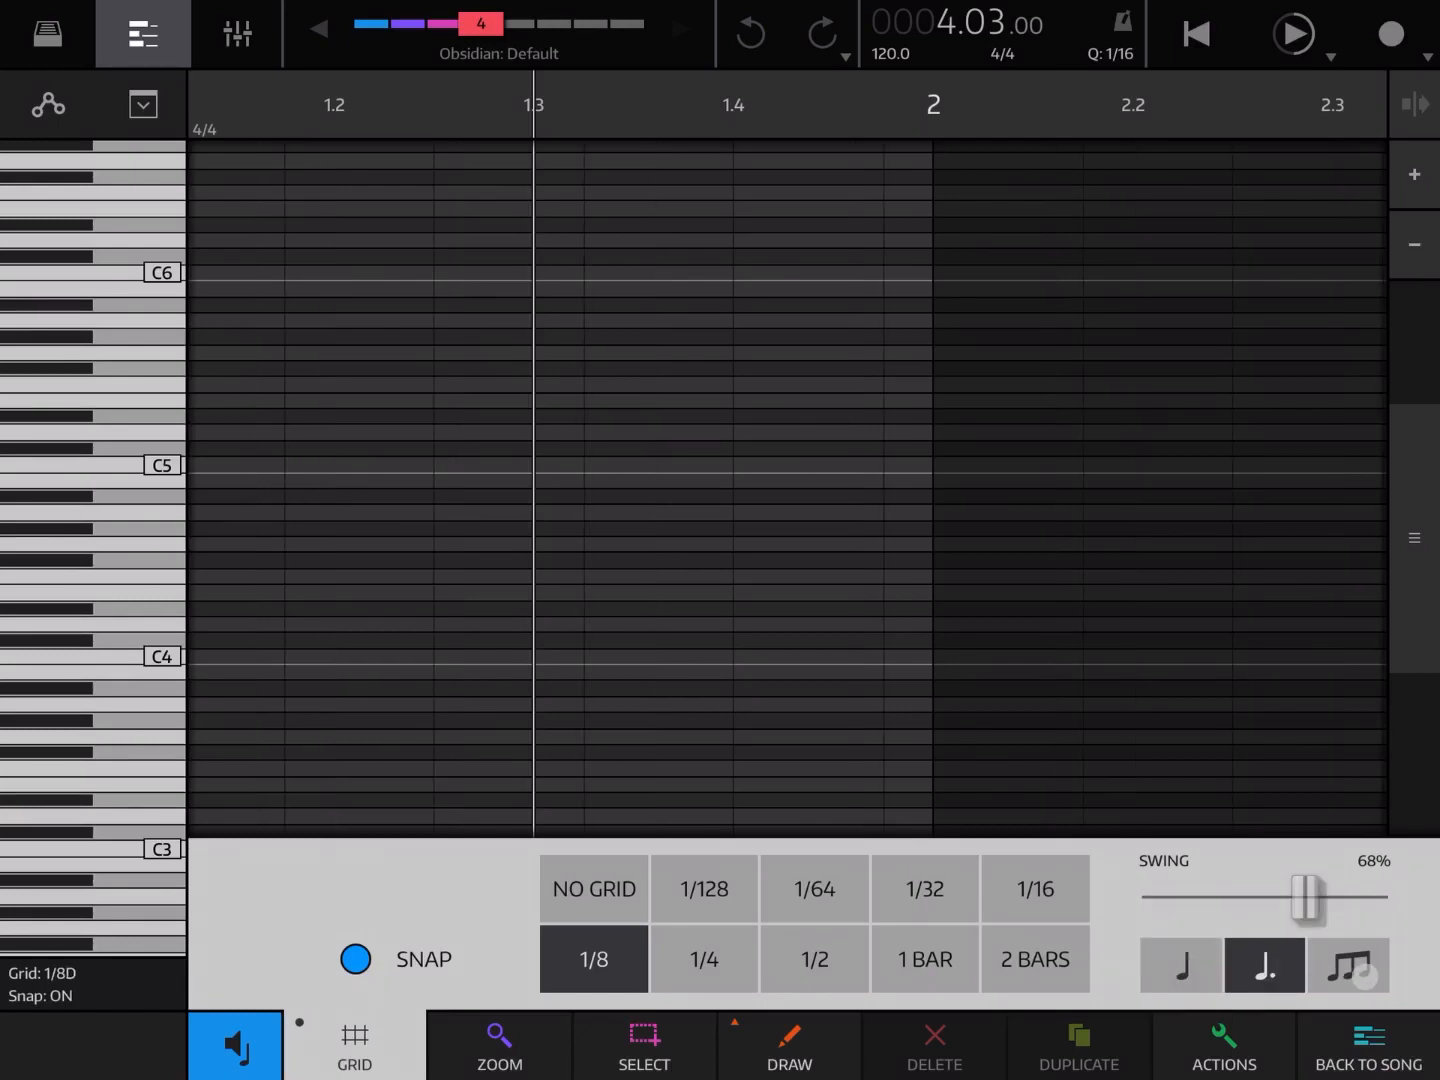
left_click(1180, 964)
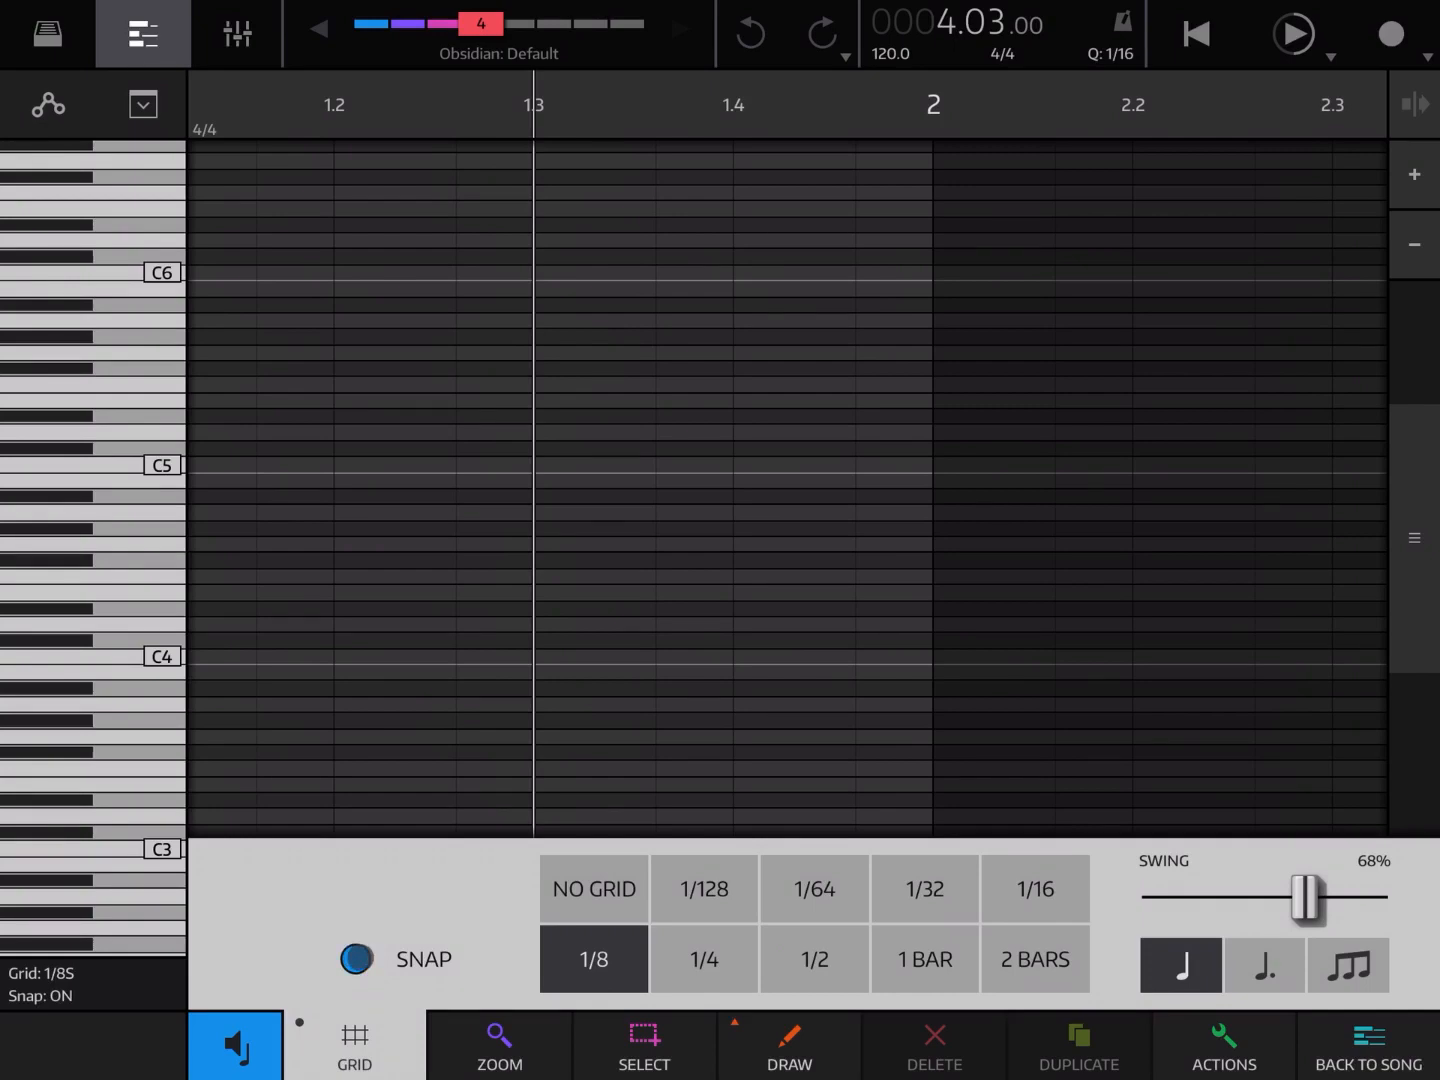
left_click(356, 960)
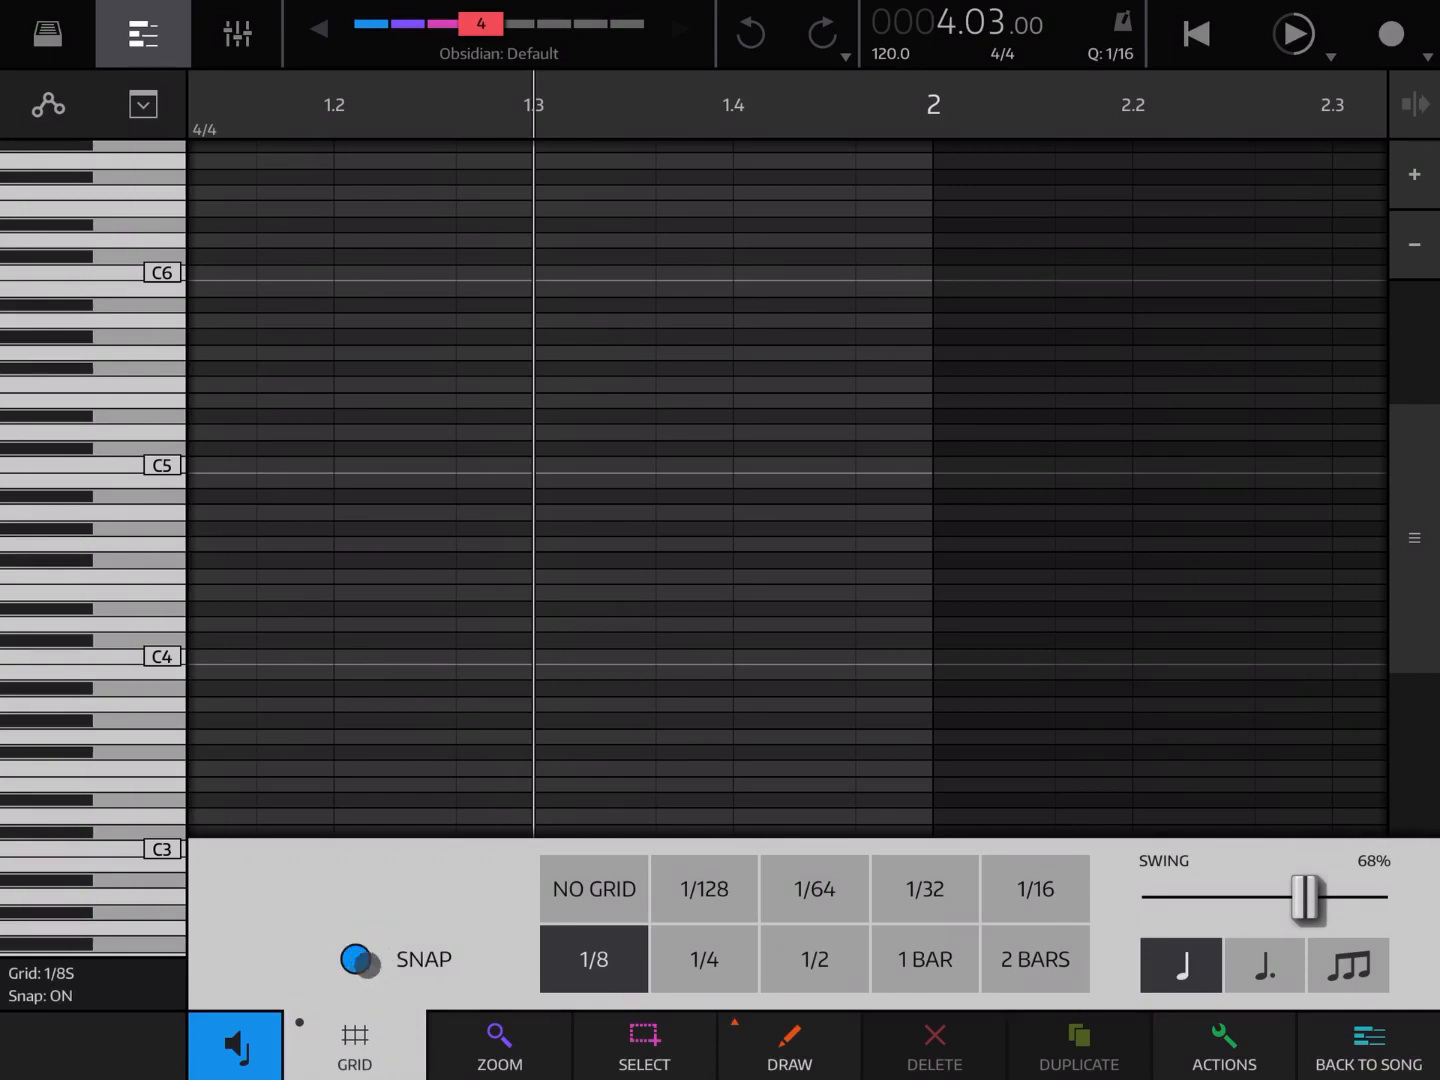
left_click(356, 960)
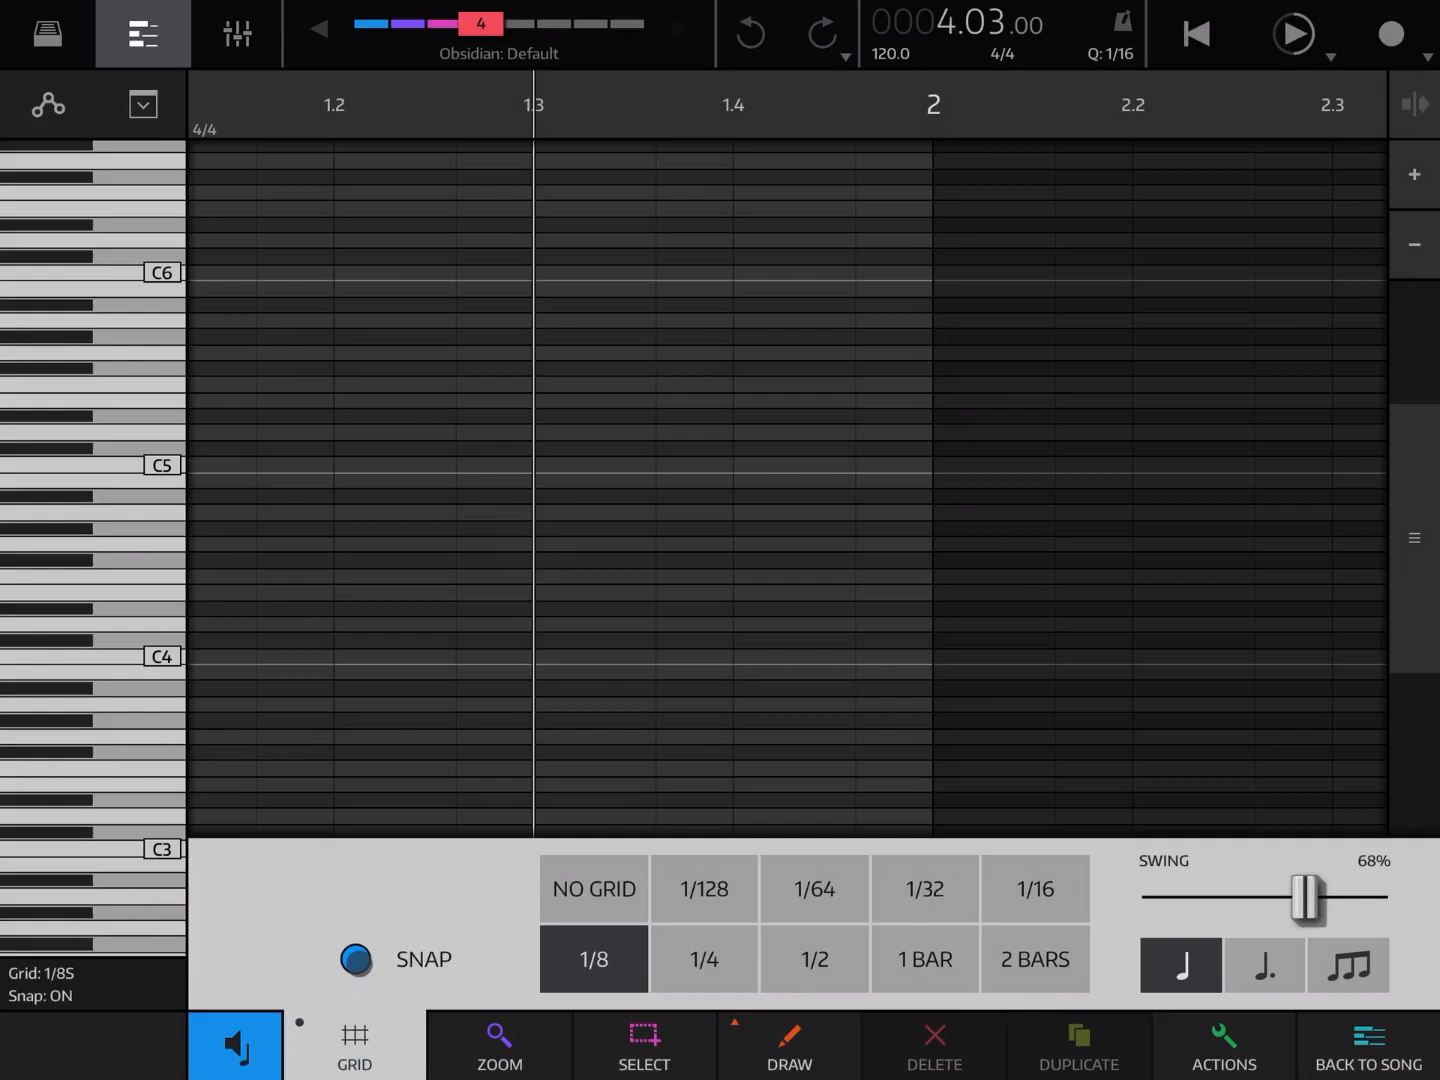
left_click(814, 888)
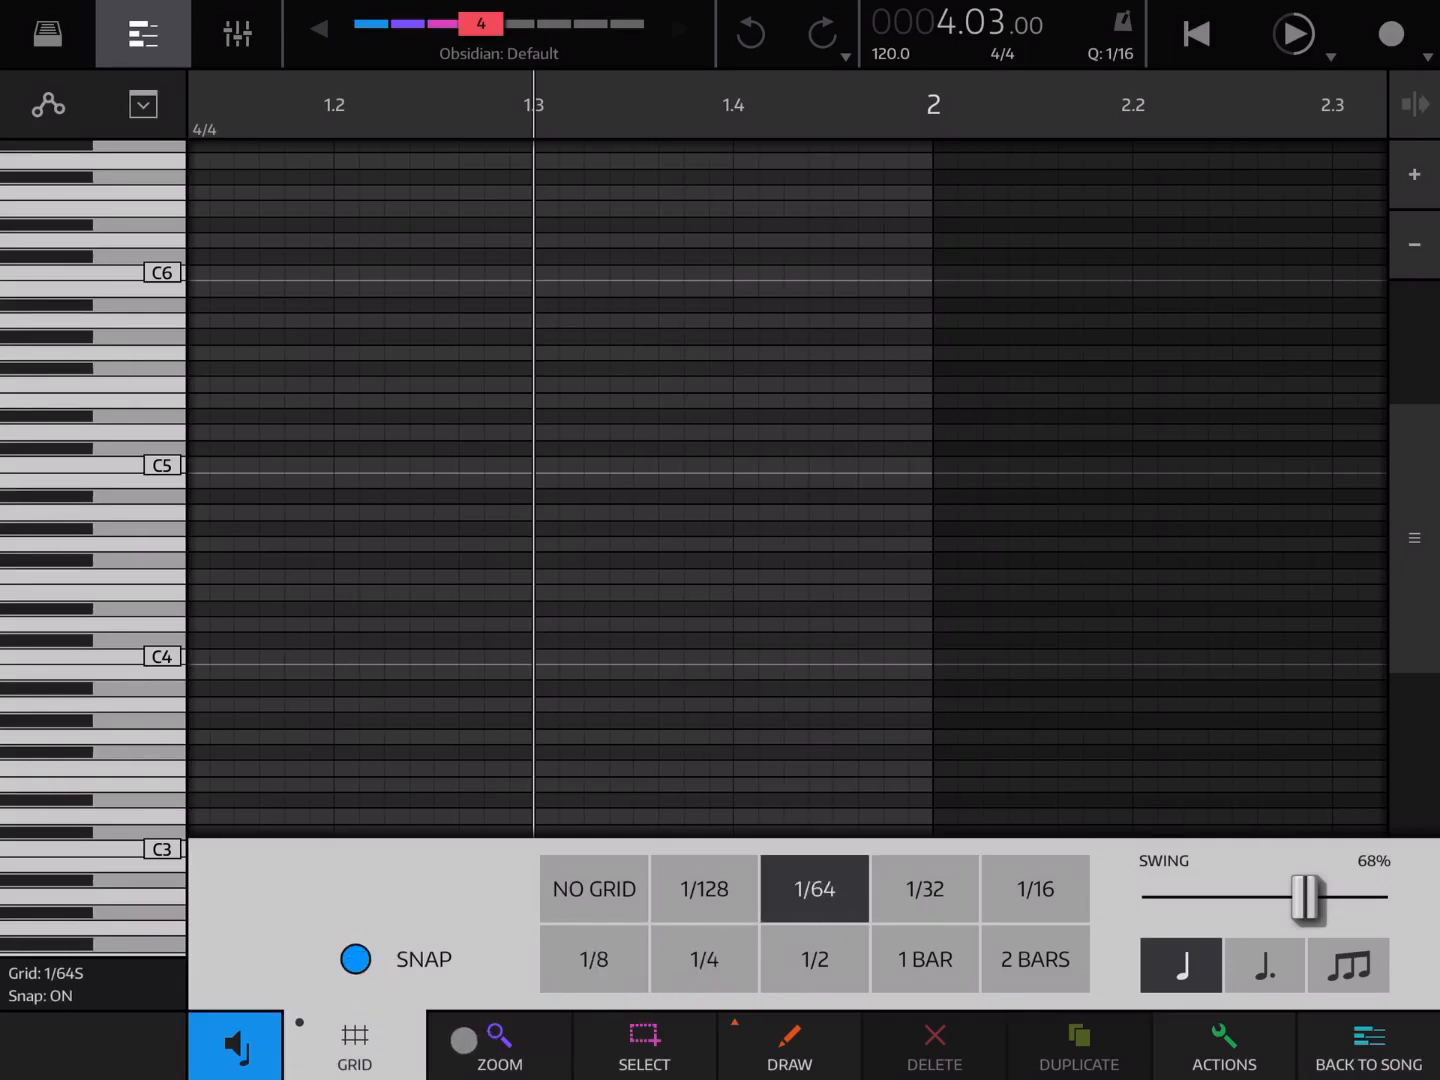
left_click(354, 1044)
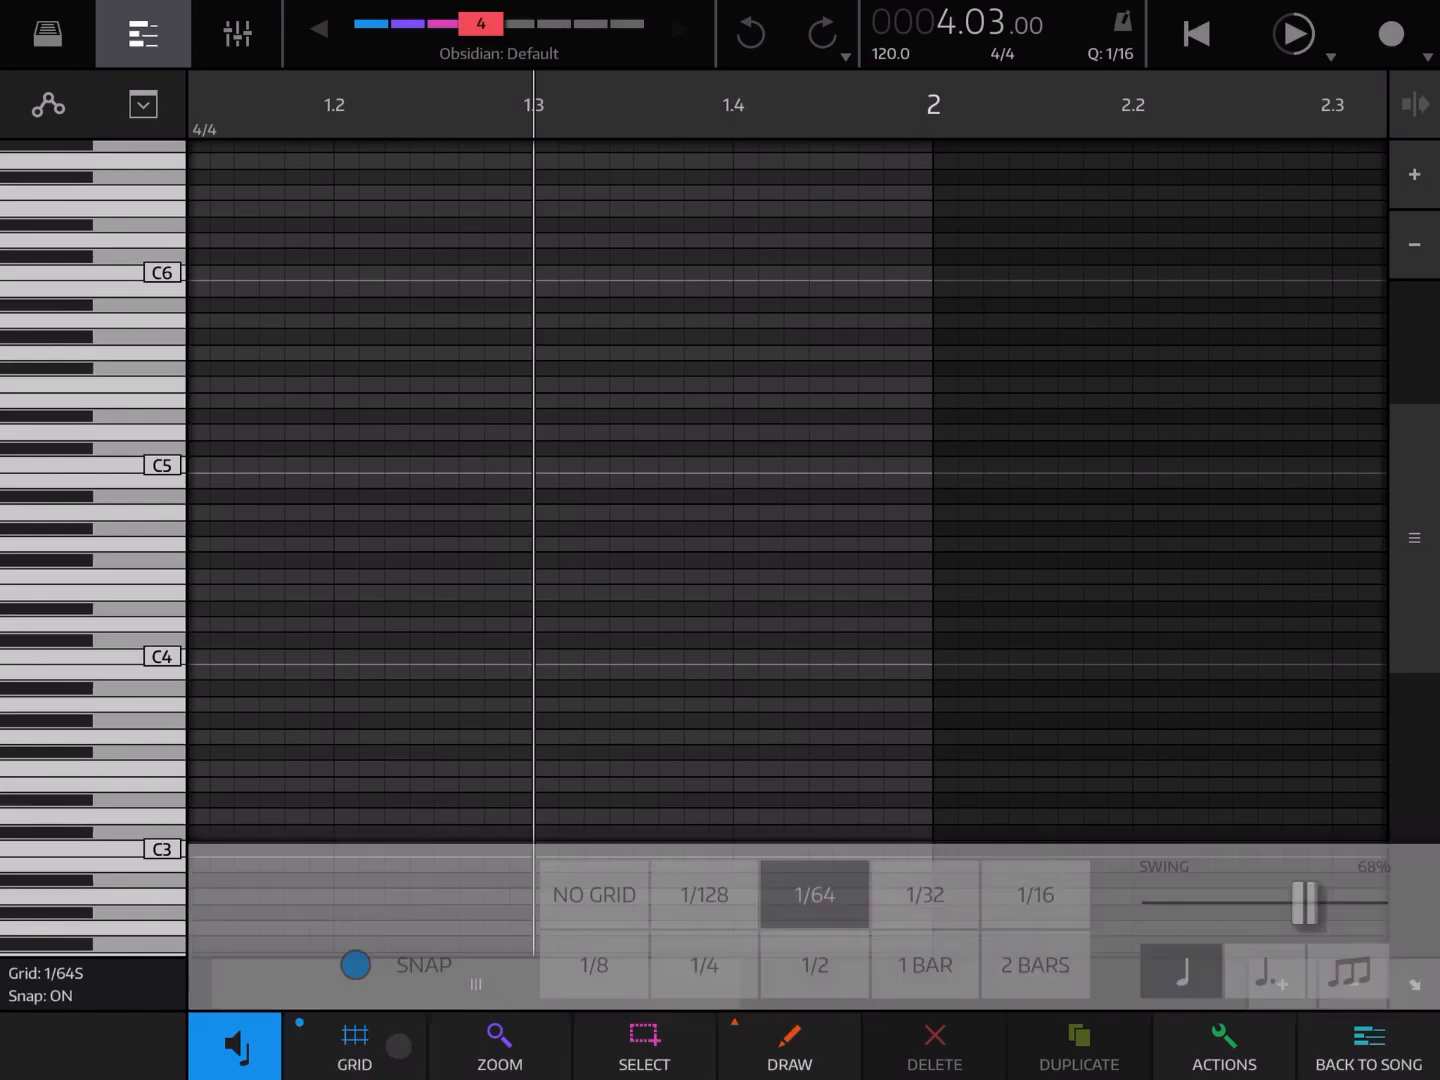
Step: Use the Zoom presets to zoom back out to bars 1–3 across C1–C5
left_click(500, 1044)
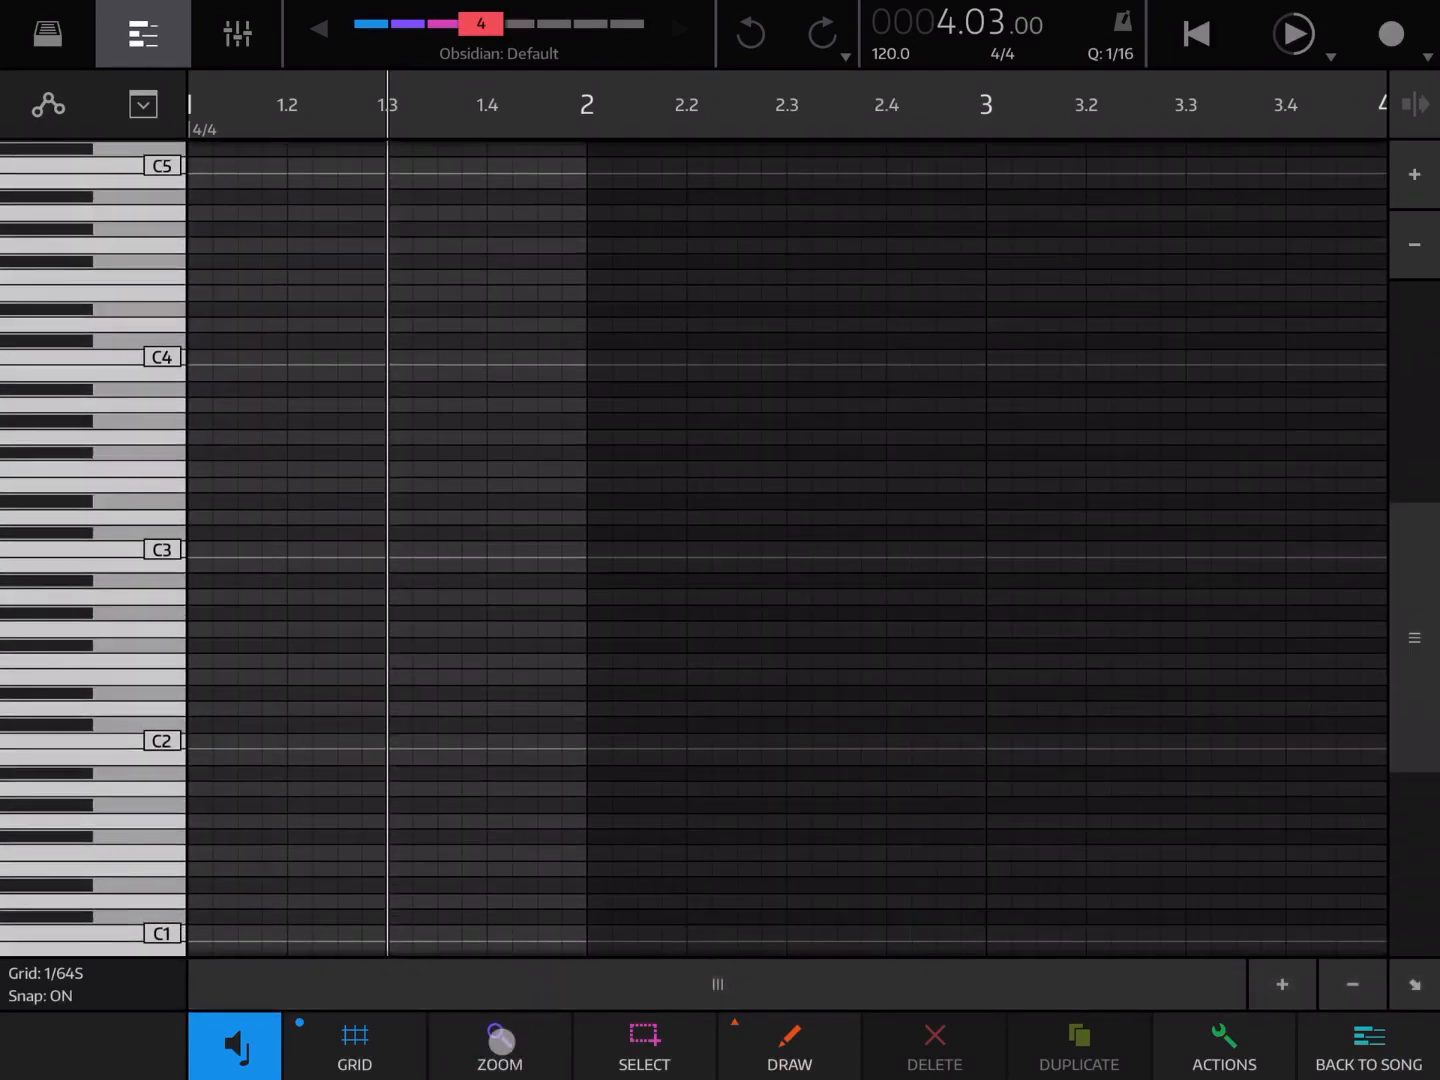
left_click(500, 1044)
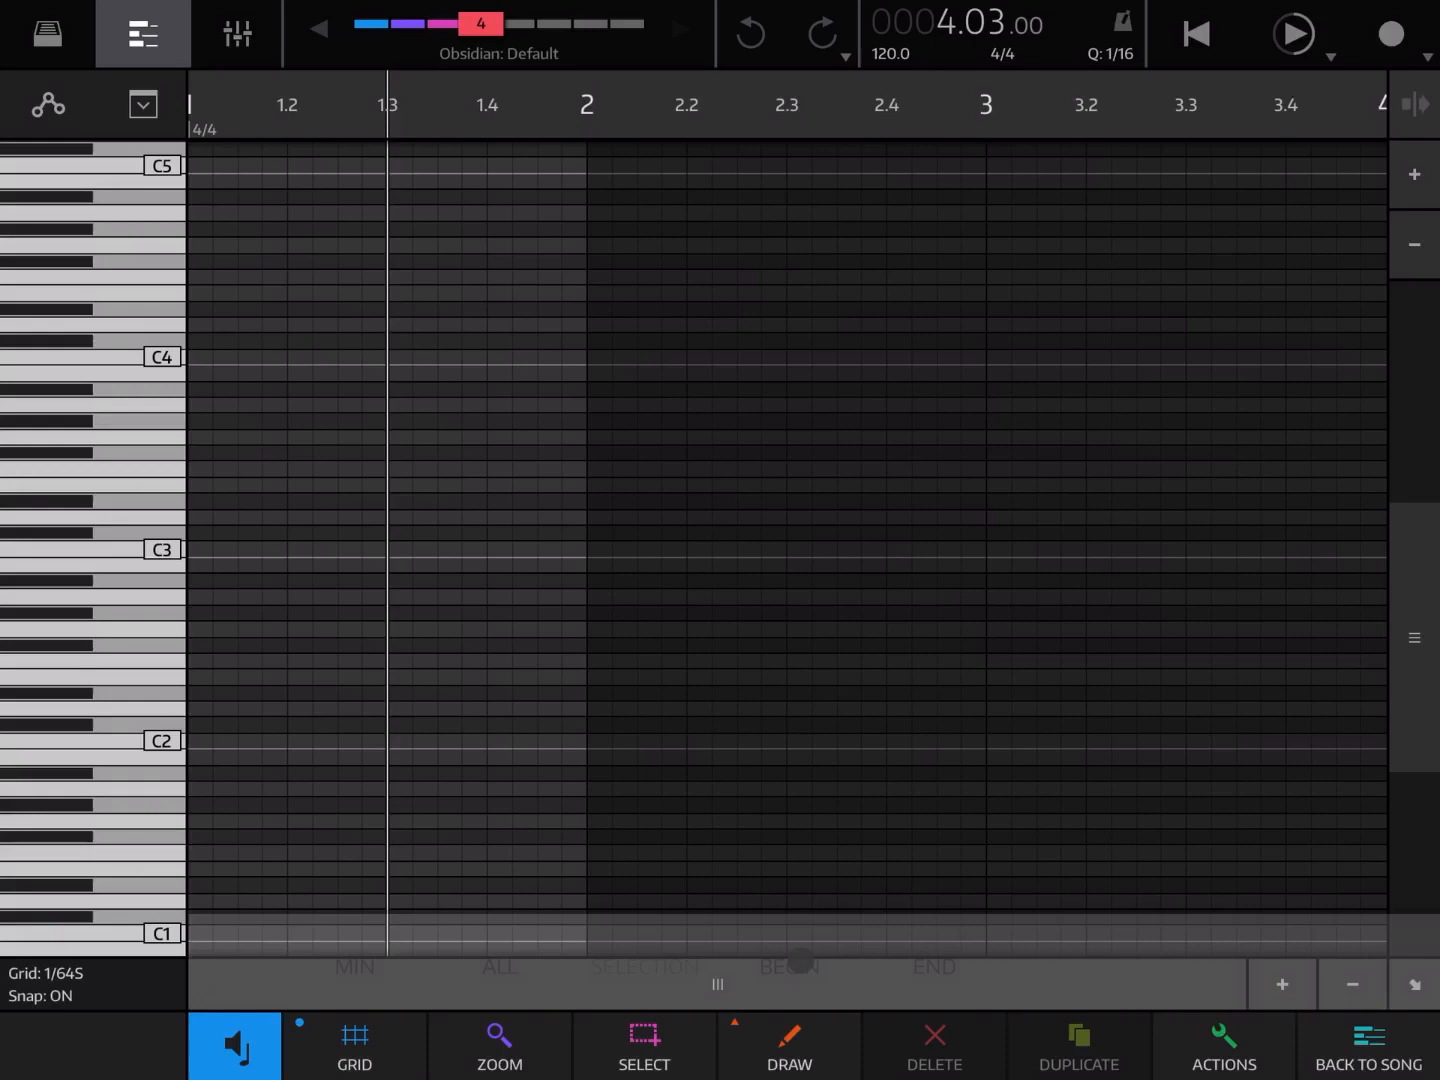
left_click(500, 1044)
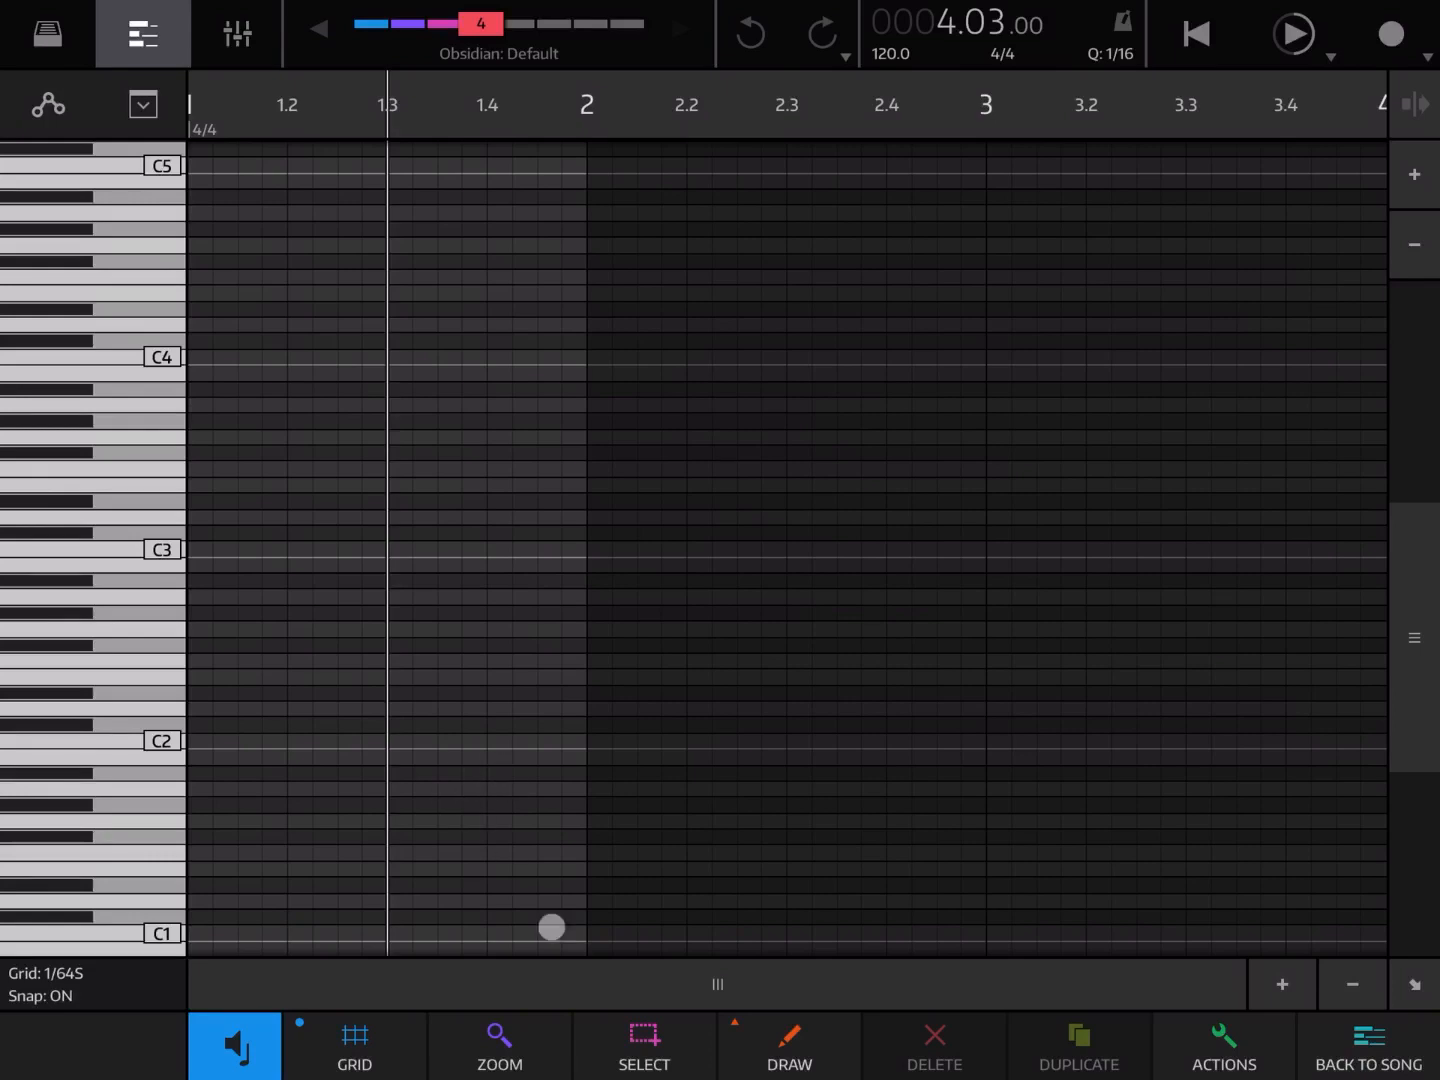
left_click_drag(552, 928, 744, 1008)
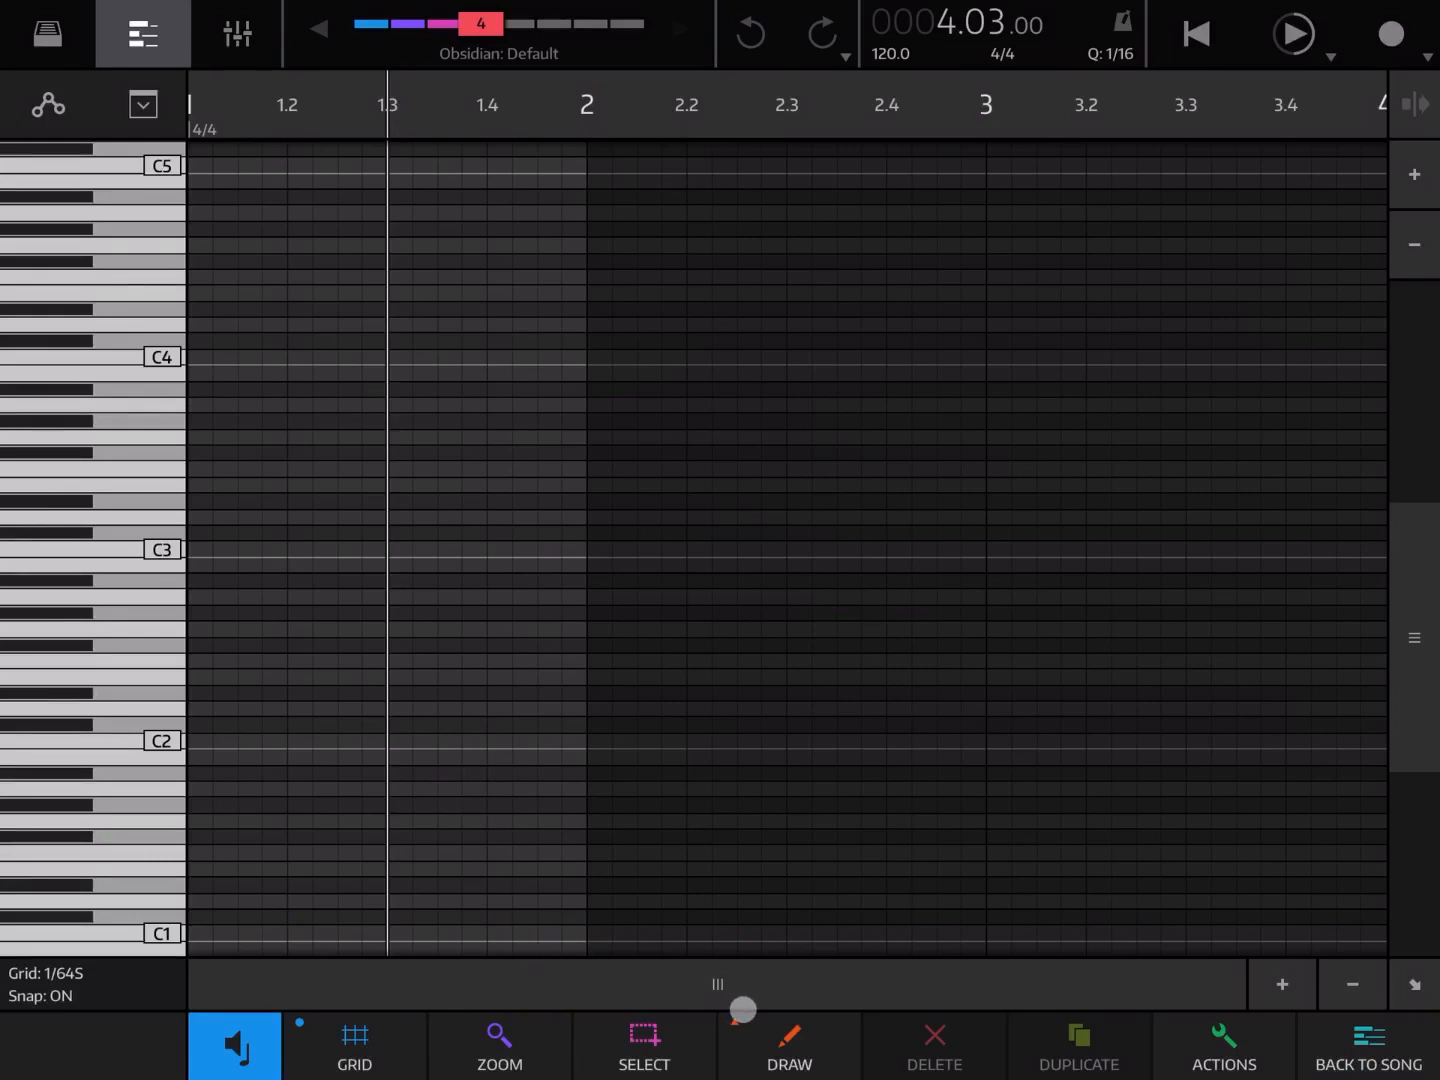
Step: With the Draw tool add a short note near D2 and a short B2 note just before bar 1.3
left_click(790, 1044)
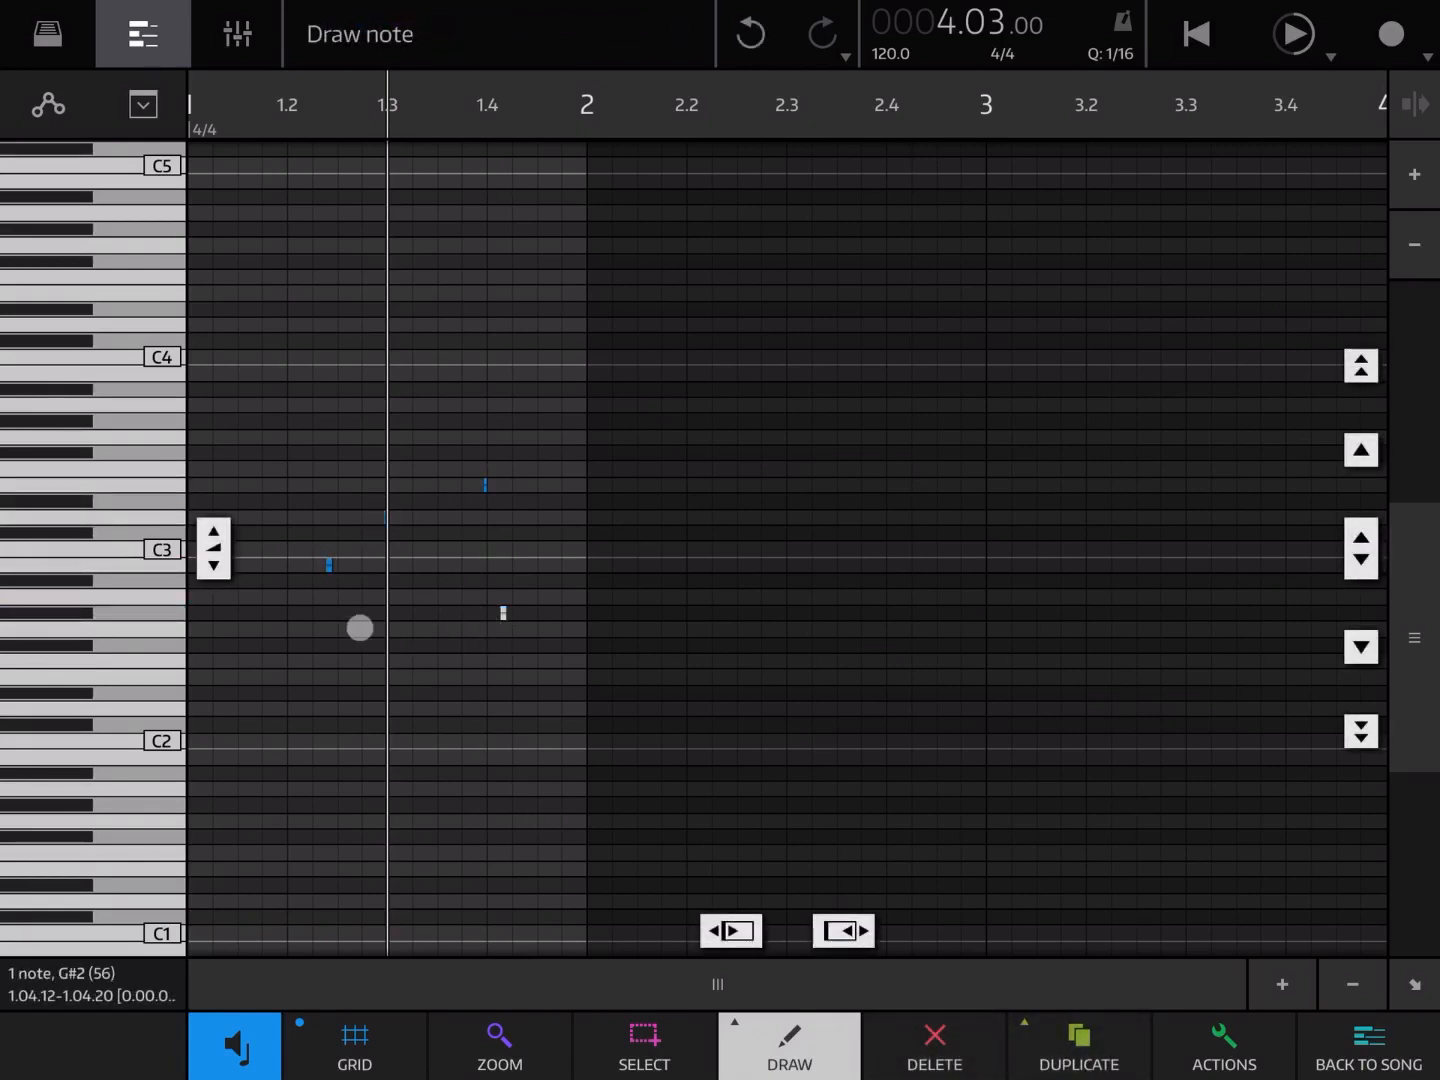
left_click_drag(360, 628, 548, 688)
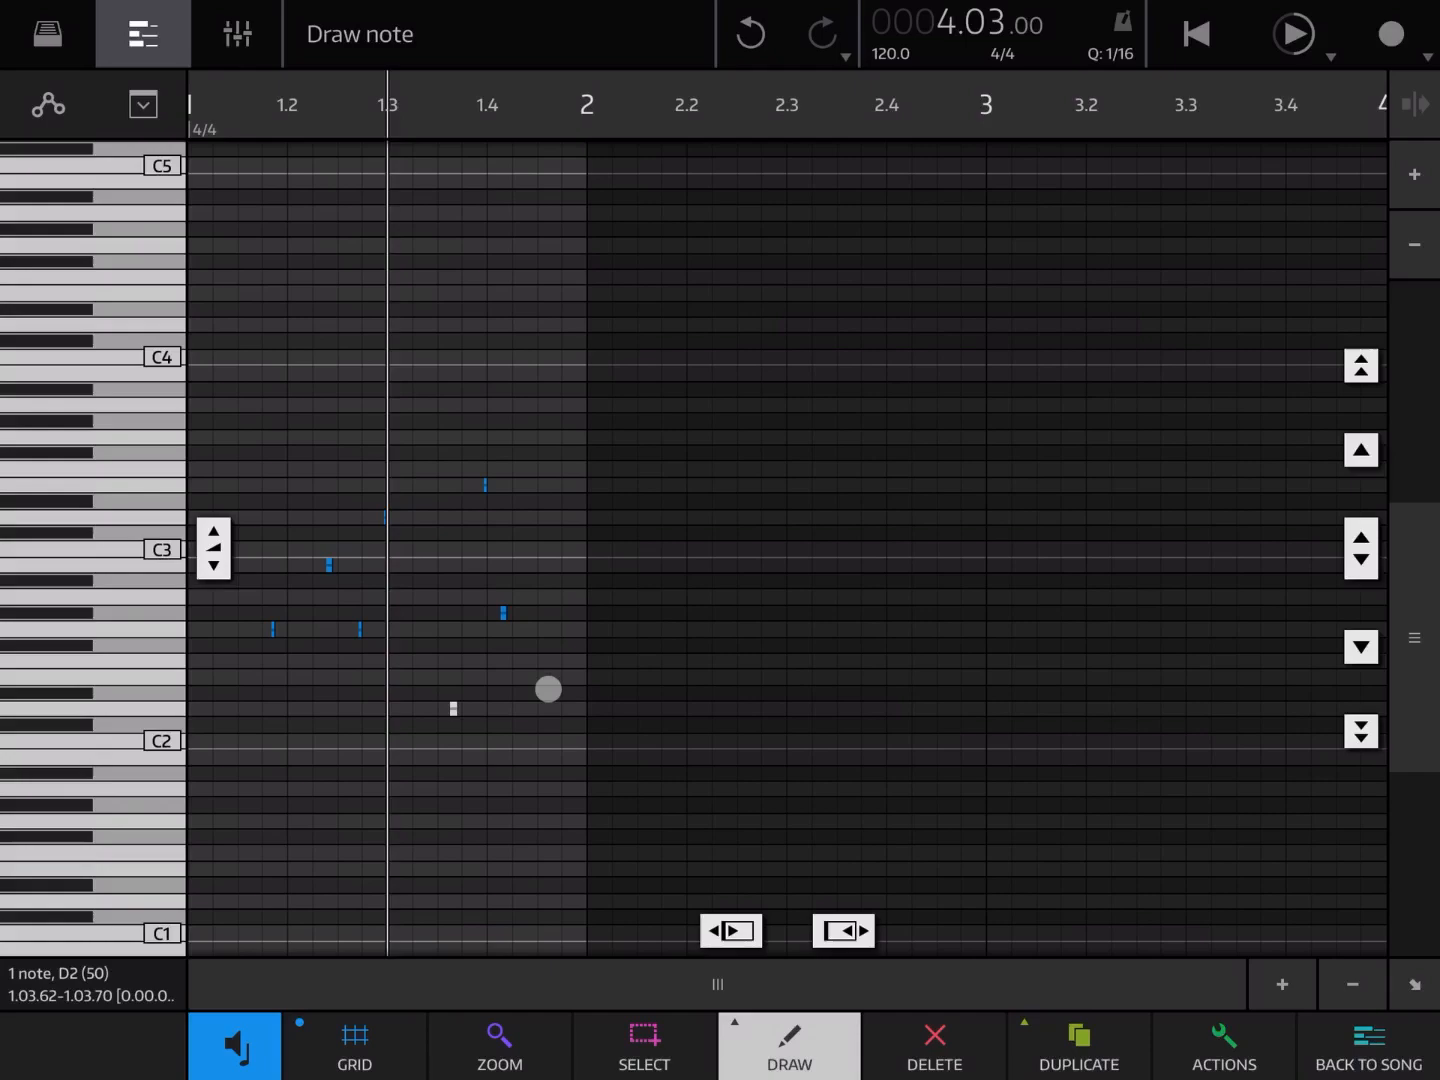
left_click(500, 1044)
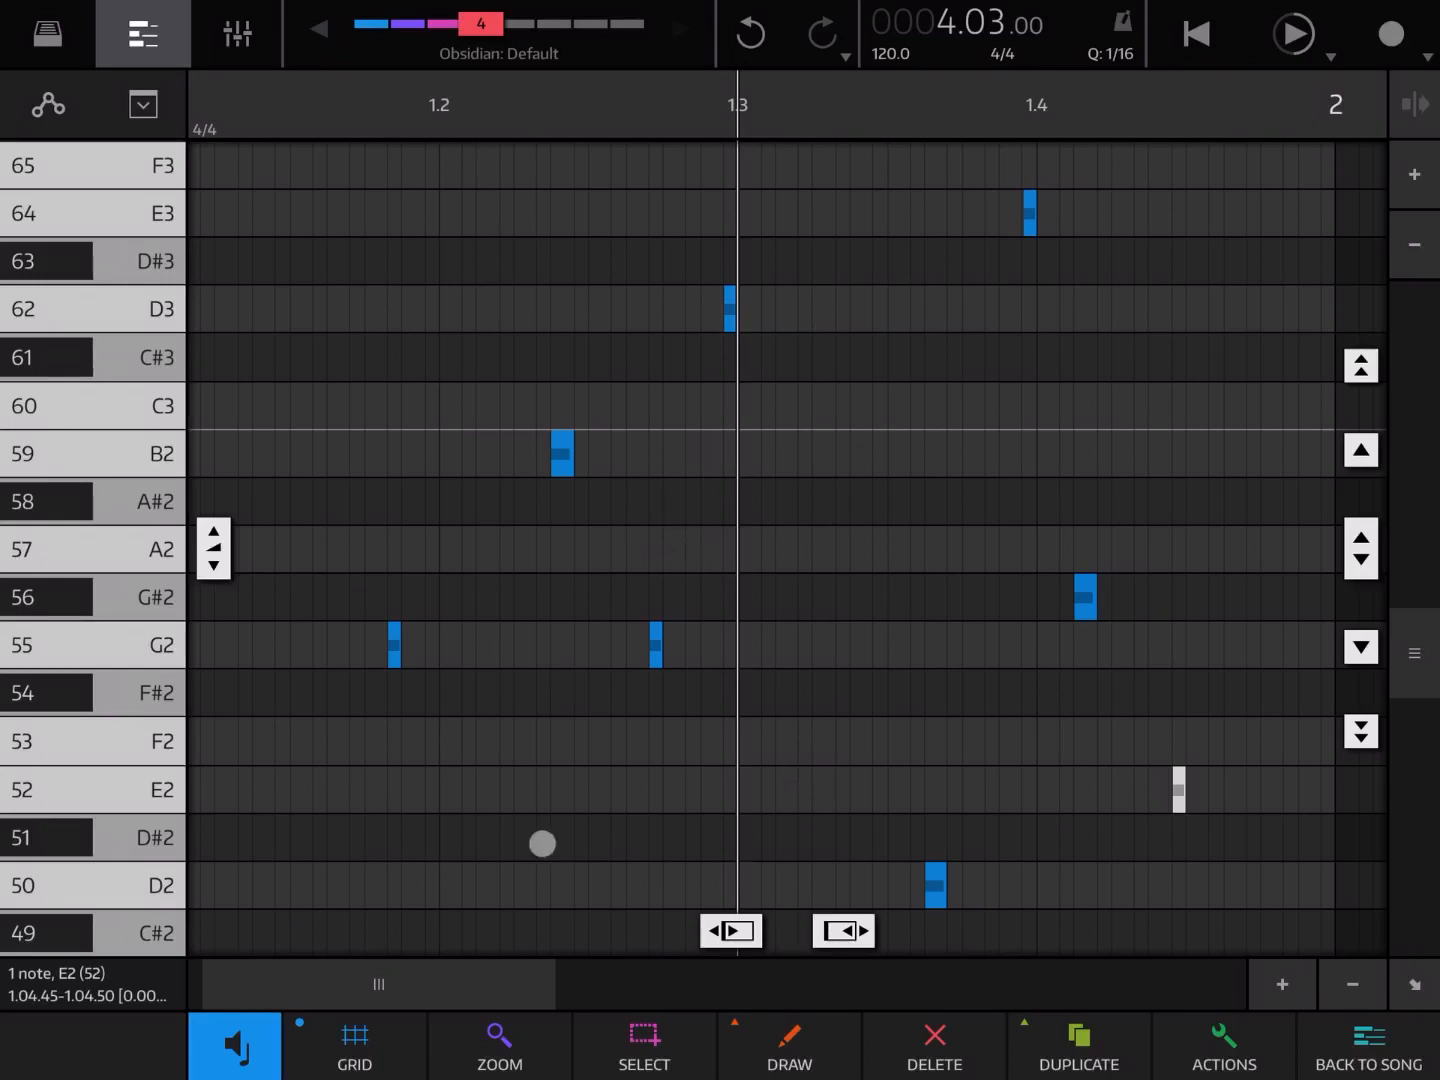
left_click(790, 1044)
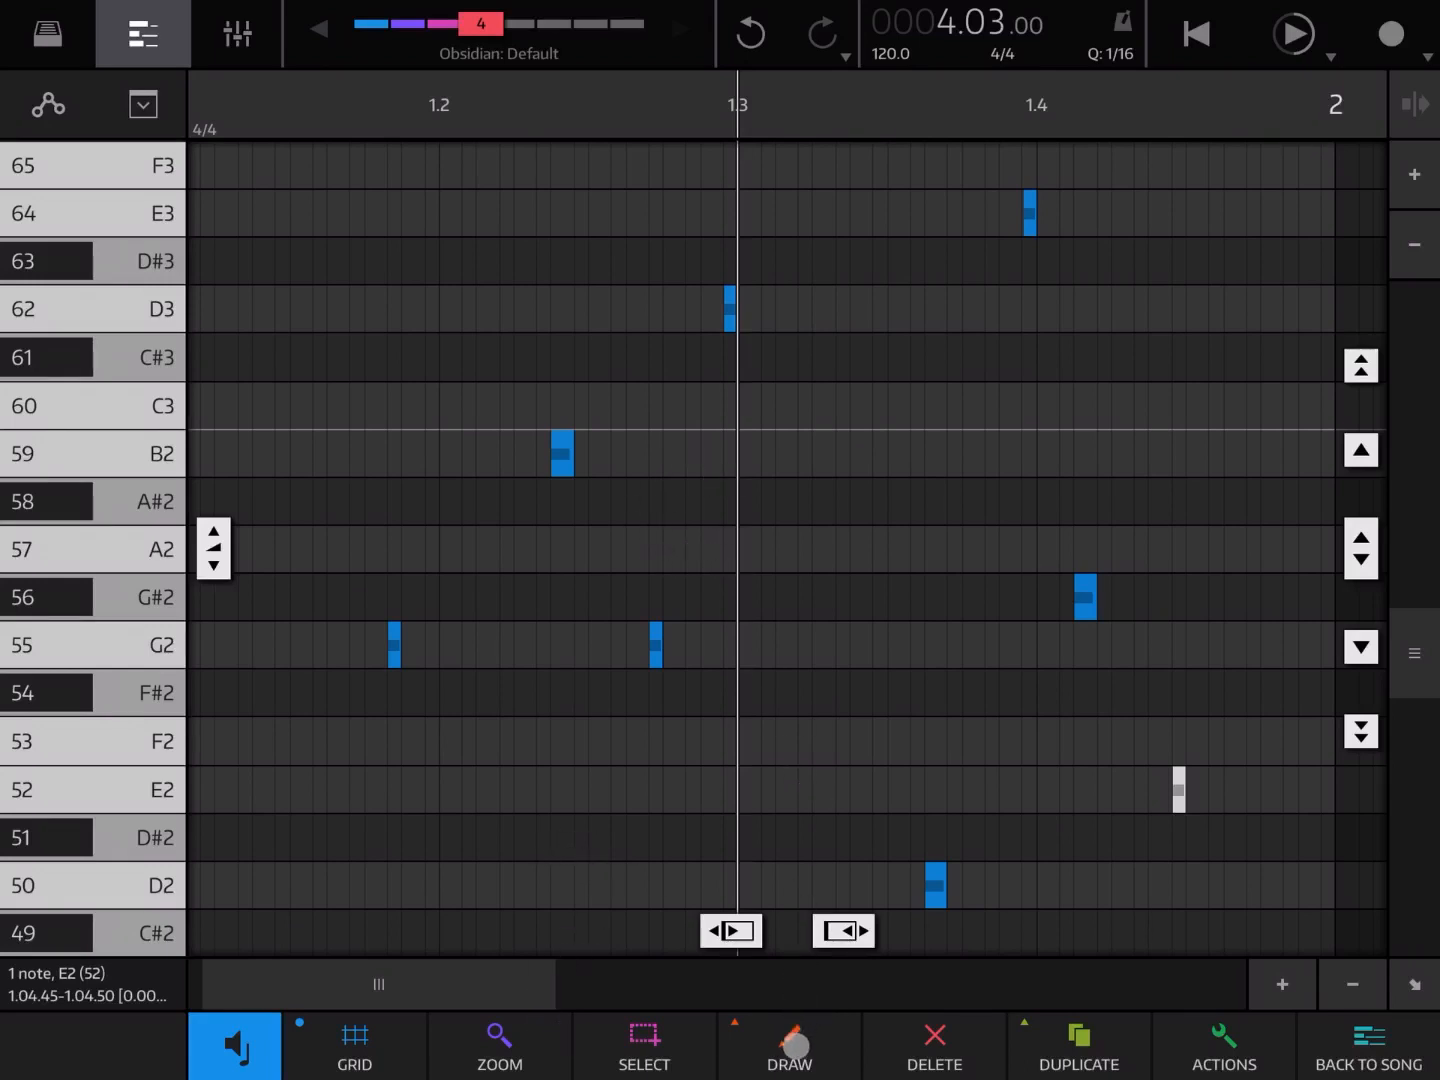
left_click(644, 1044)
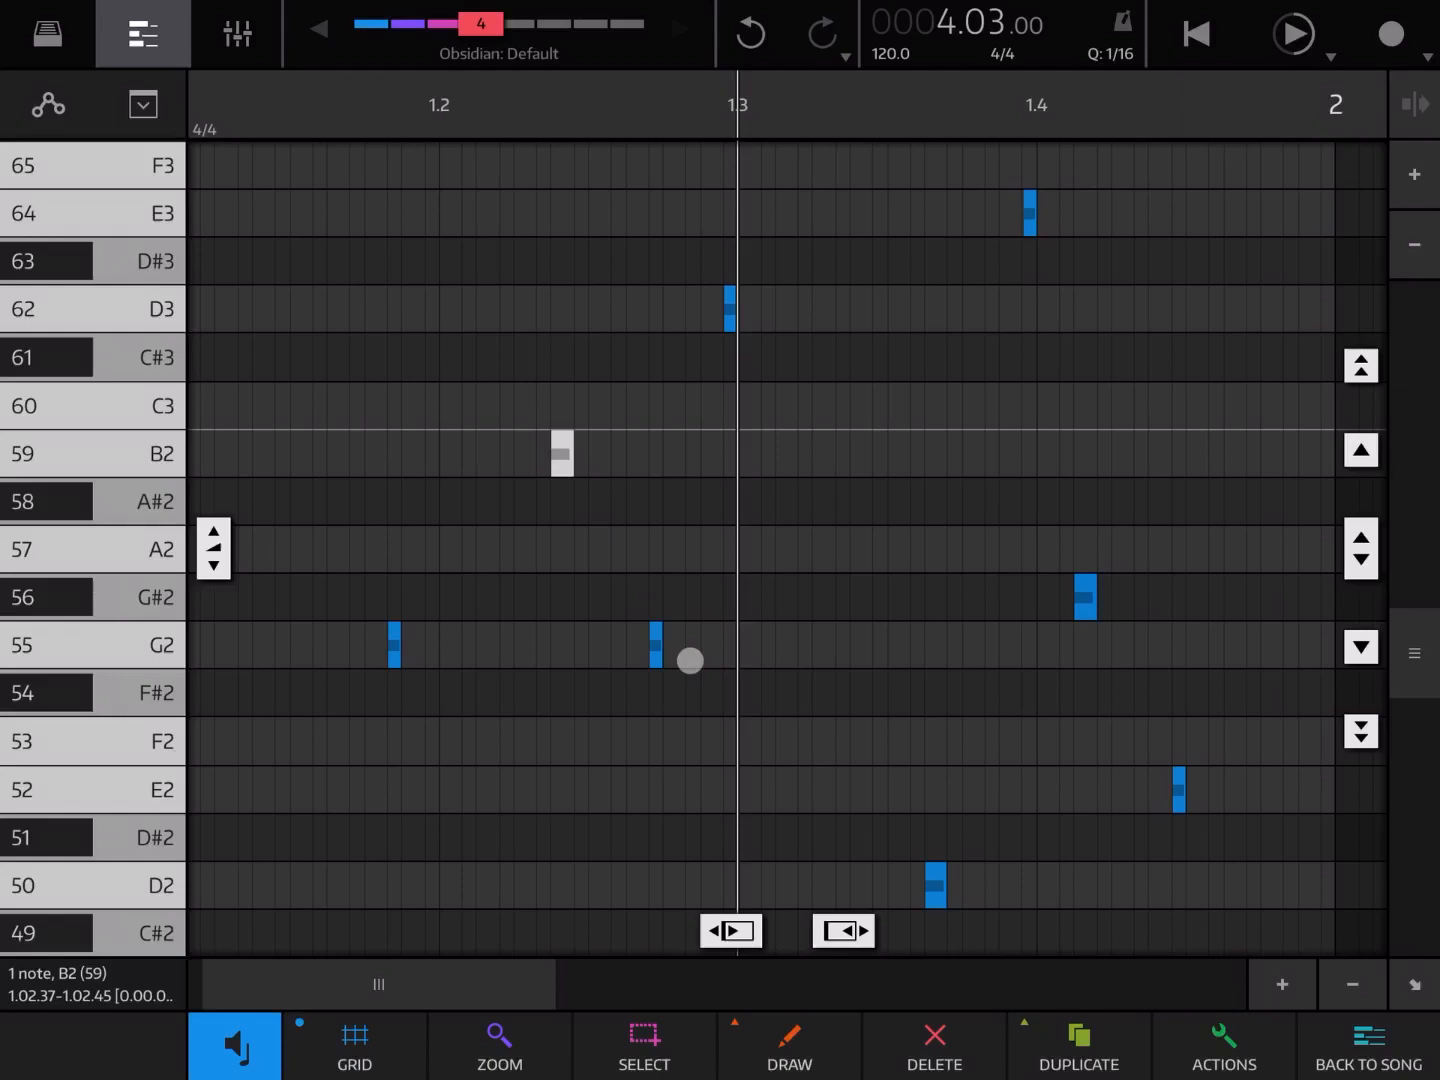
left_click(500, 1044)
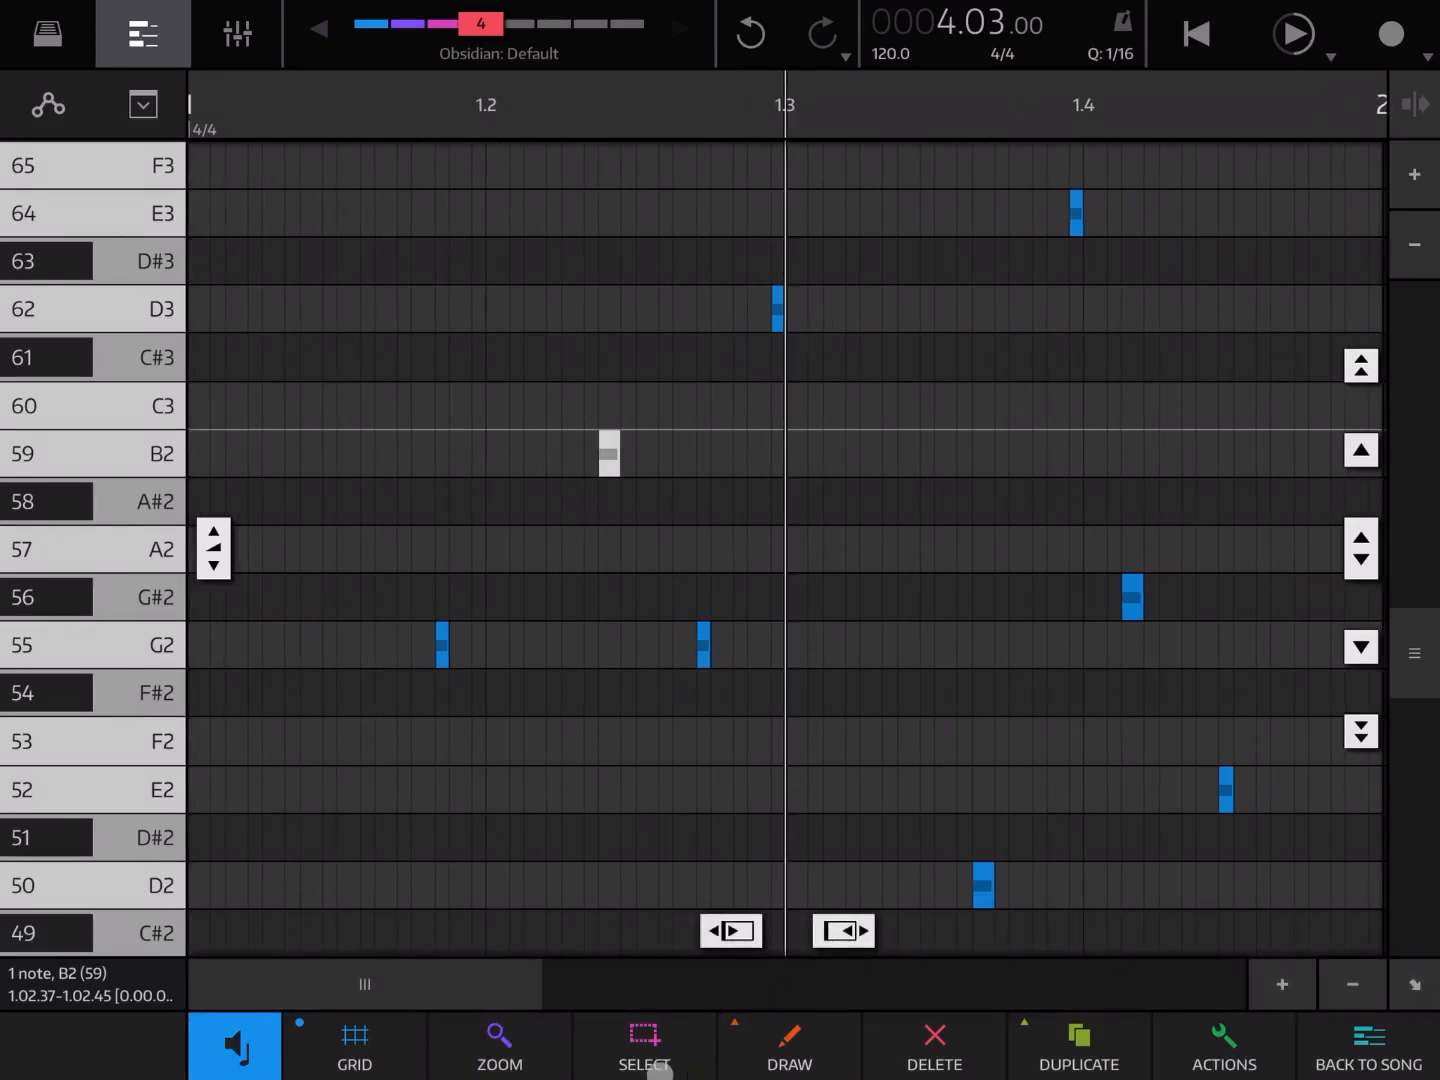
Step: Jump the view to the end of the part via Zoom END and pick the G#2 note near beat 1.4
left_click(500, 1044)
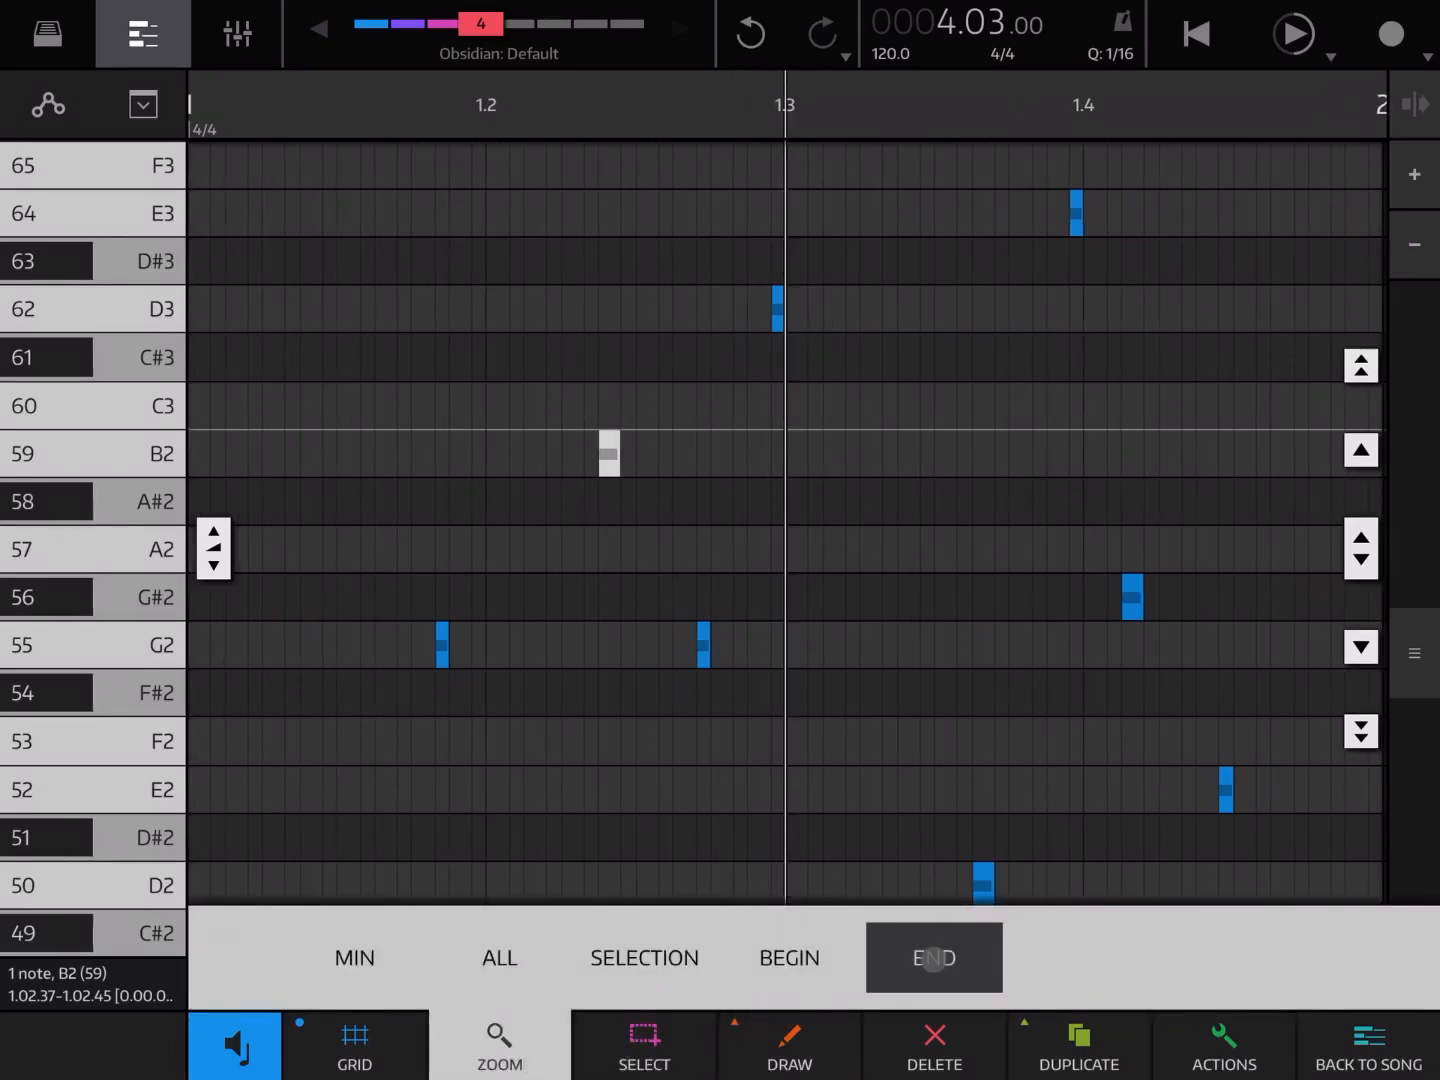
left_click(932, 956)
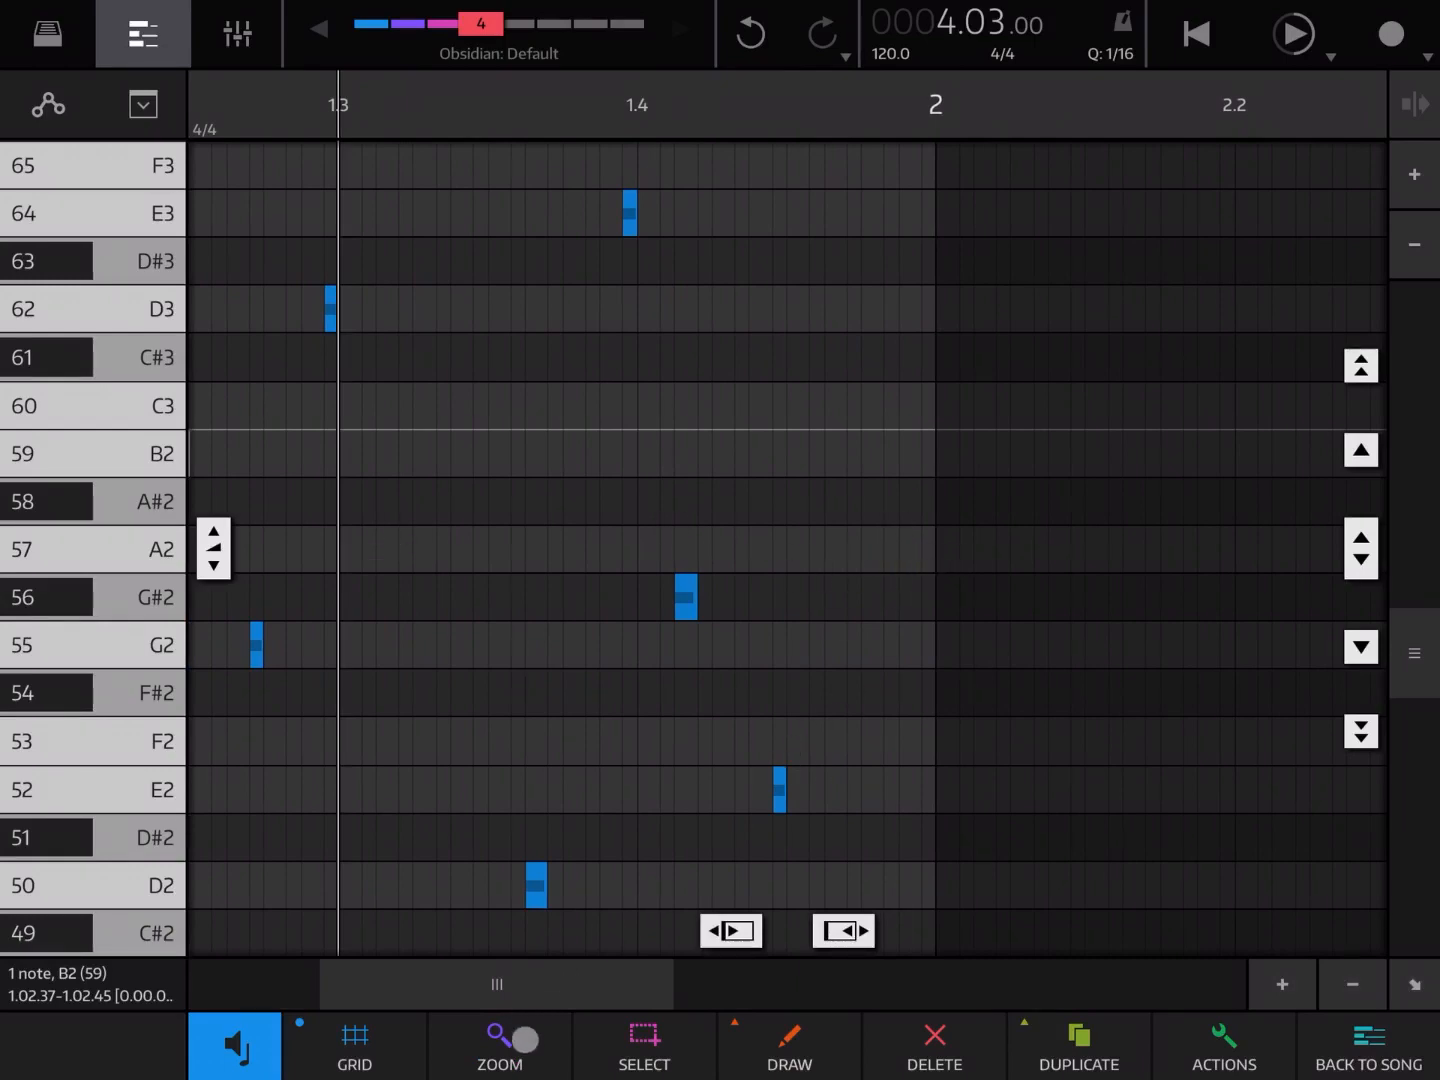
left_click(644, 1044)
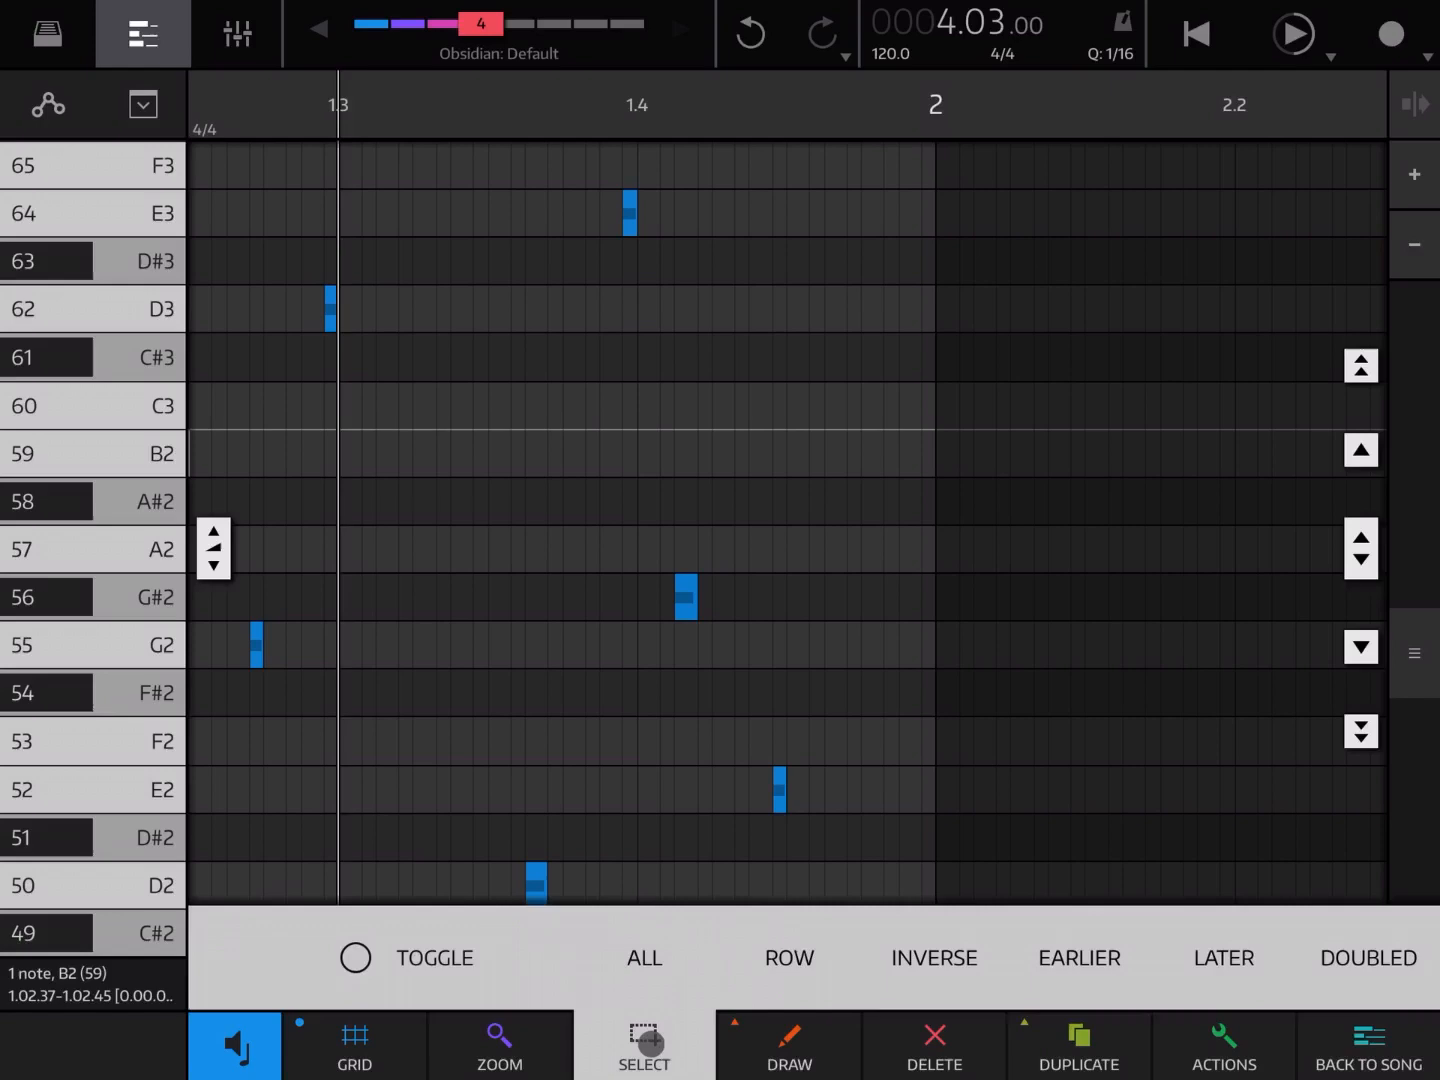
left_click(356, 956)
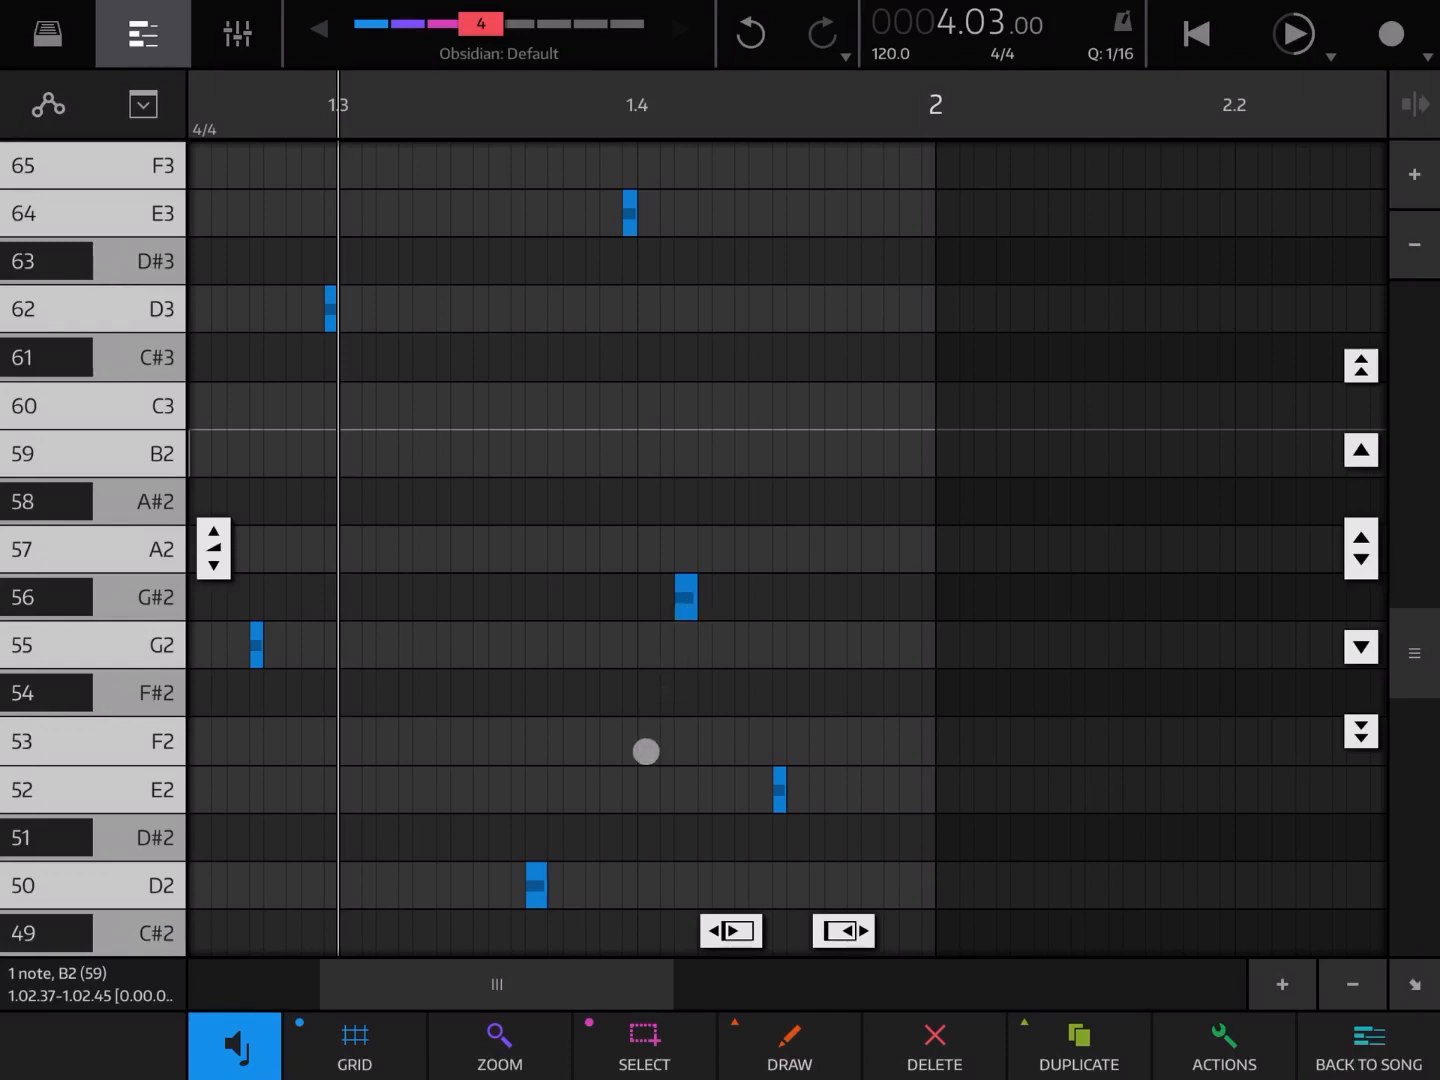
left_click(644, 1044)
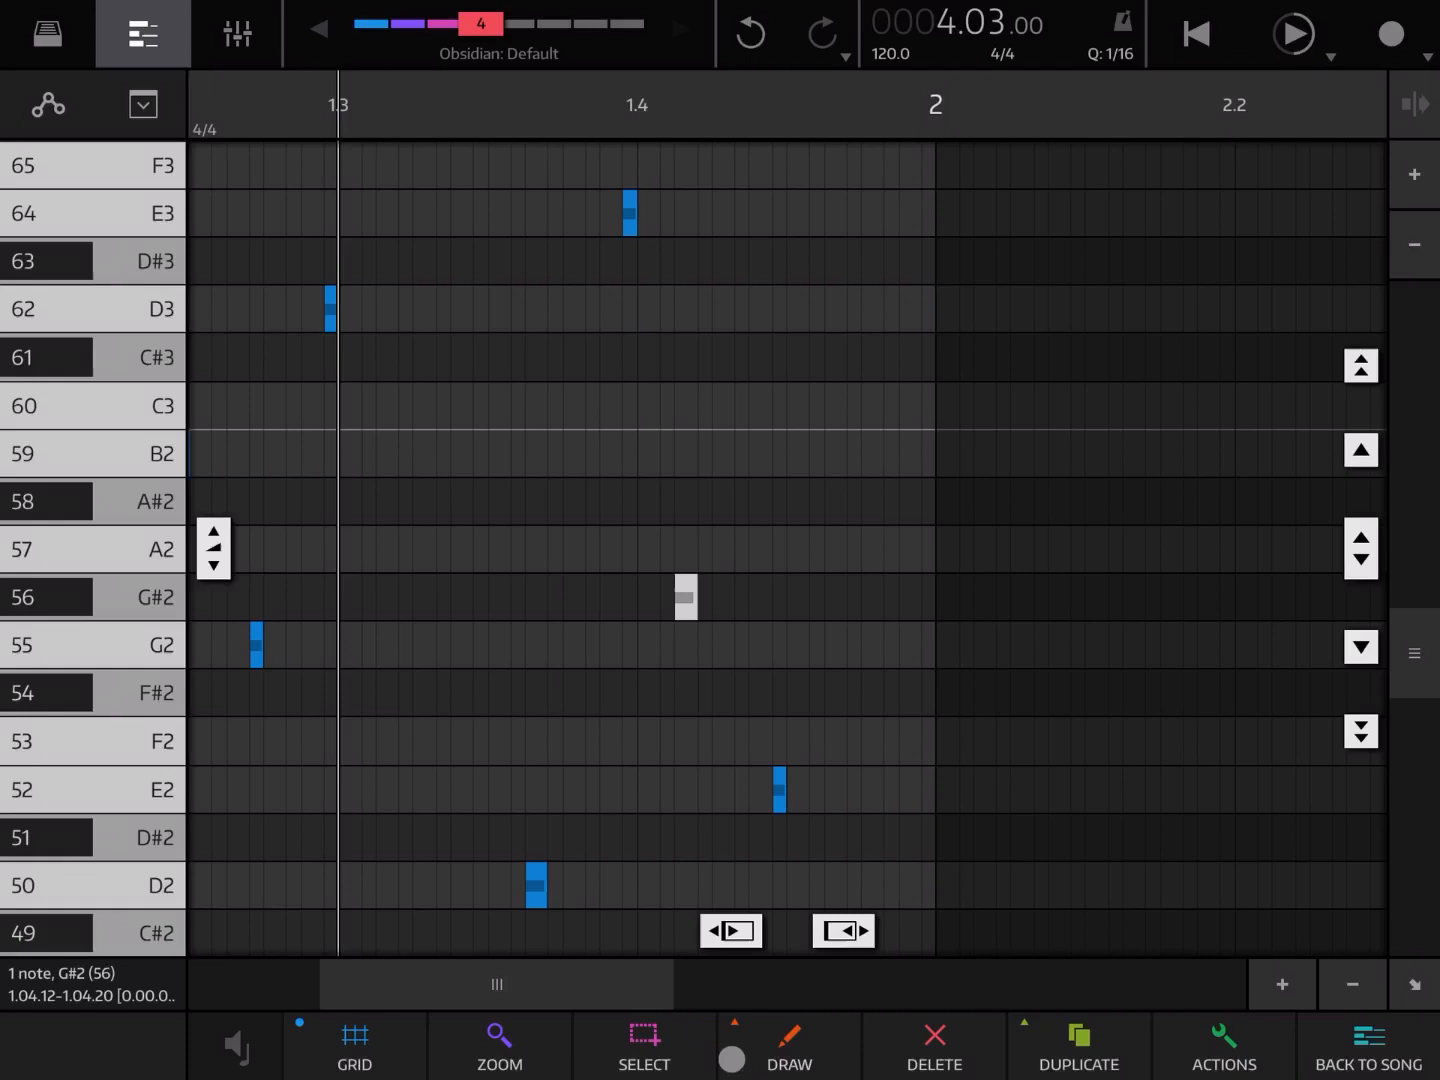
Step: Select all and deselect, then draw three more short G2 notes between bars 1.3 and 1.4
left_click(644, 1044)
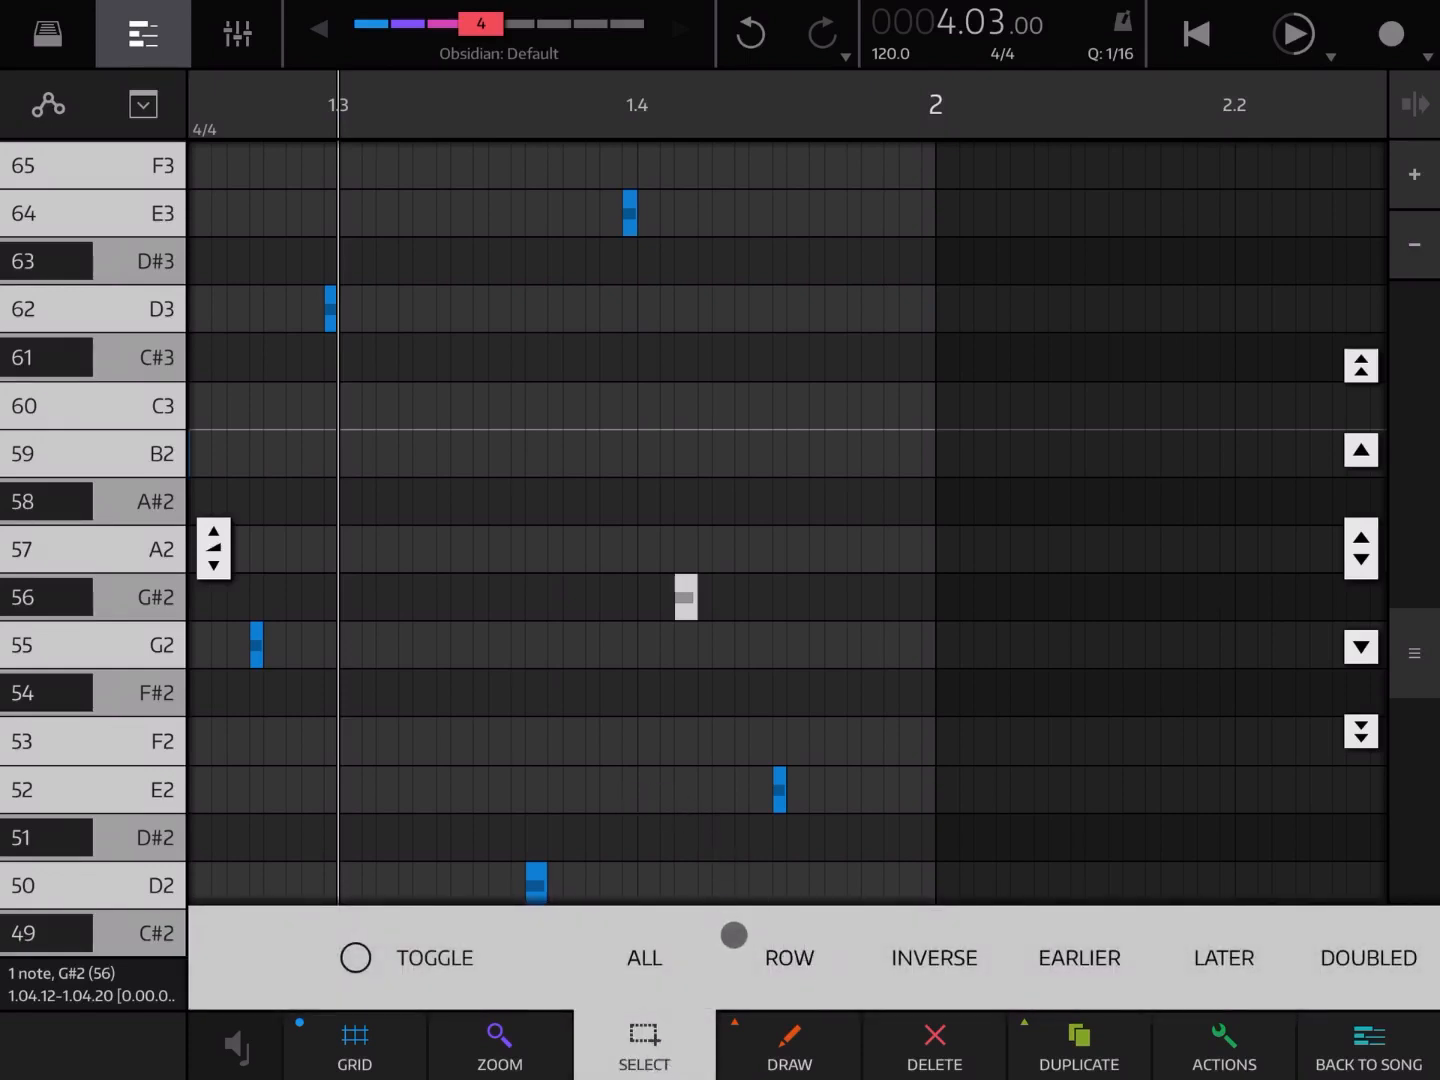
left_click(644, 956)
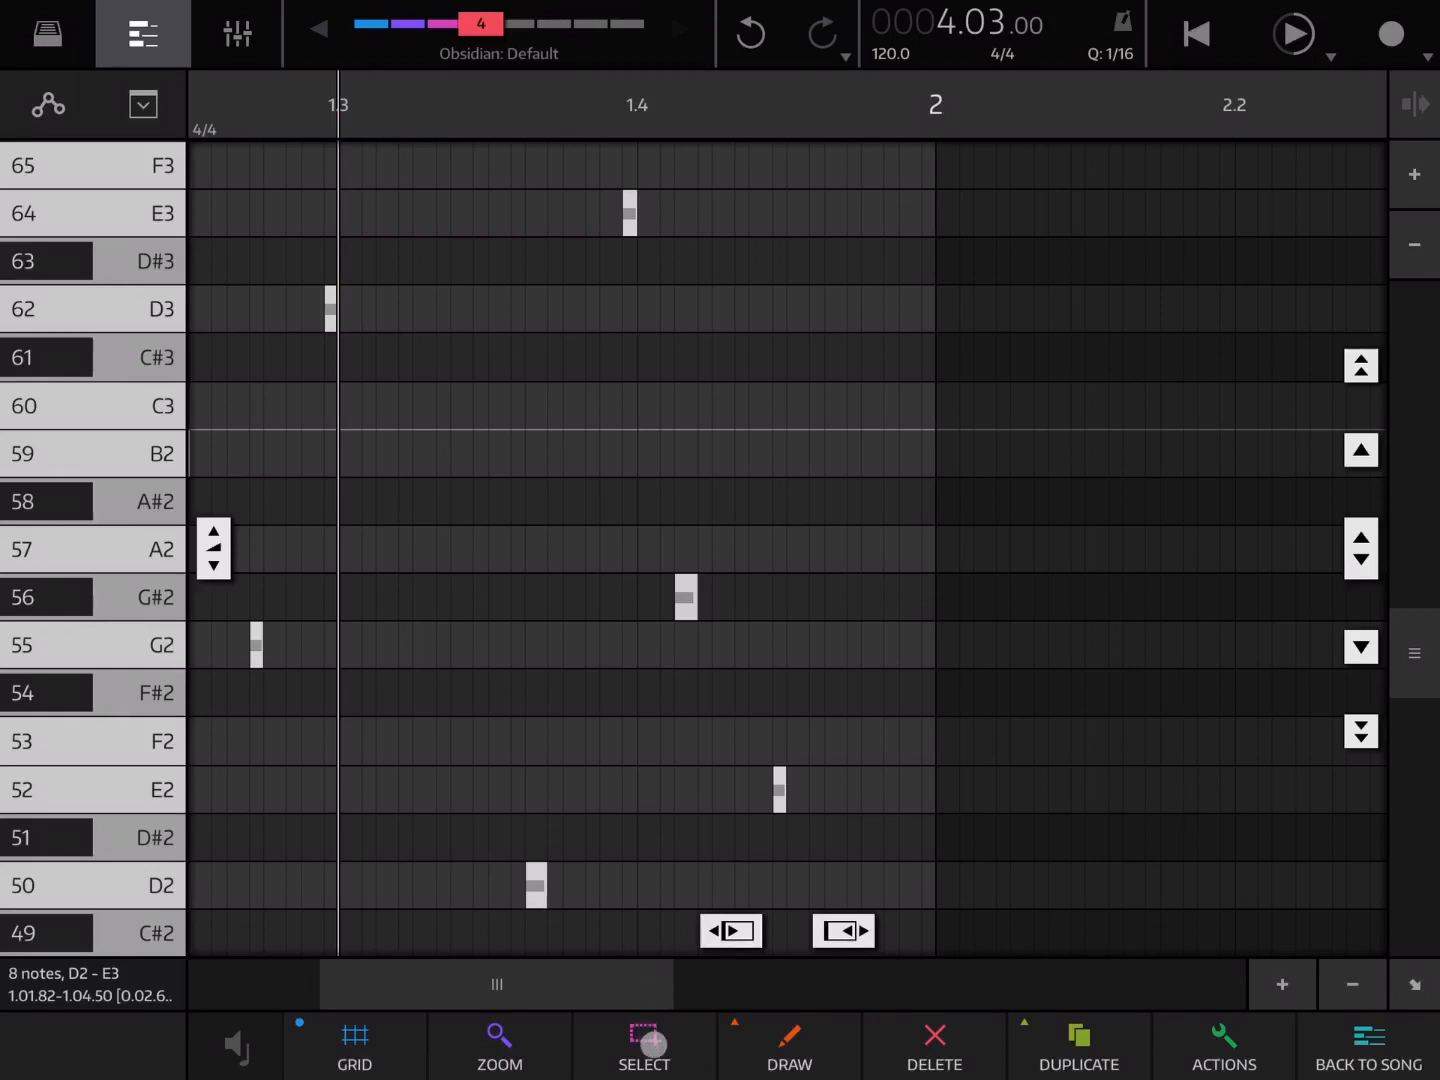
left_click(790, 1044)
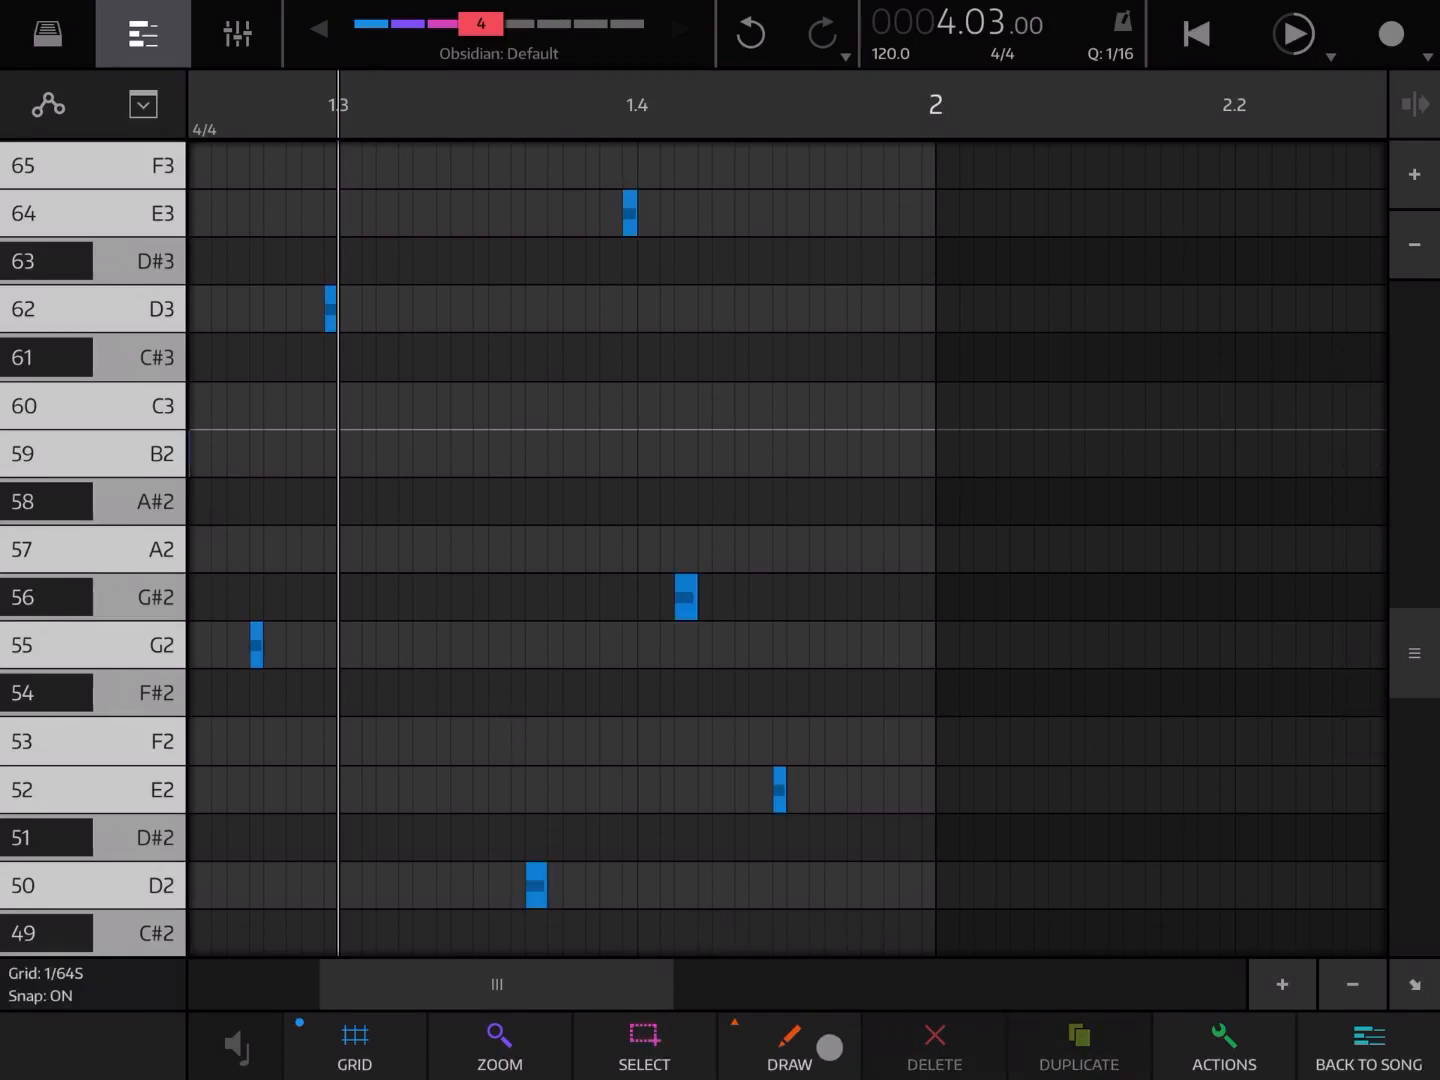
left_click(440, 644)
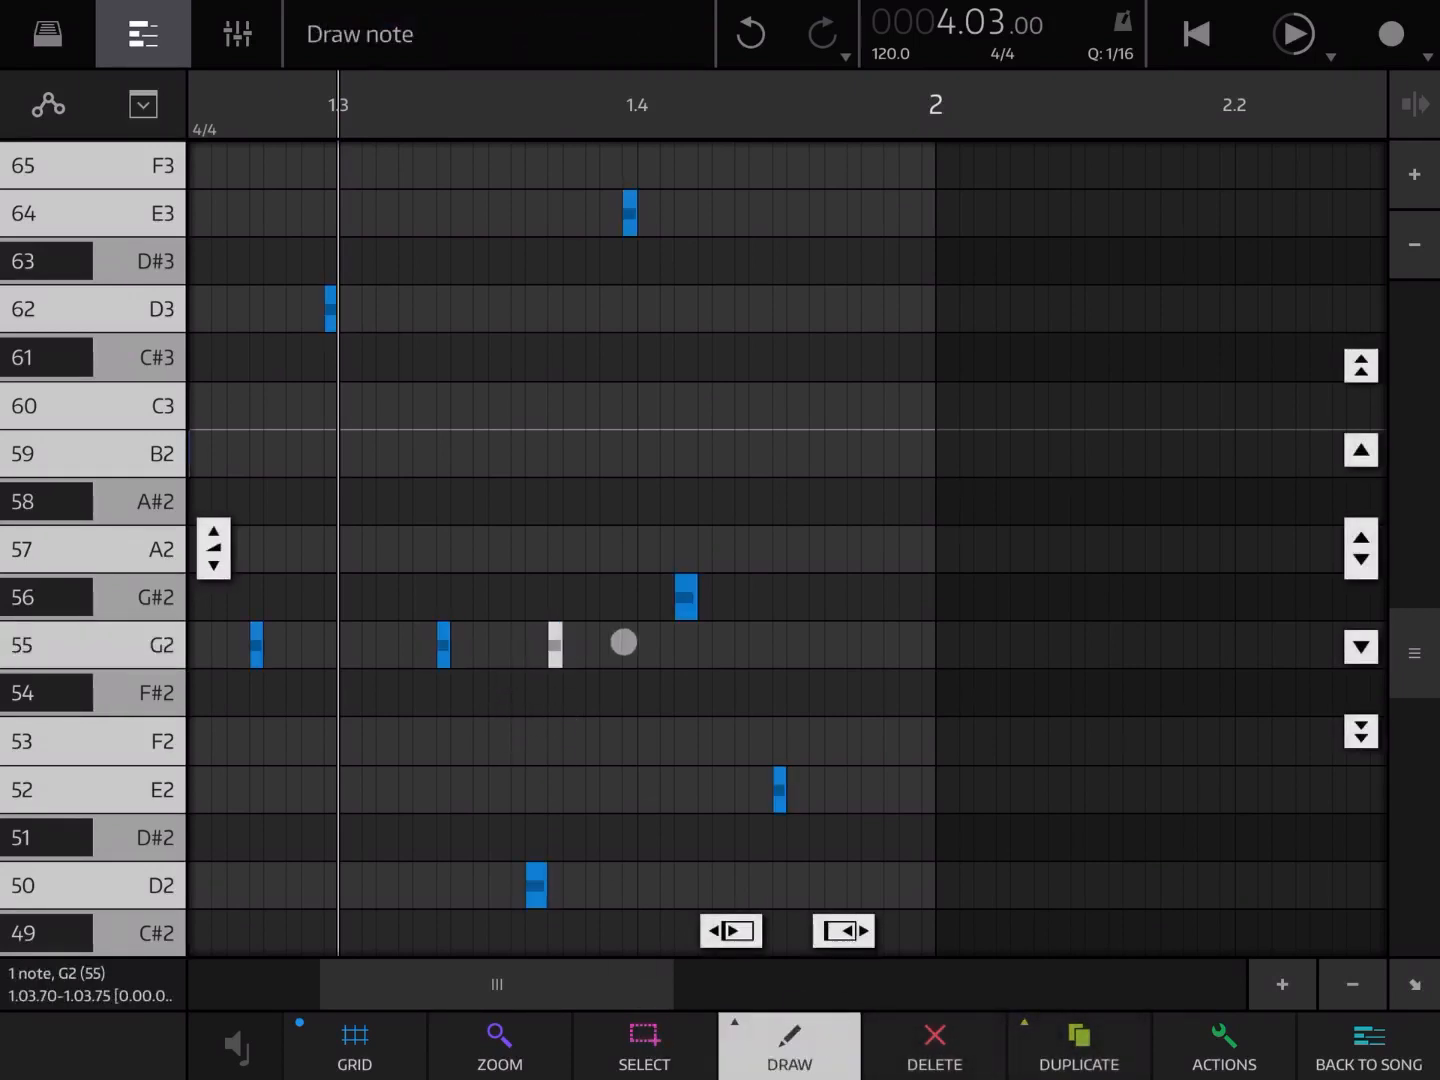
left_click(644, 1044)
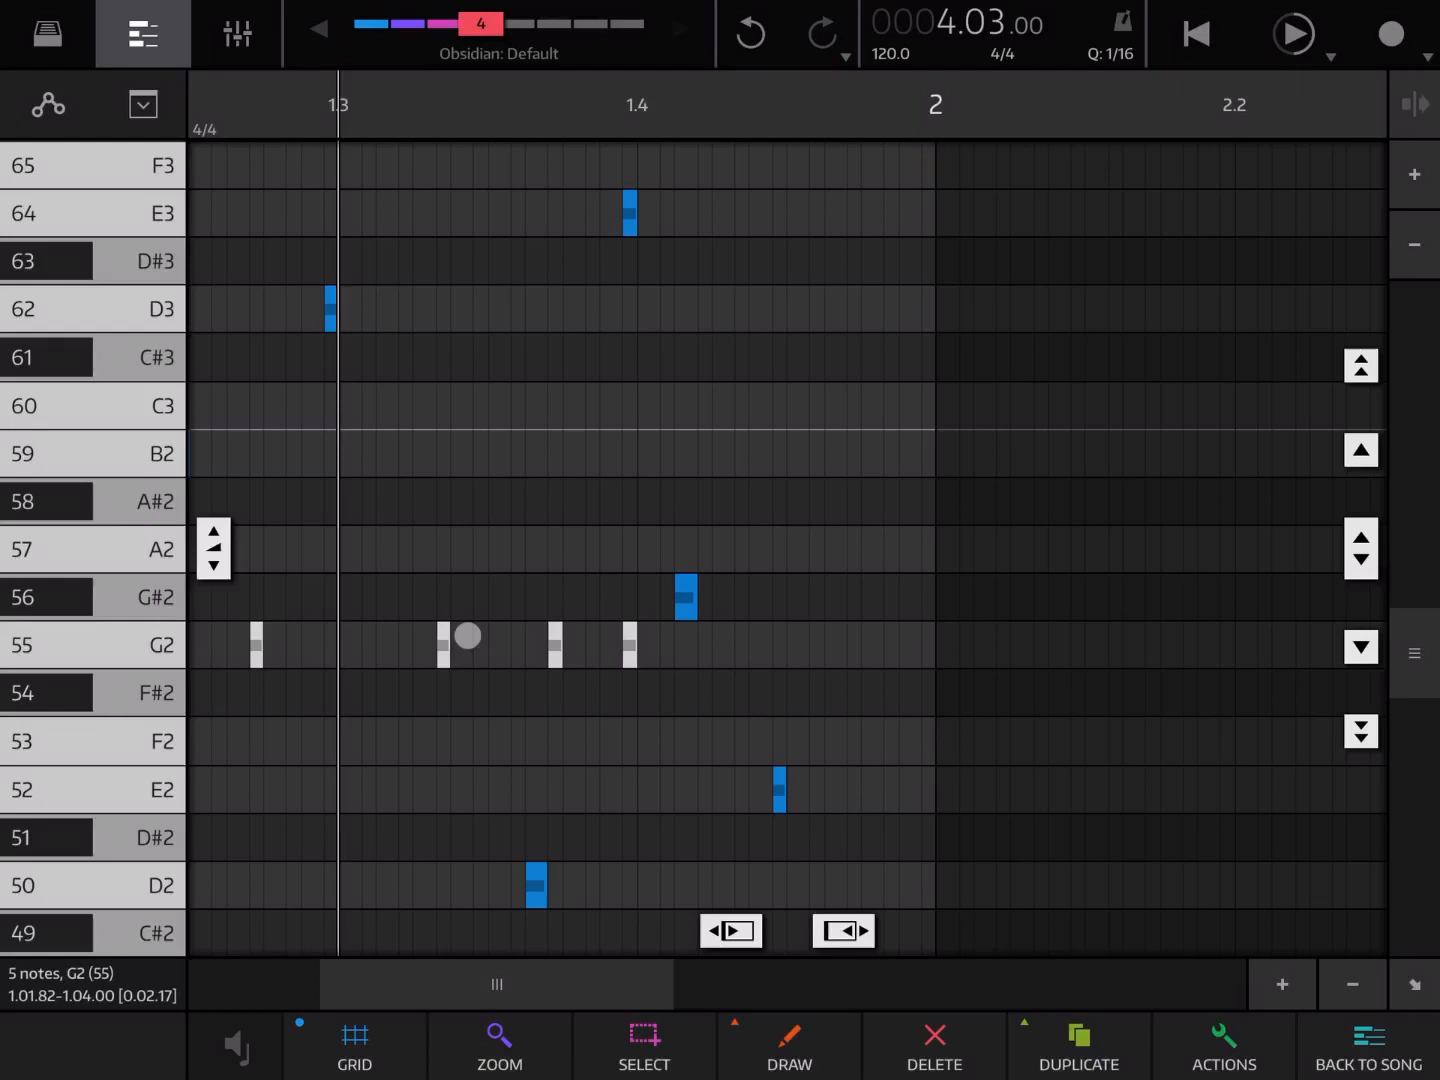
left_click(644, 1044)
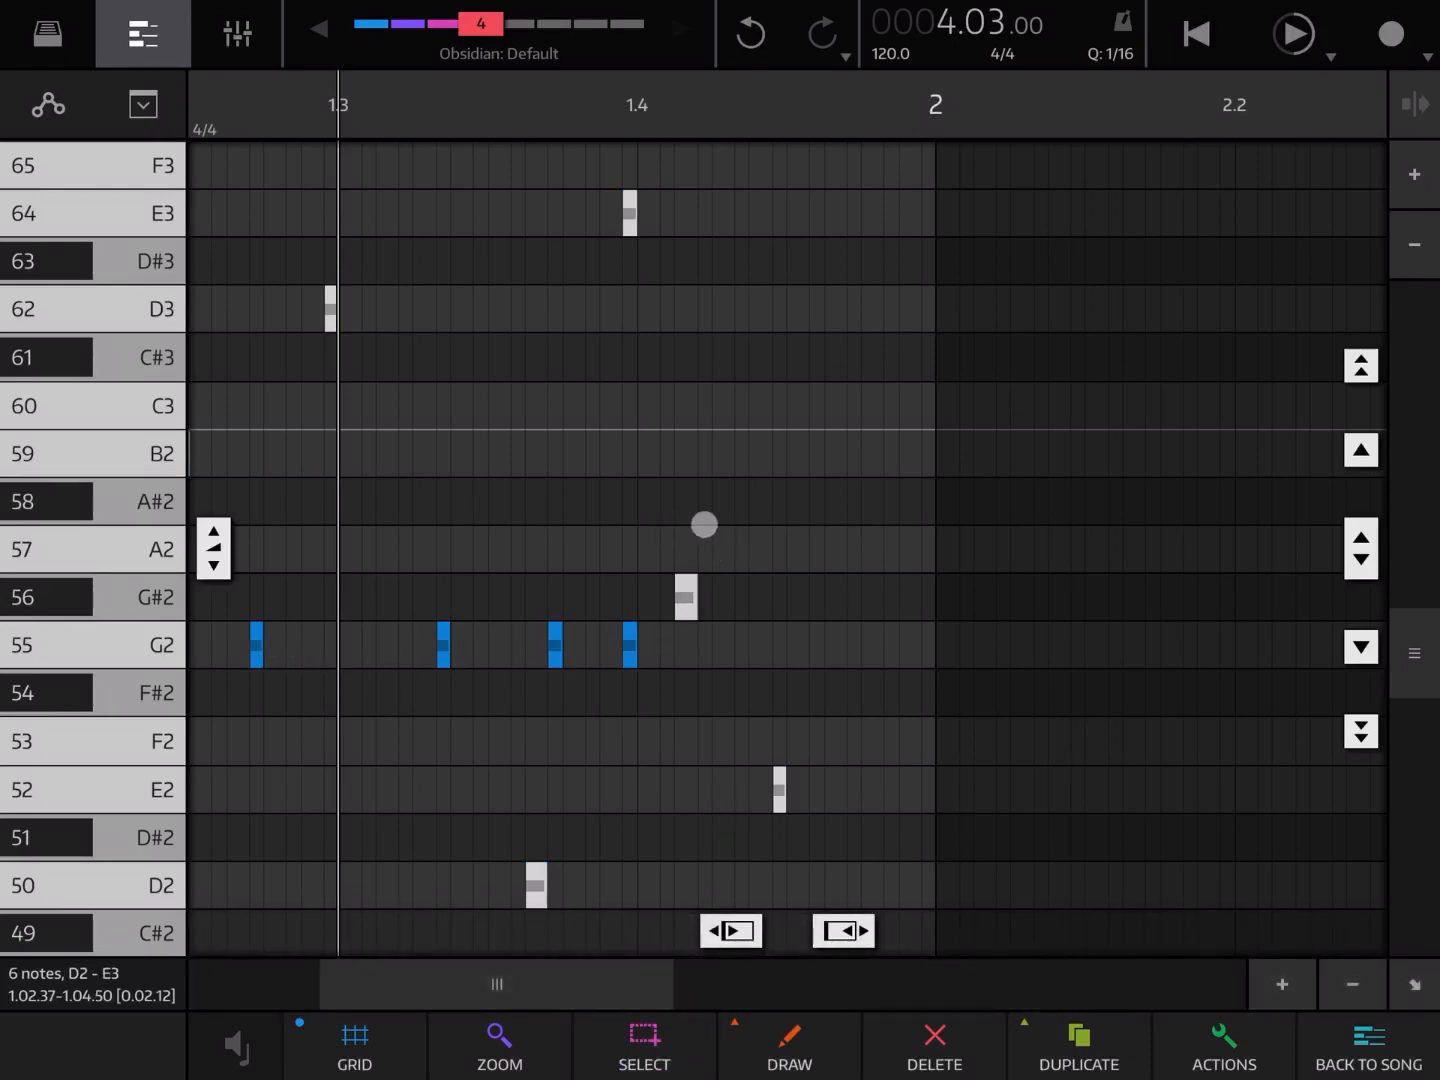
left_click(644, 1044)
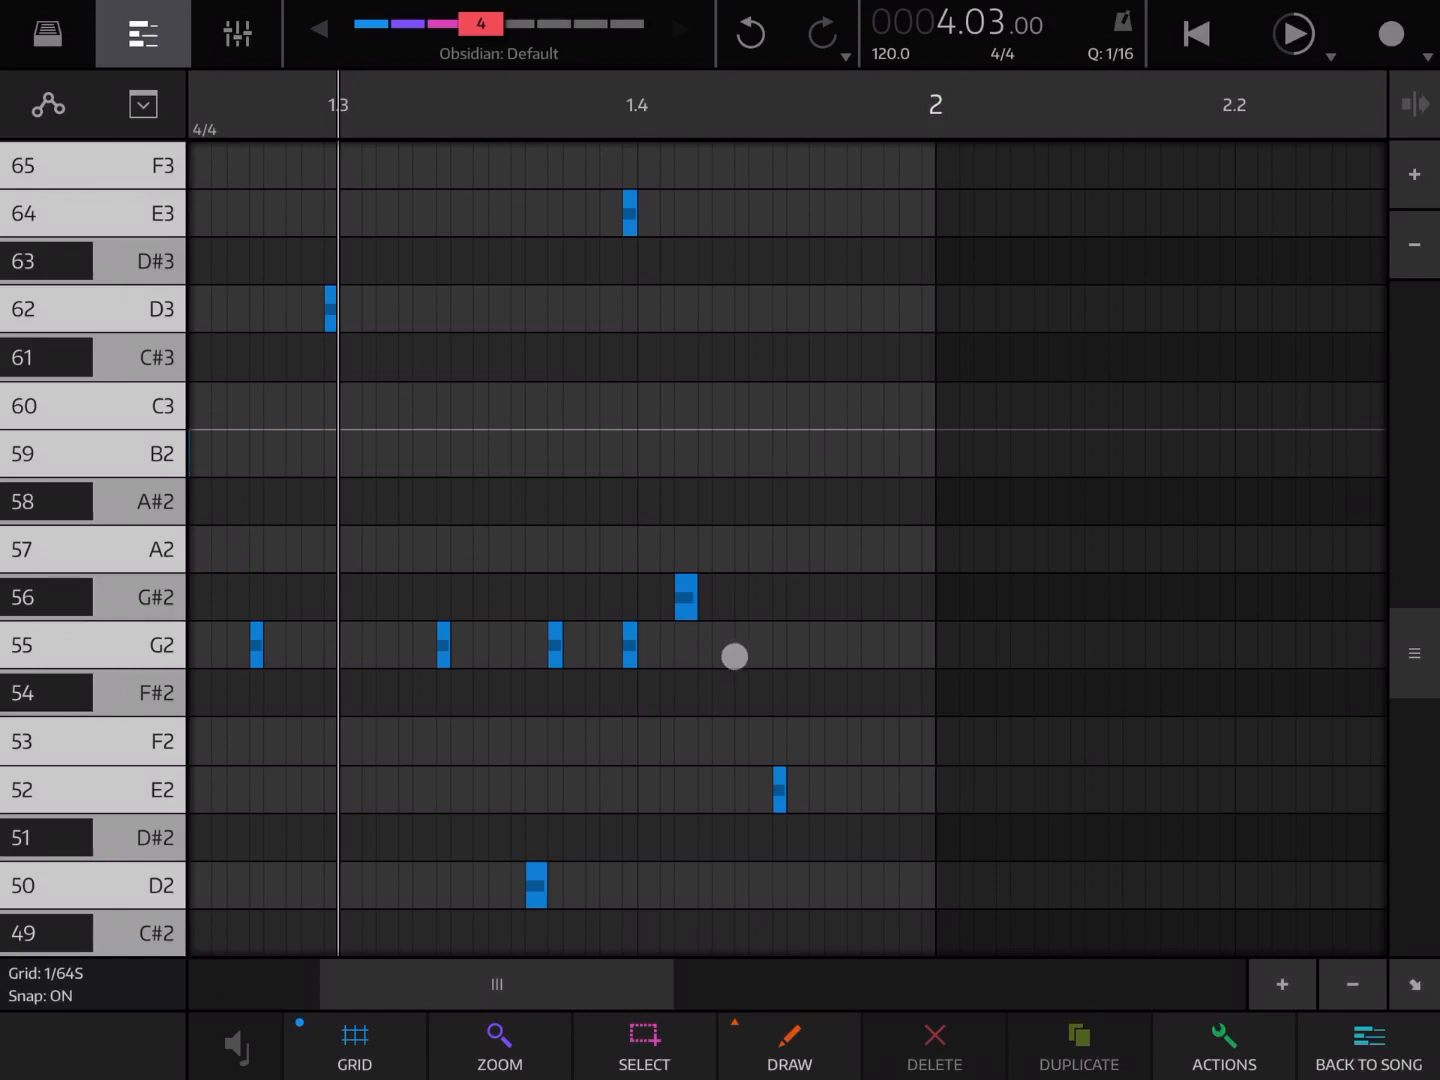
mouse_move(768, 604)
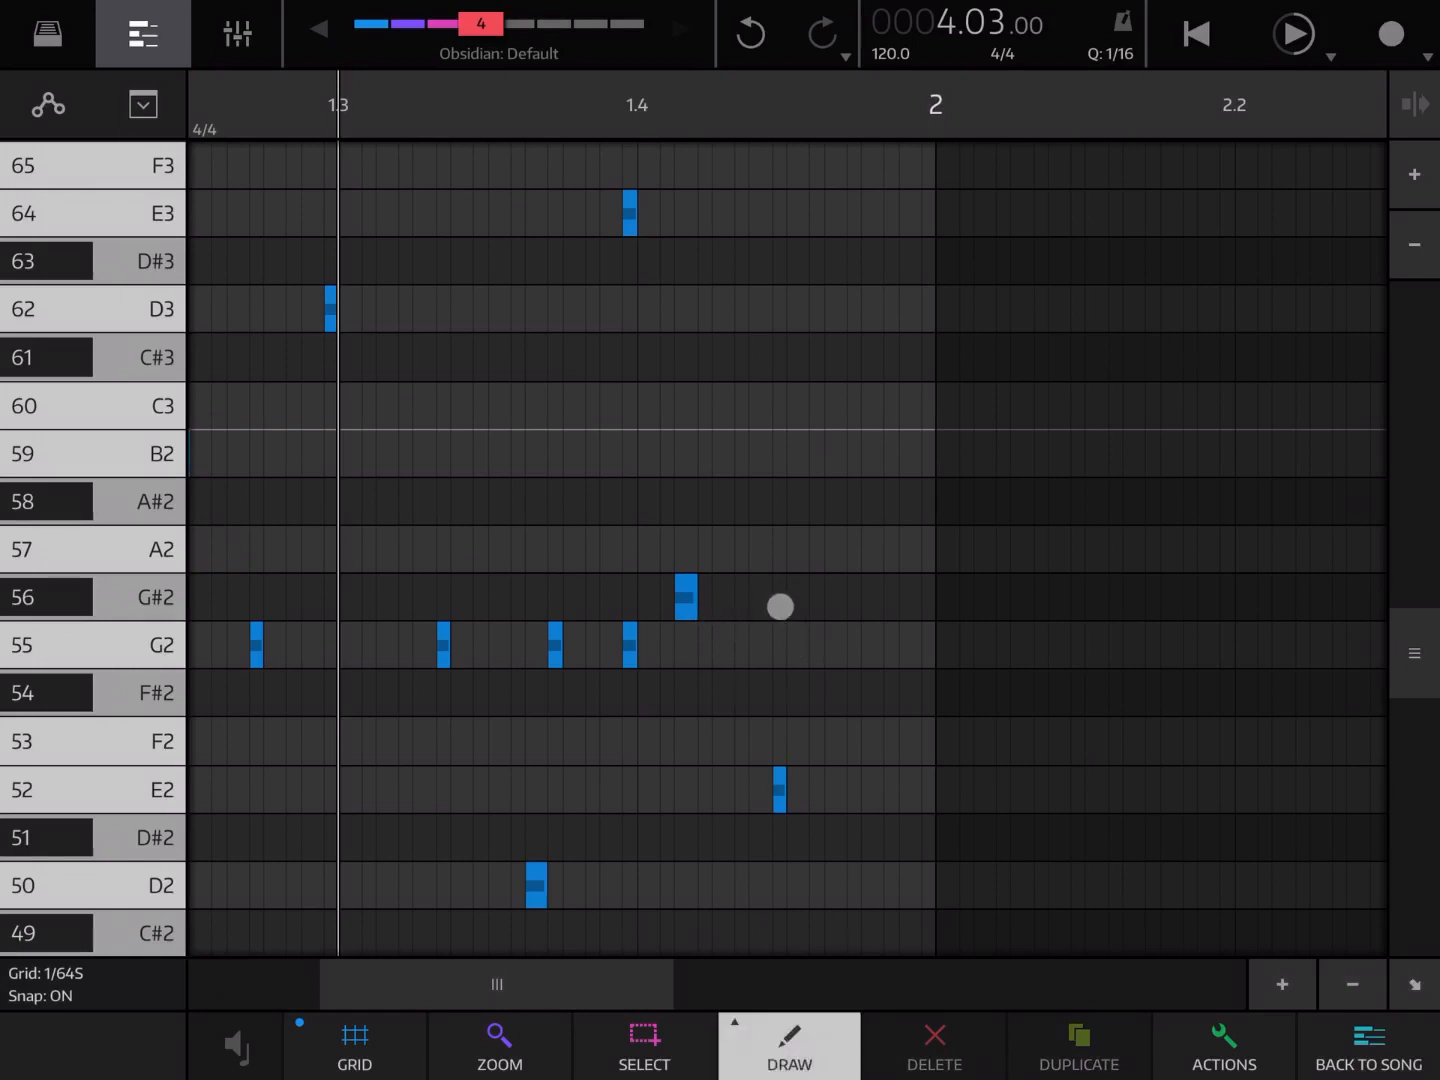
Step: Draw a G#2 note past bar 1.4, lengthen it with the handles and transpose it back to G#2
left_click(780, 596)
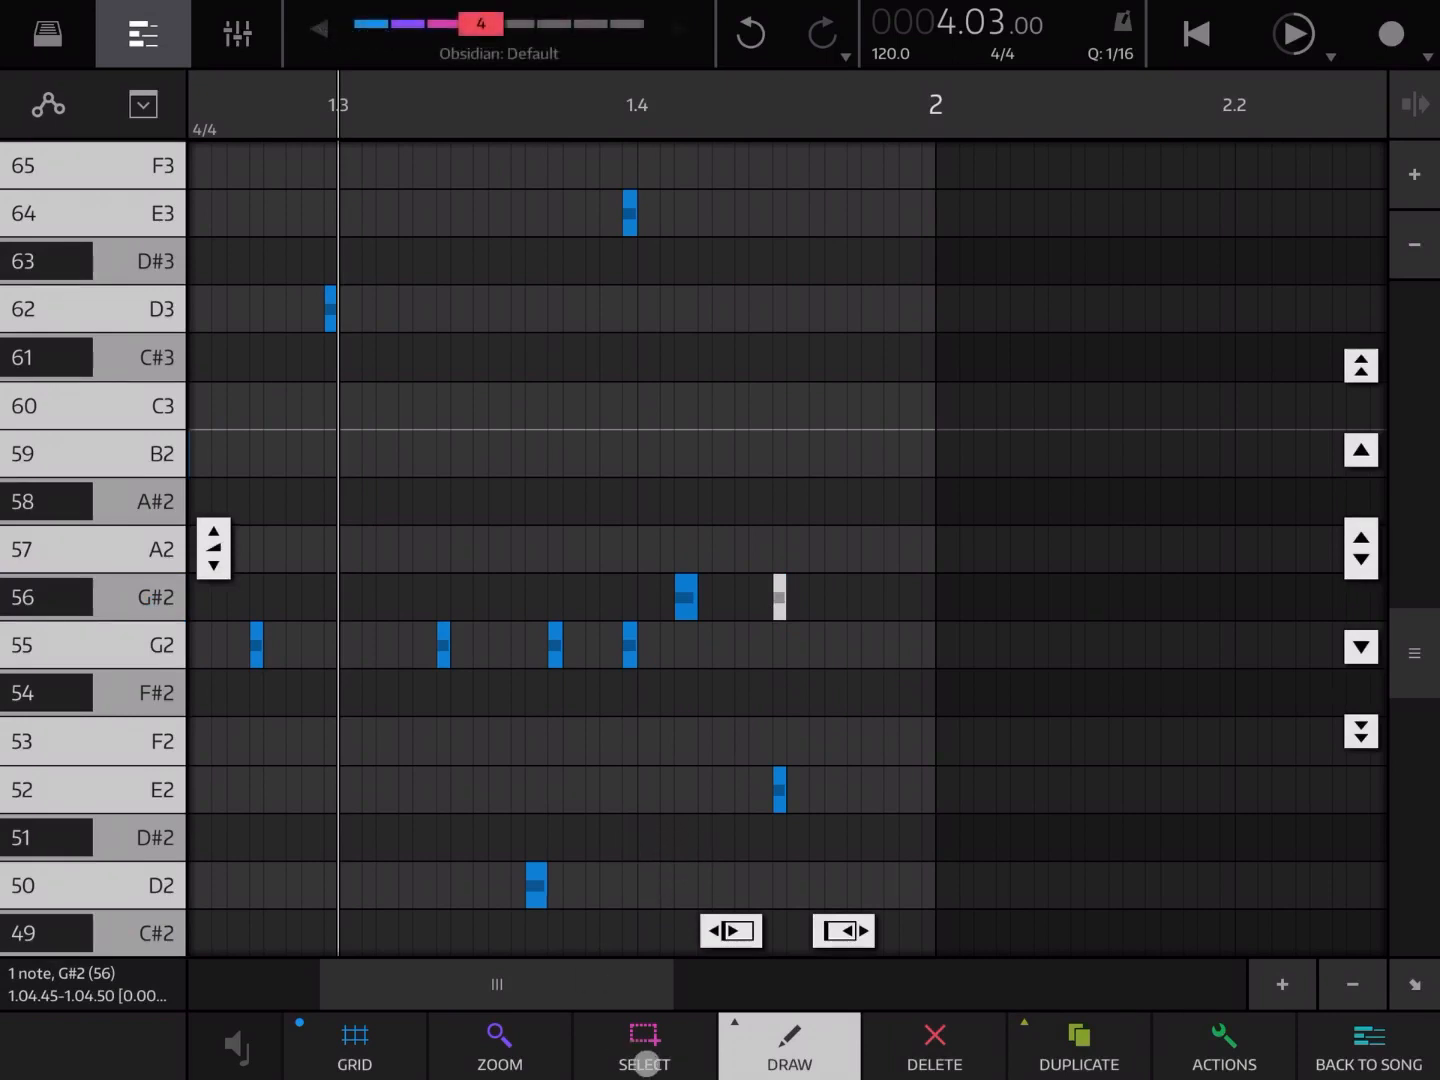
left_click(644, 1044)
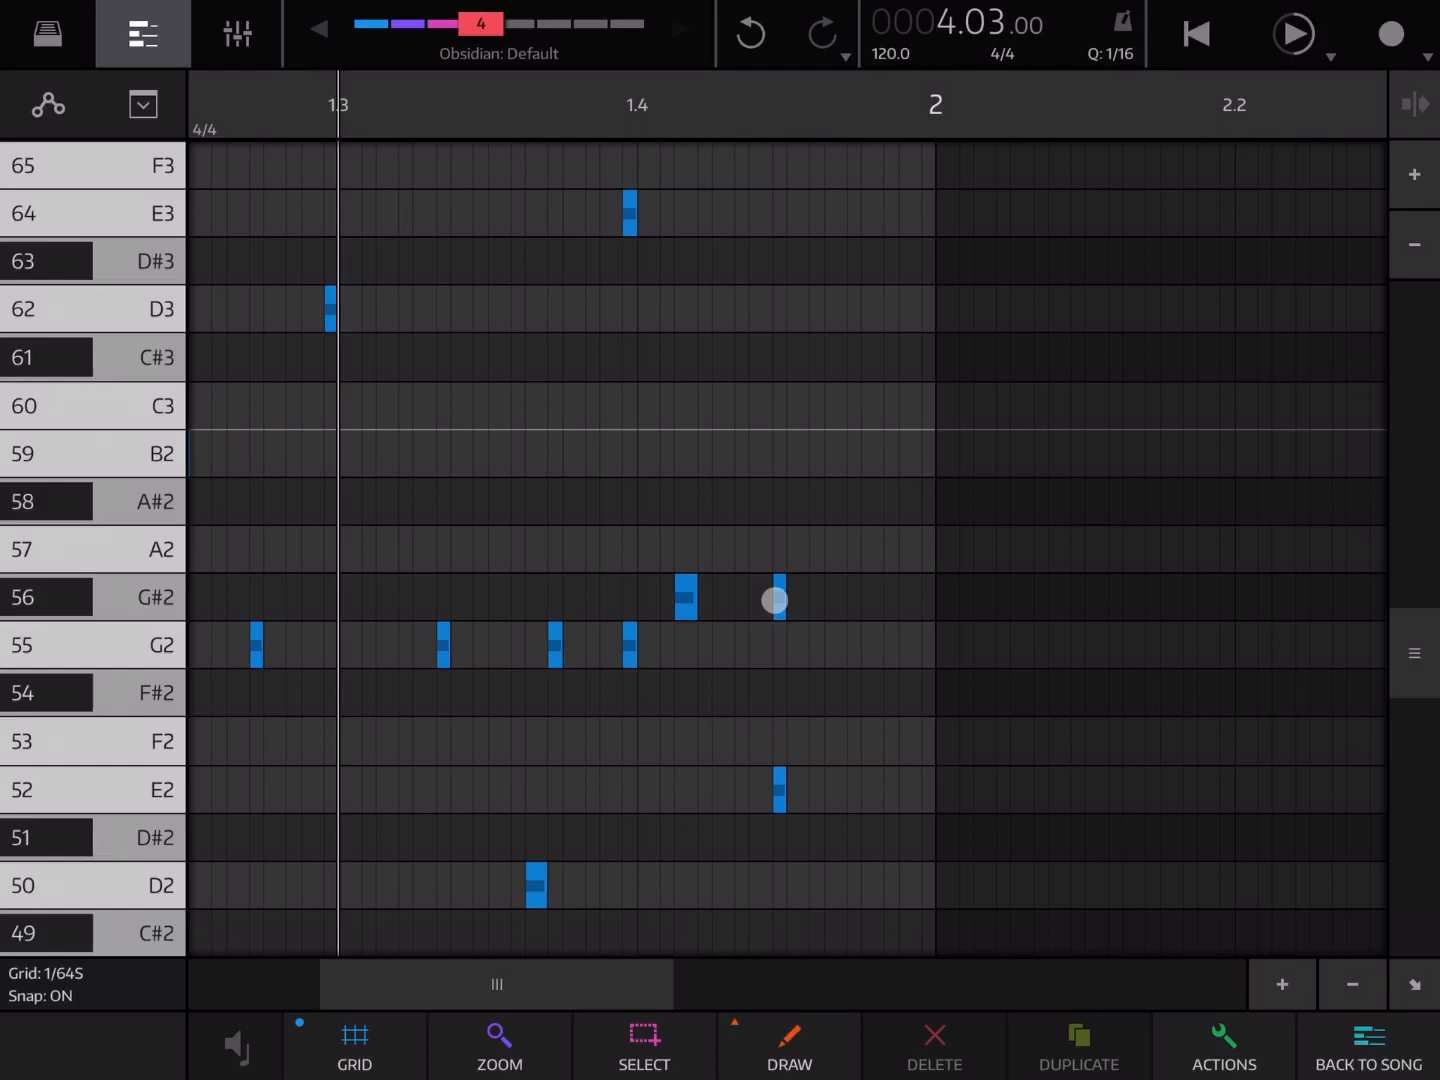
left_click_drag(776, 600, 776, 768)
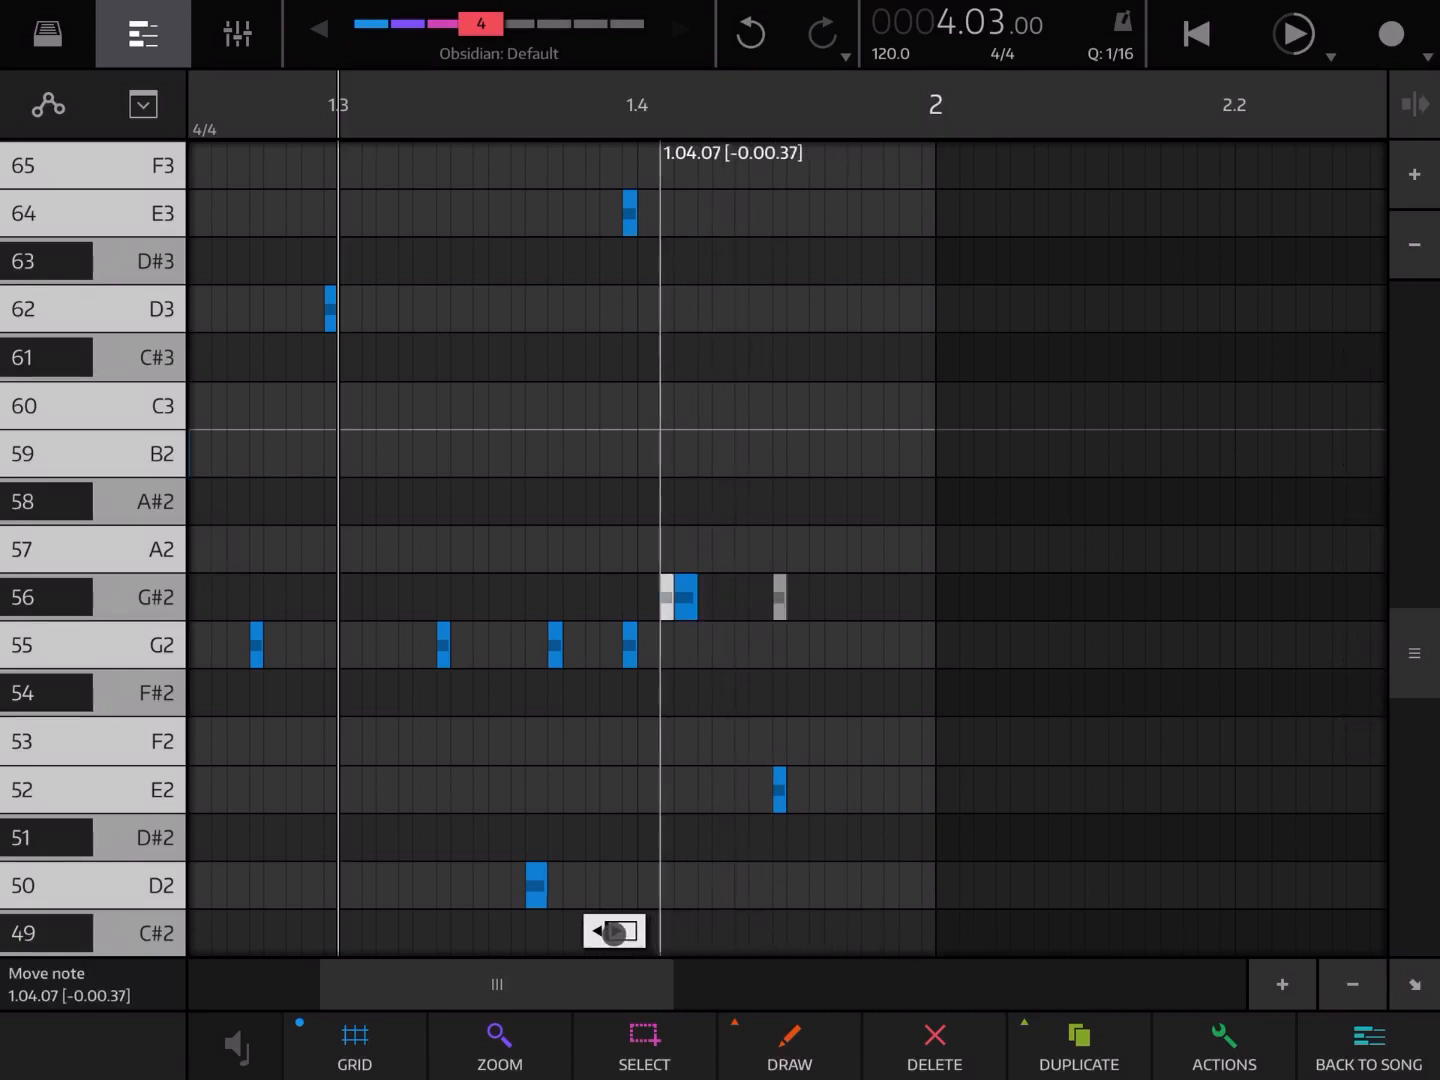
left_click_drag(660, 596, 776, 596)
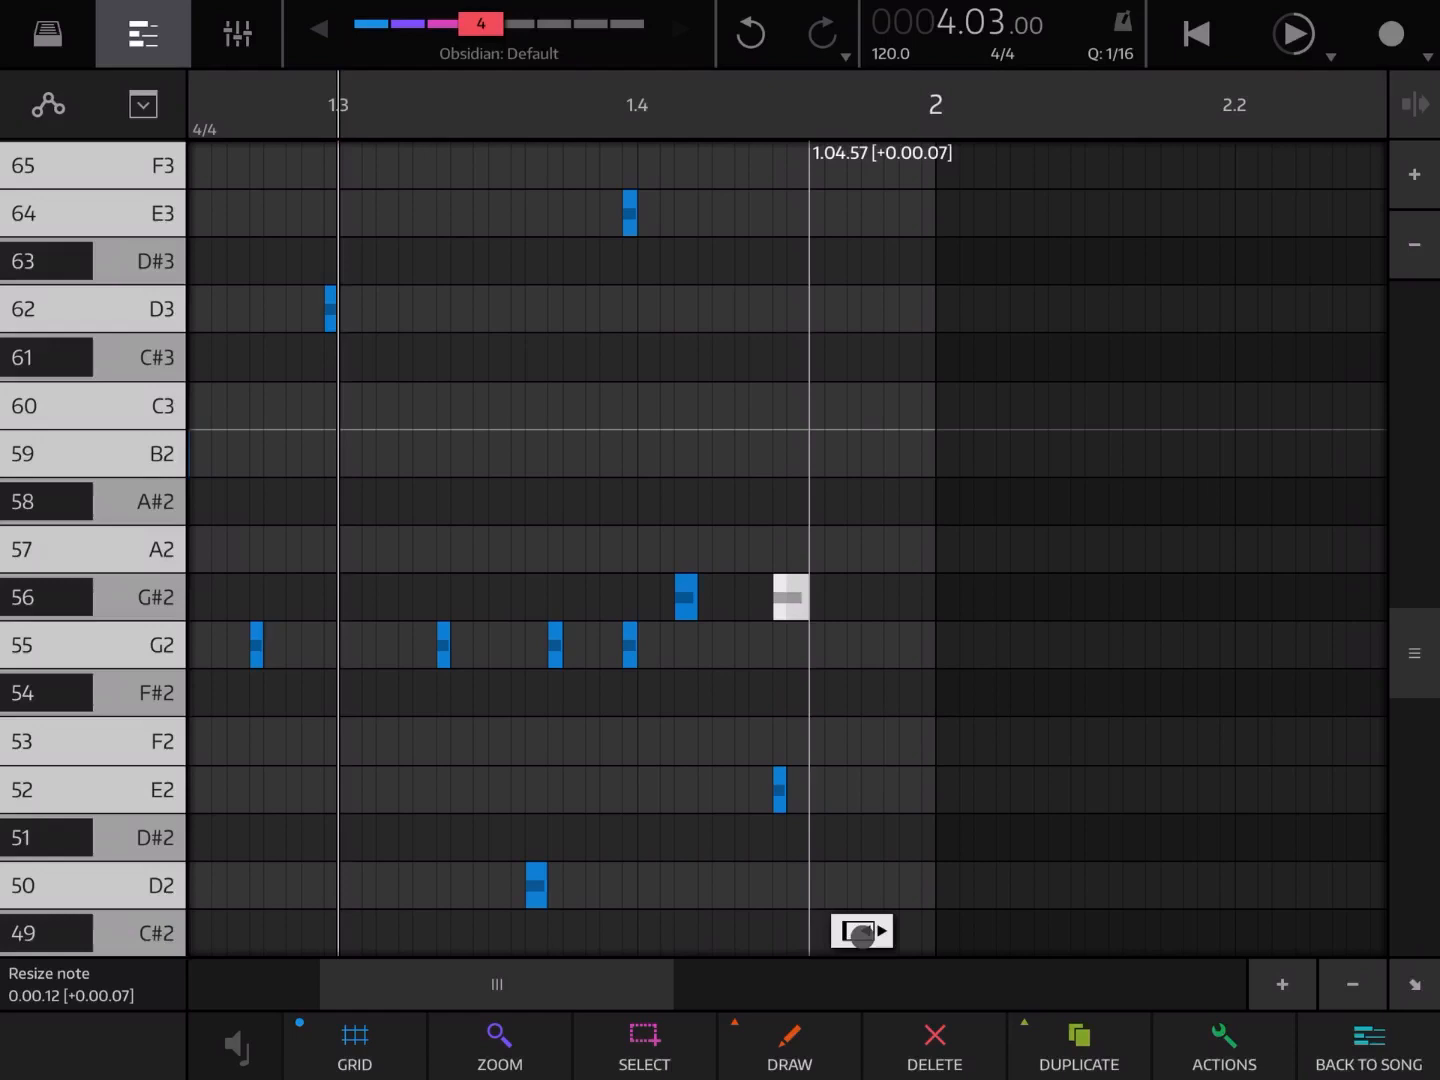
left_click_drag(810, 596, 778, 596)
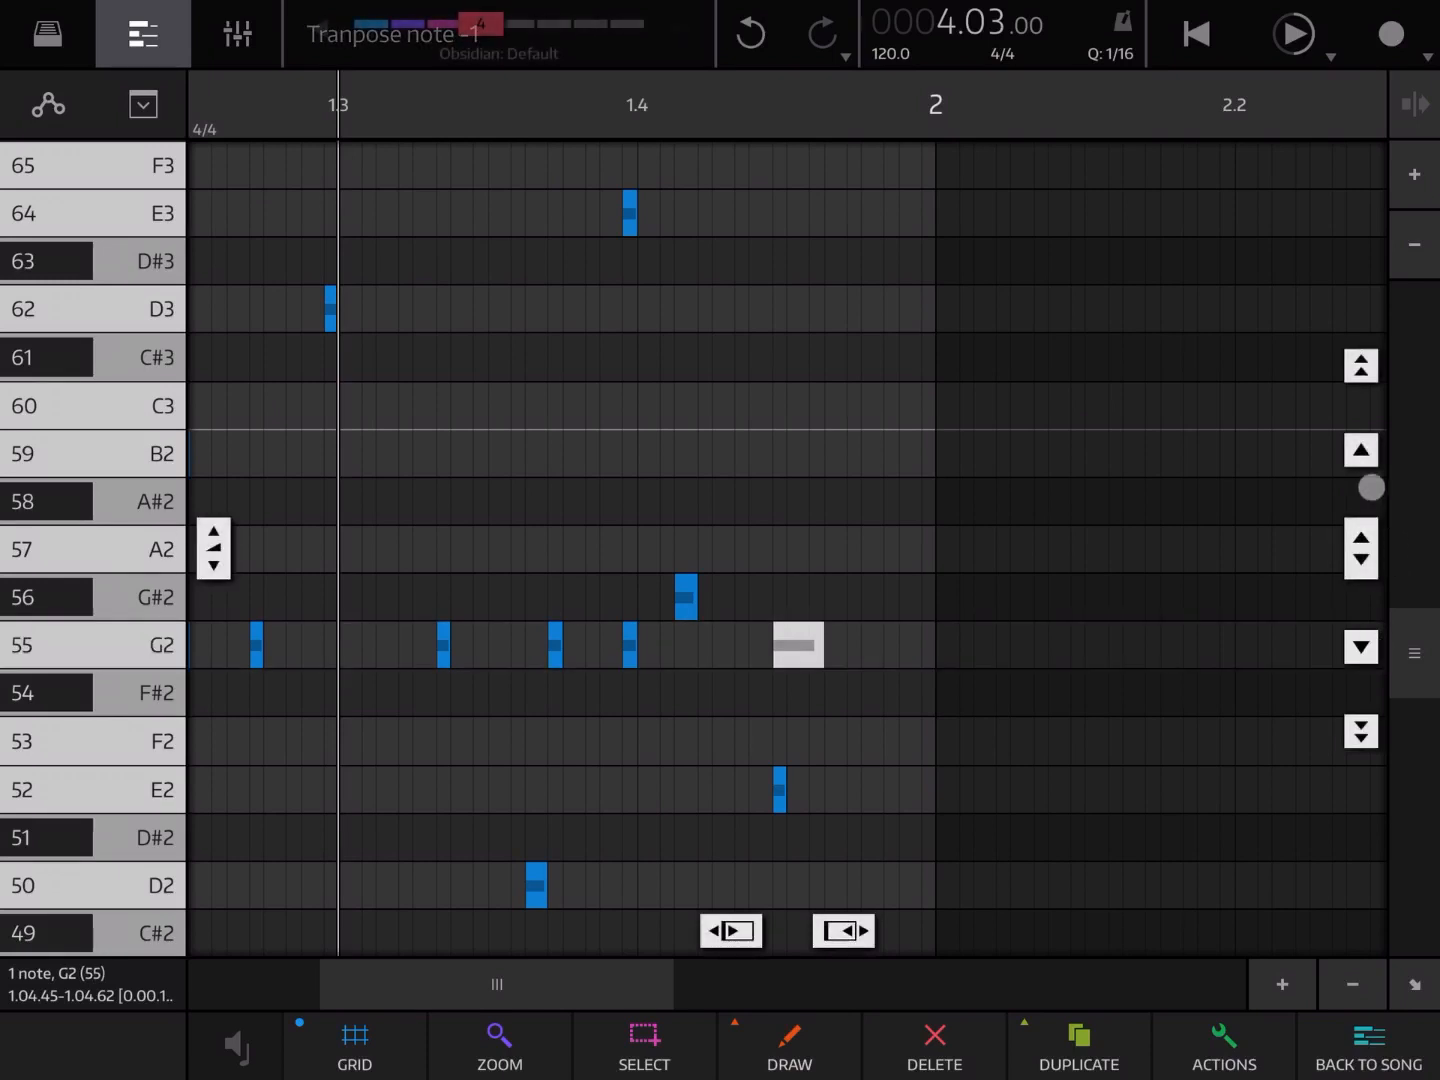
left_click(1360, 450)
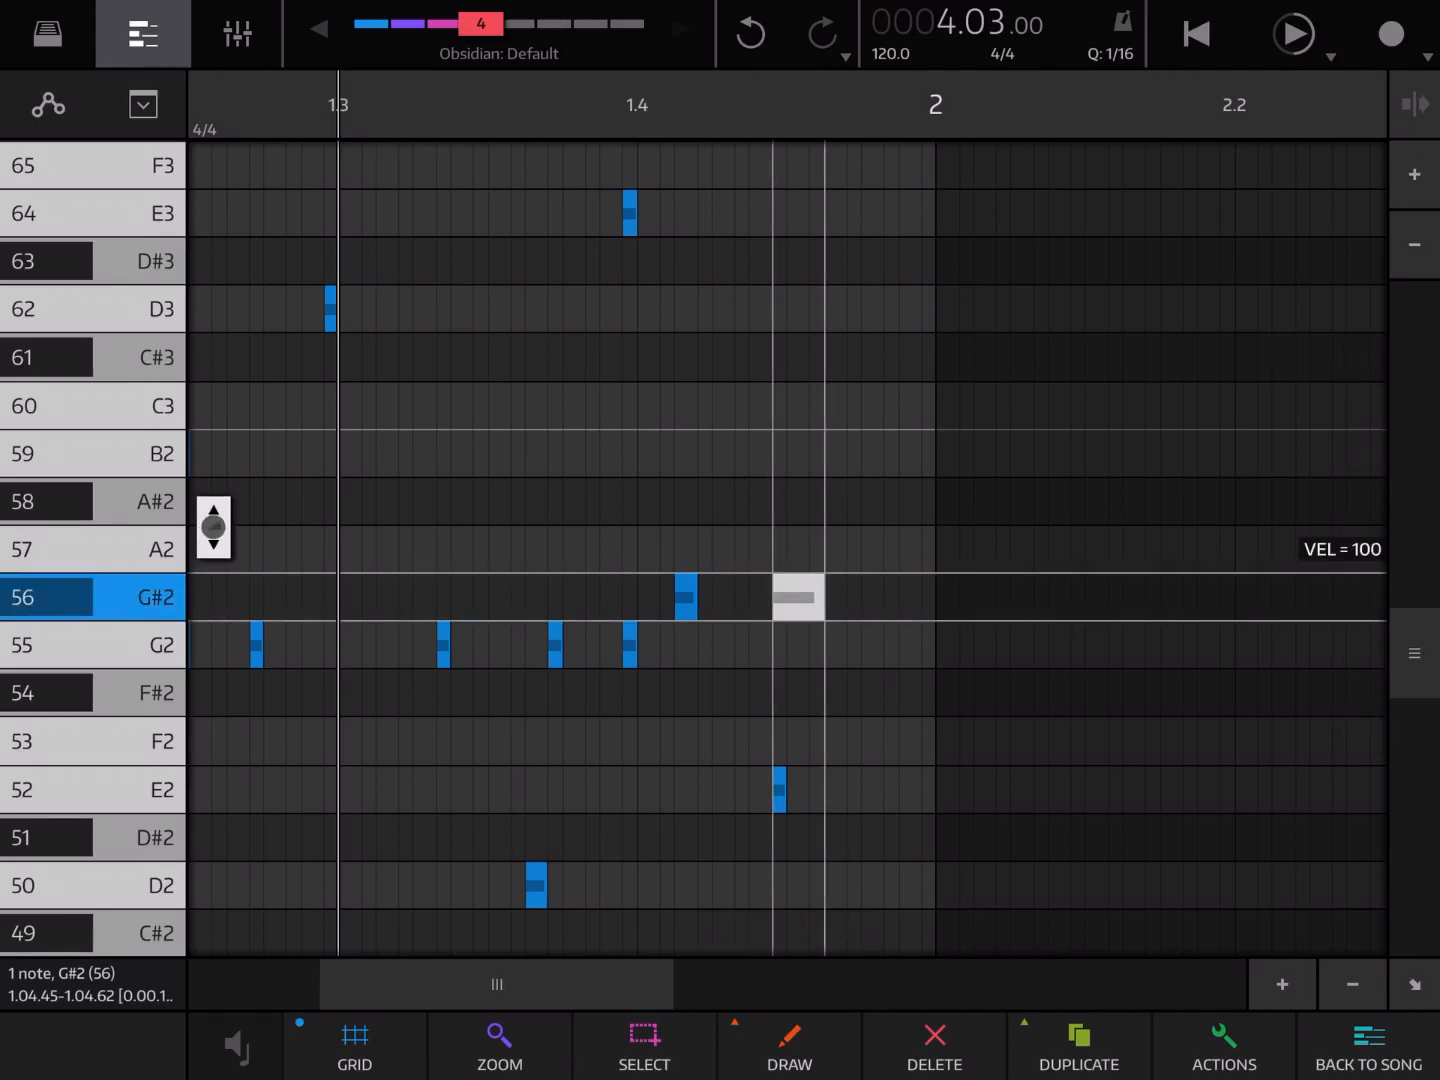
Step: Lower the long G#2 note's velocity to about 72 and slide it earlier onto the first G#2 note
left_click(212, 504)
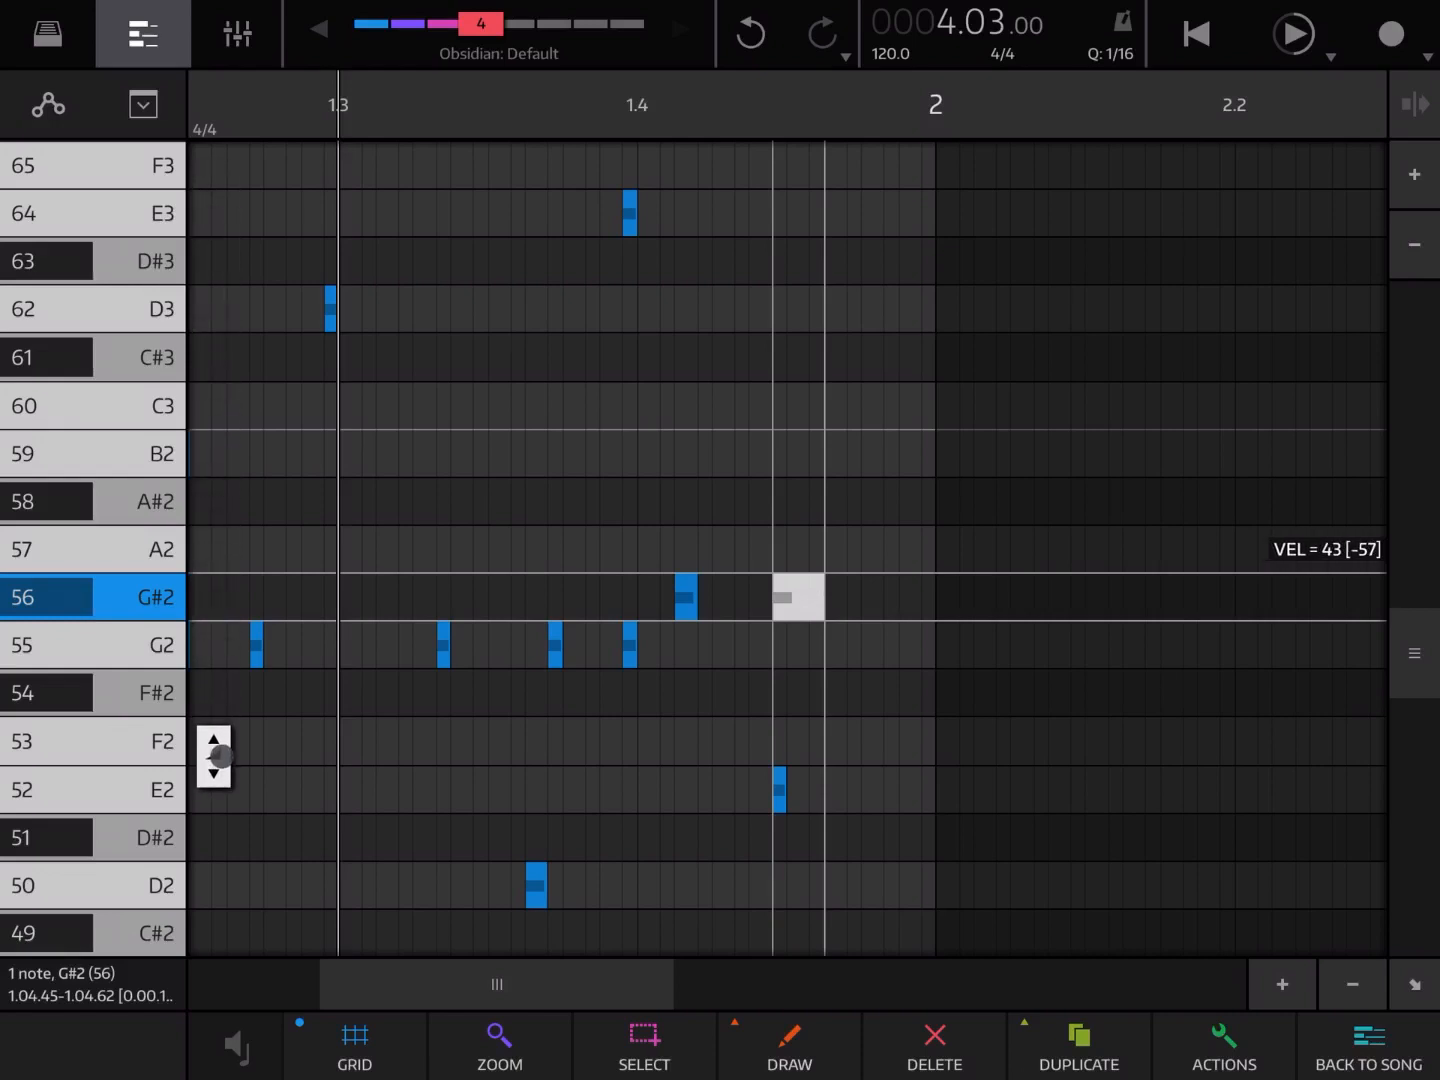
left_click_drag(214, 756, 214, 640)
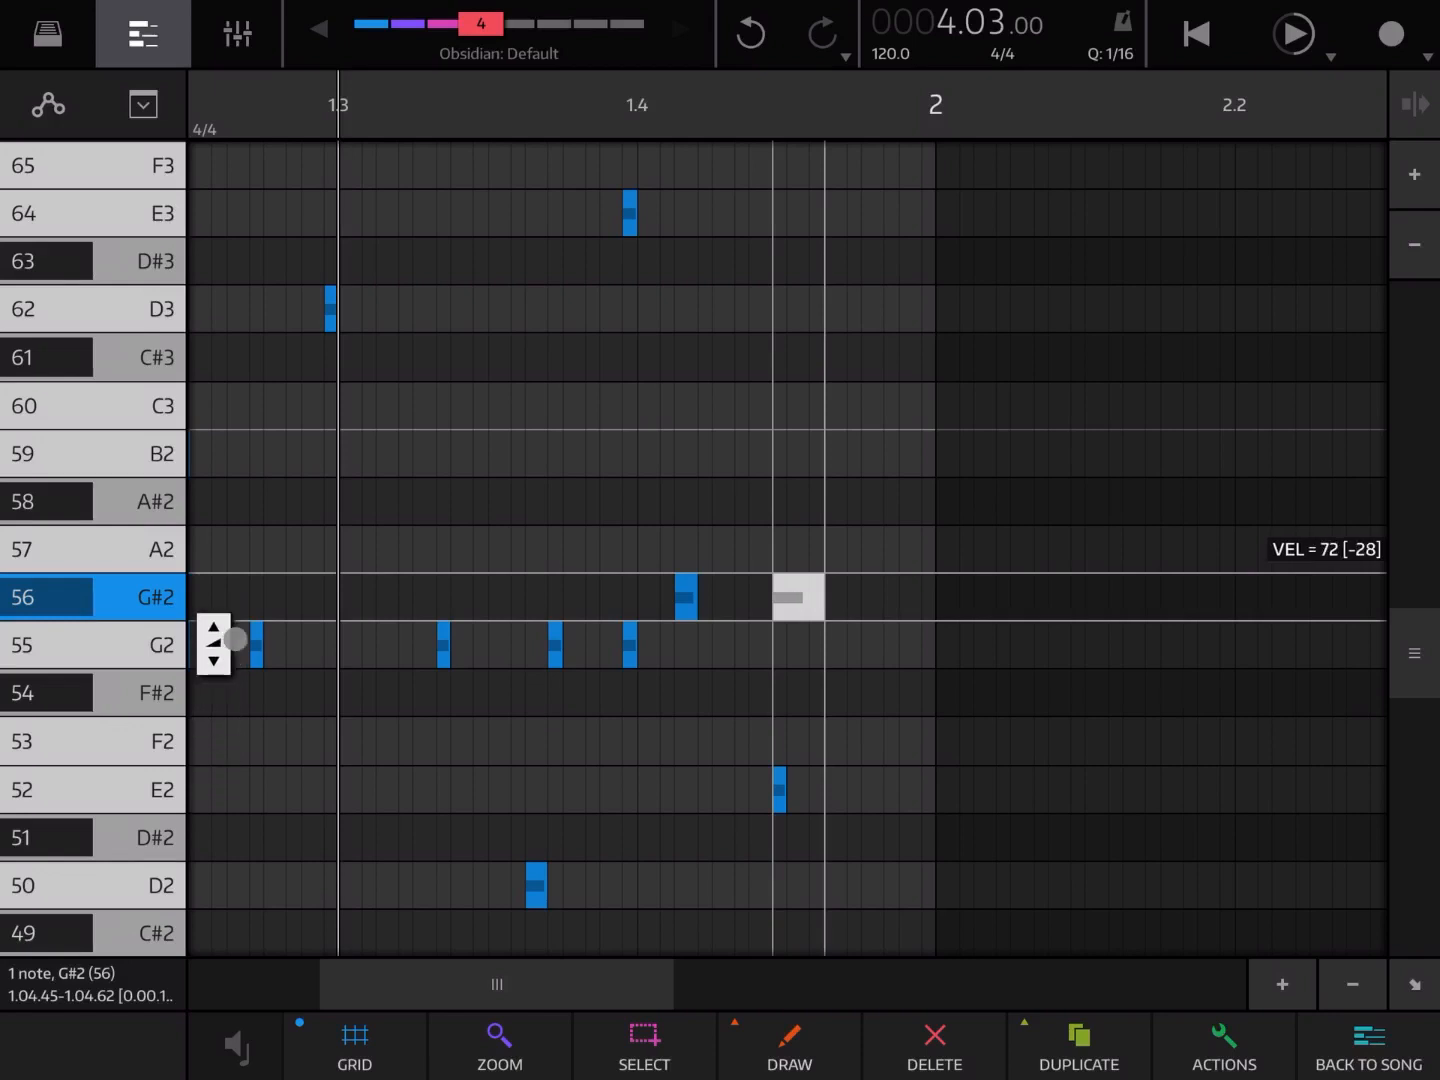
left_click_drag(236, 642, 236, 590)
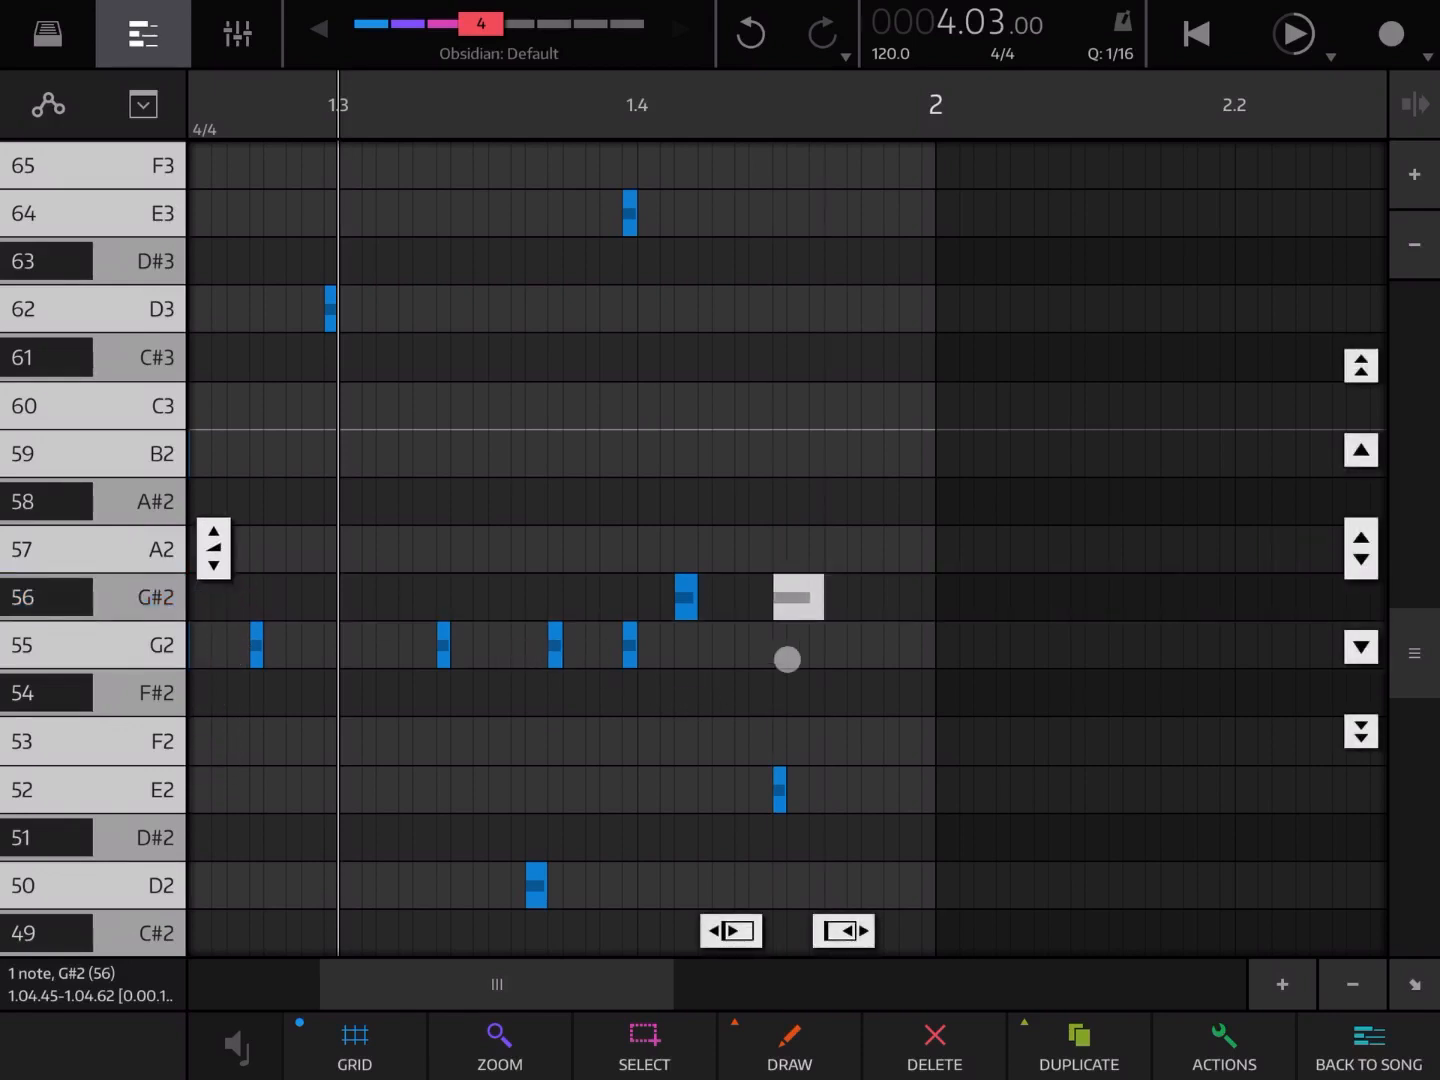
left_click_drag(786, 660, 796, 596)
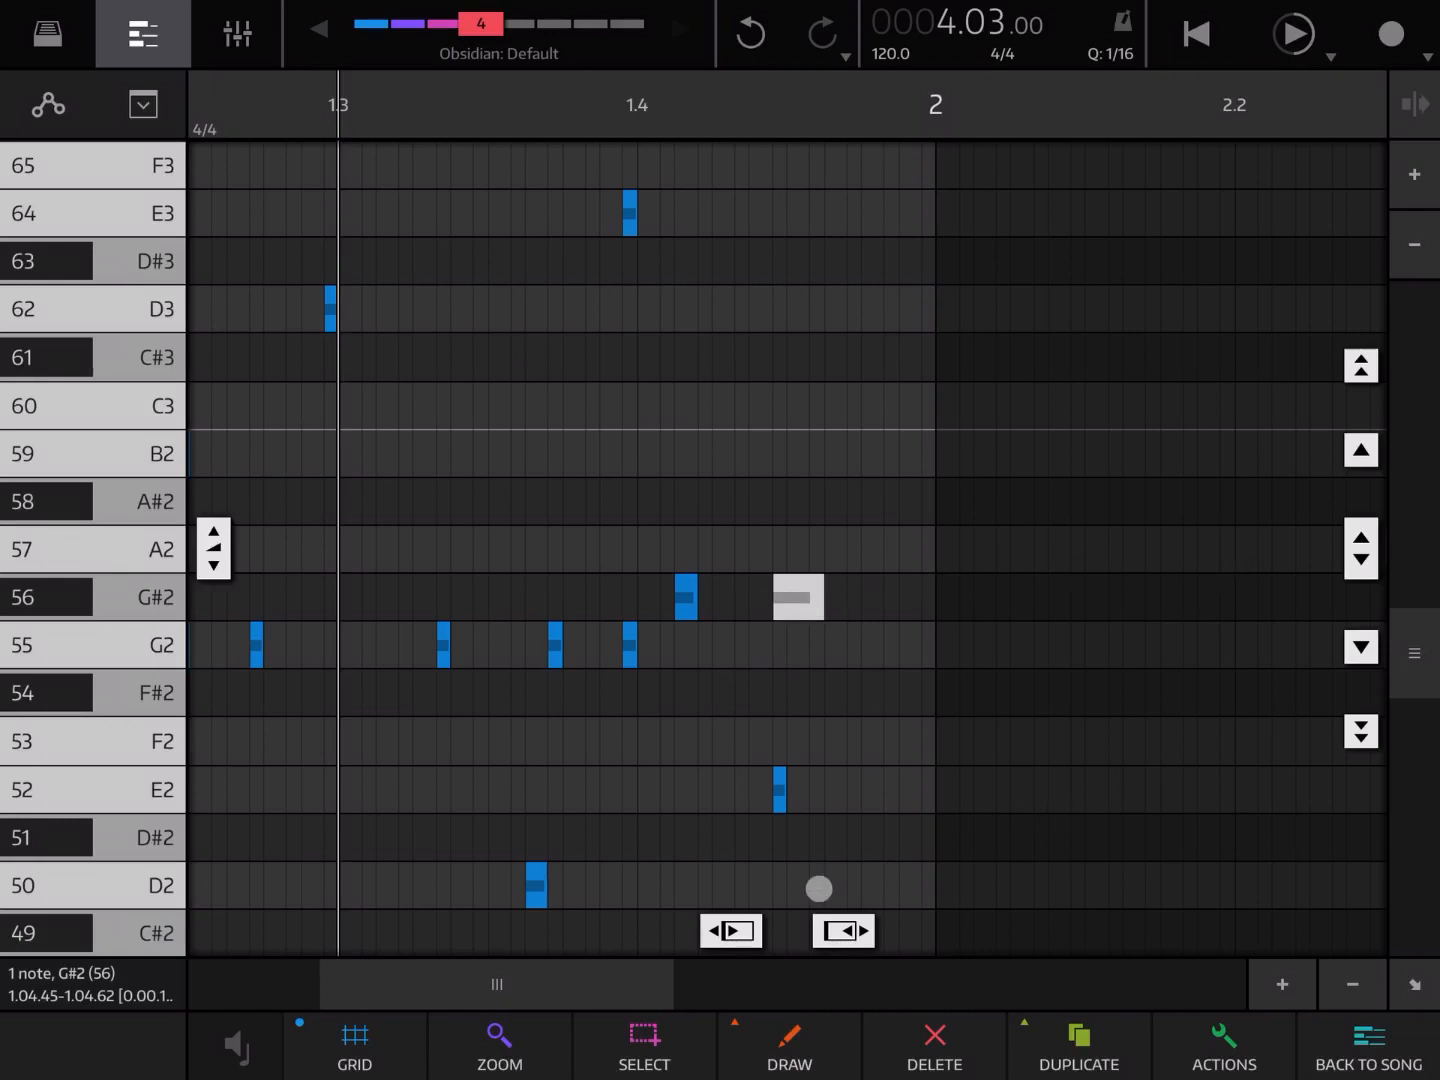
left_click_drag(684, 596, 698, 596)
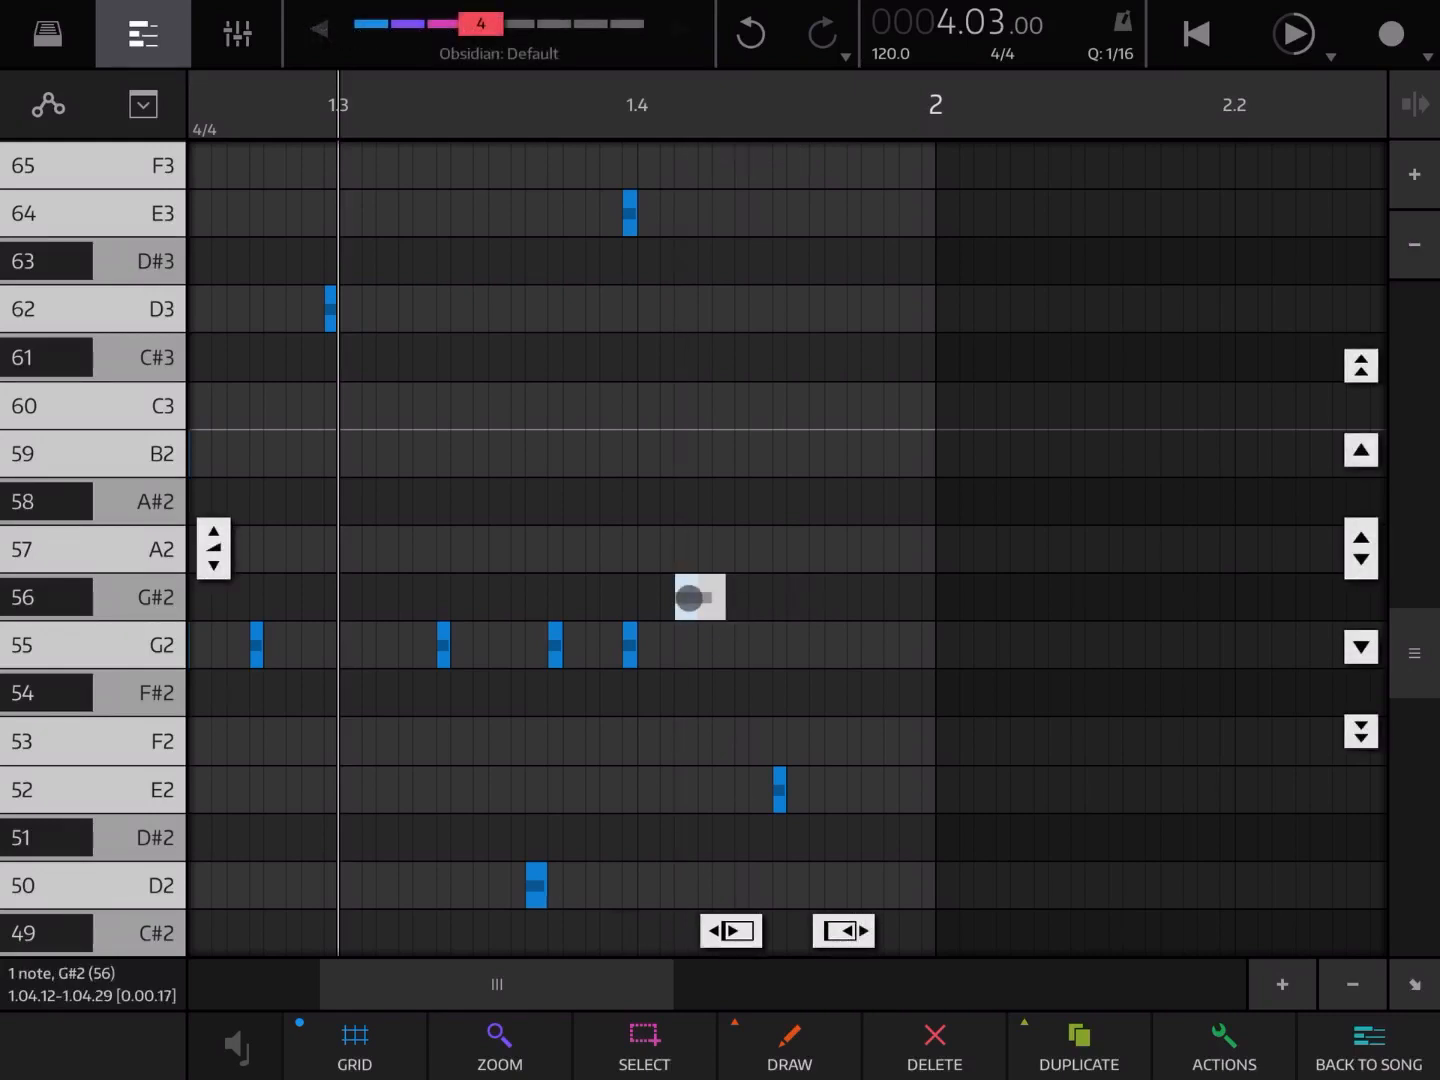
Step: Use the Select options to clear the overlapping long G#2 note, leaving one short G#2
left_click(644, 1044)
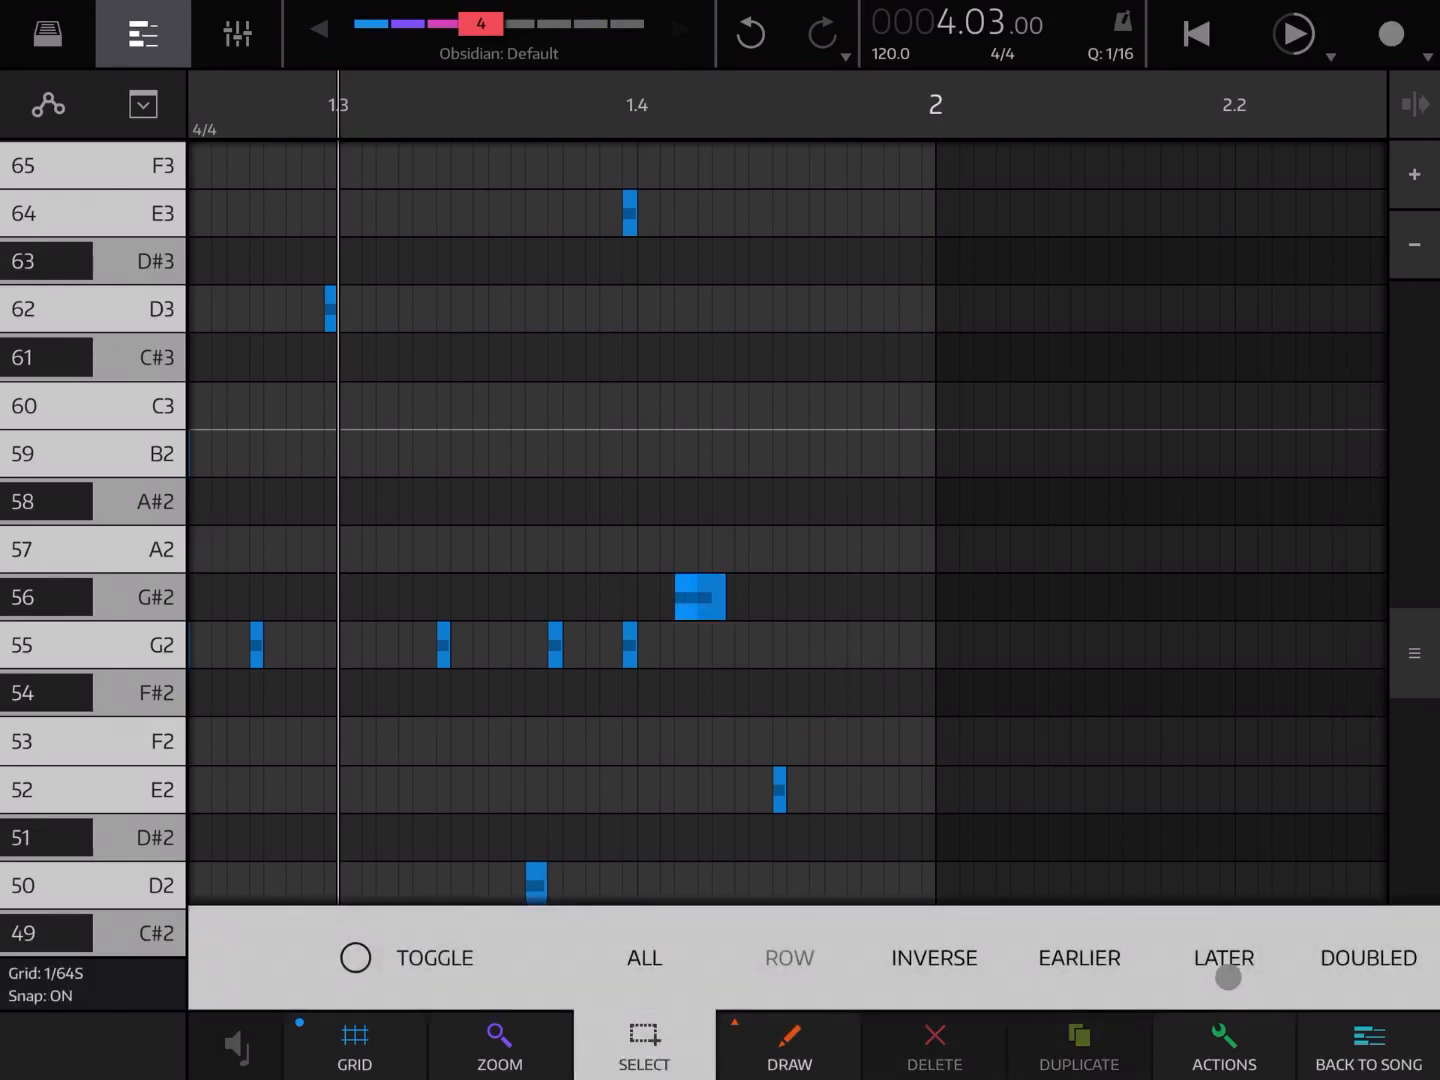
left_click(700, 596)
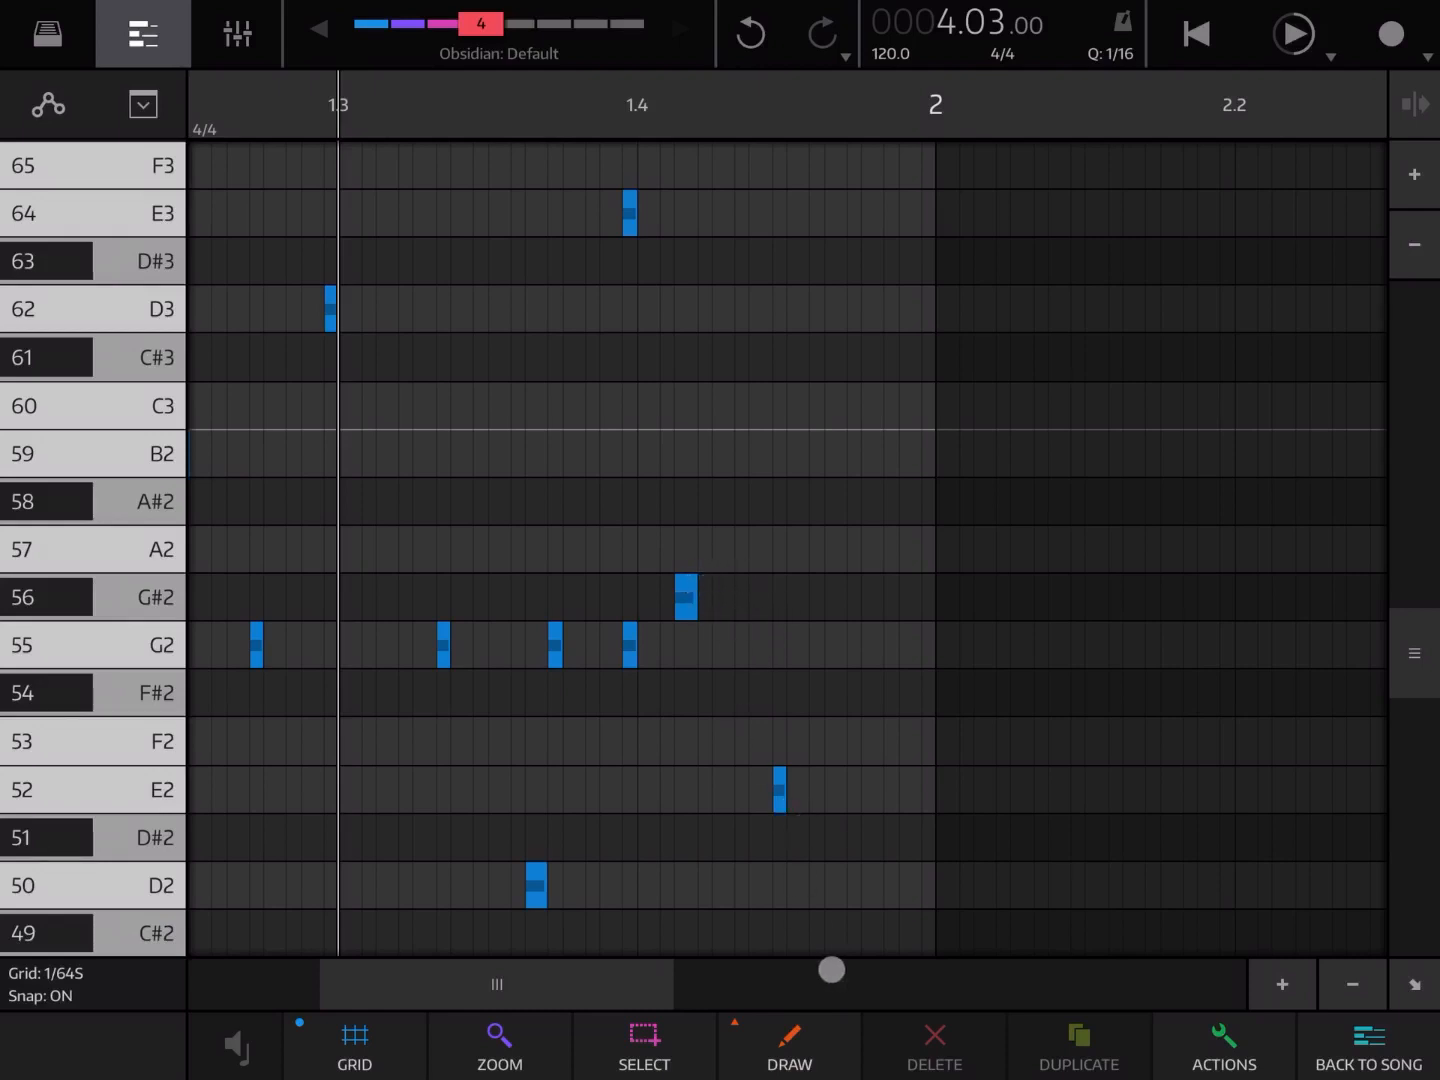
Step: Enable GRID REPEAT at 1/64 in the Draw tool options so drawn notes repeat
left_click(790, 1044)
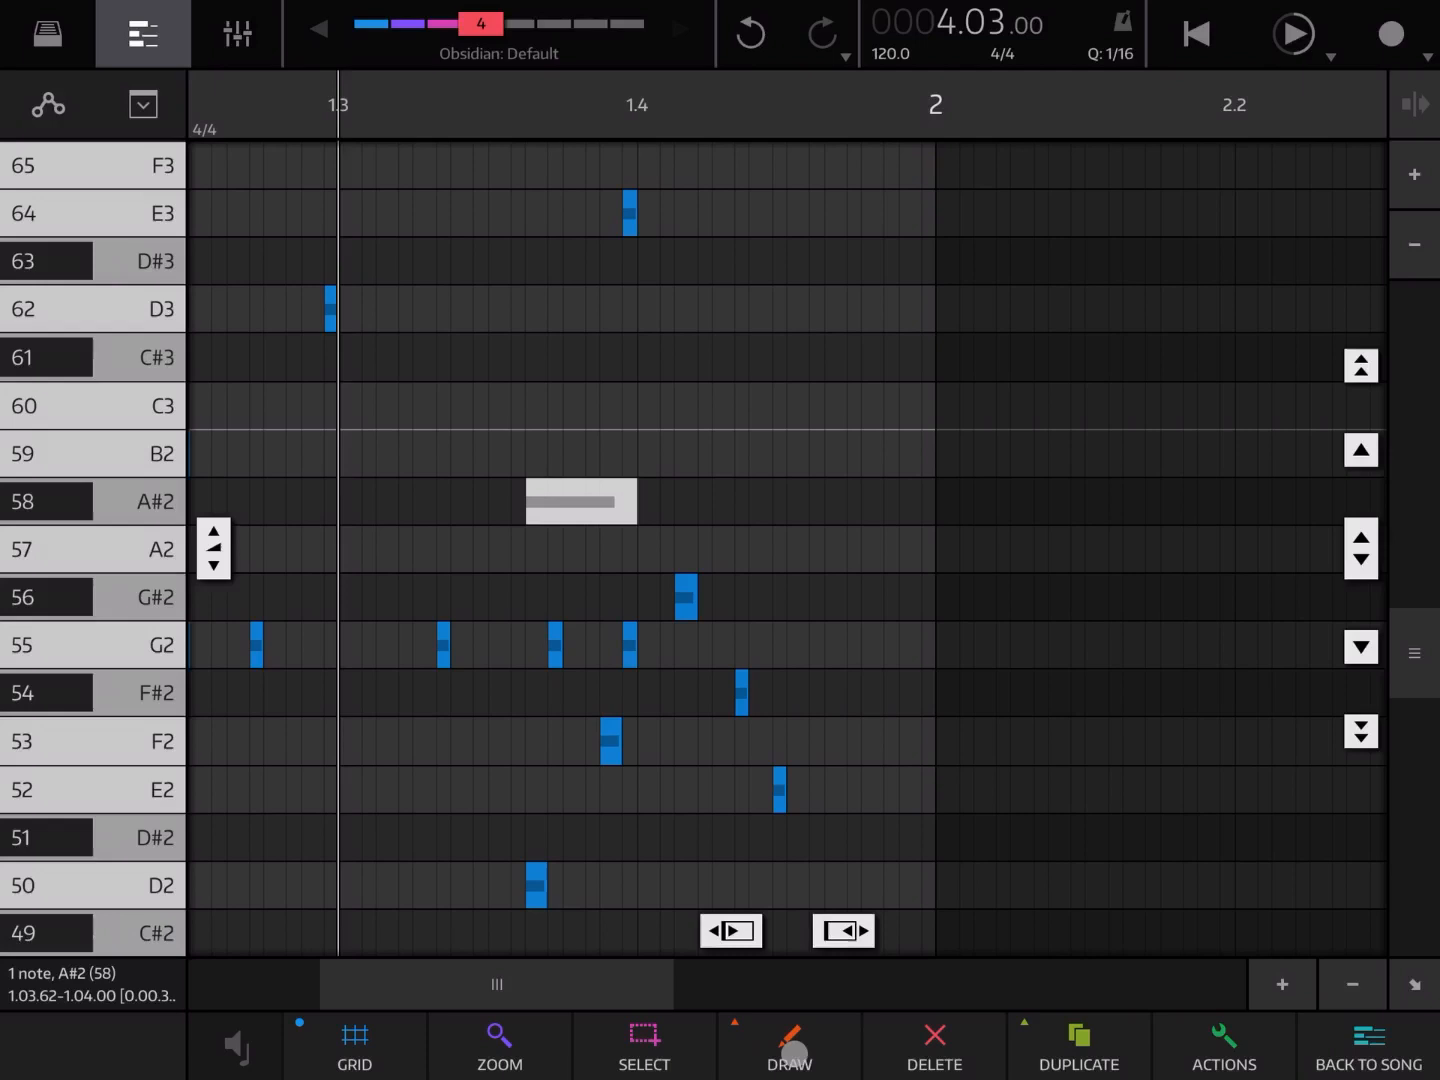
left_click(790, 1044)
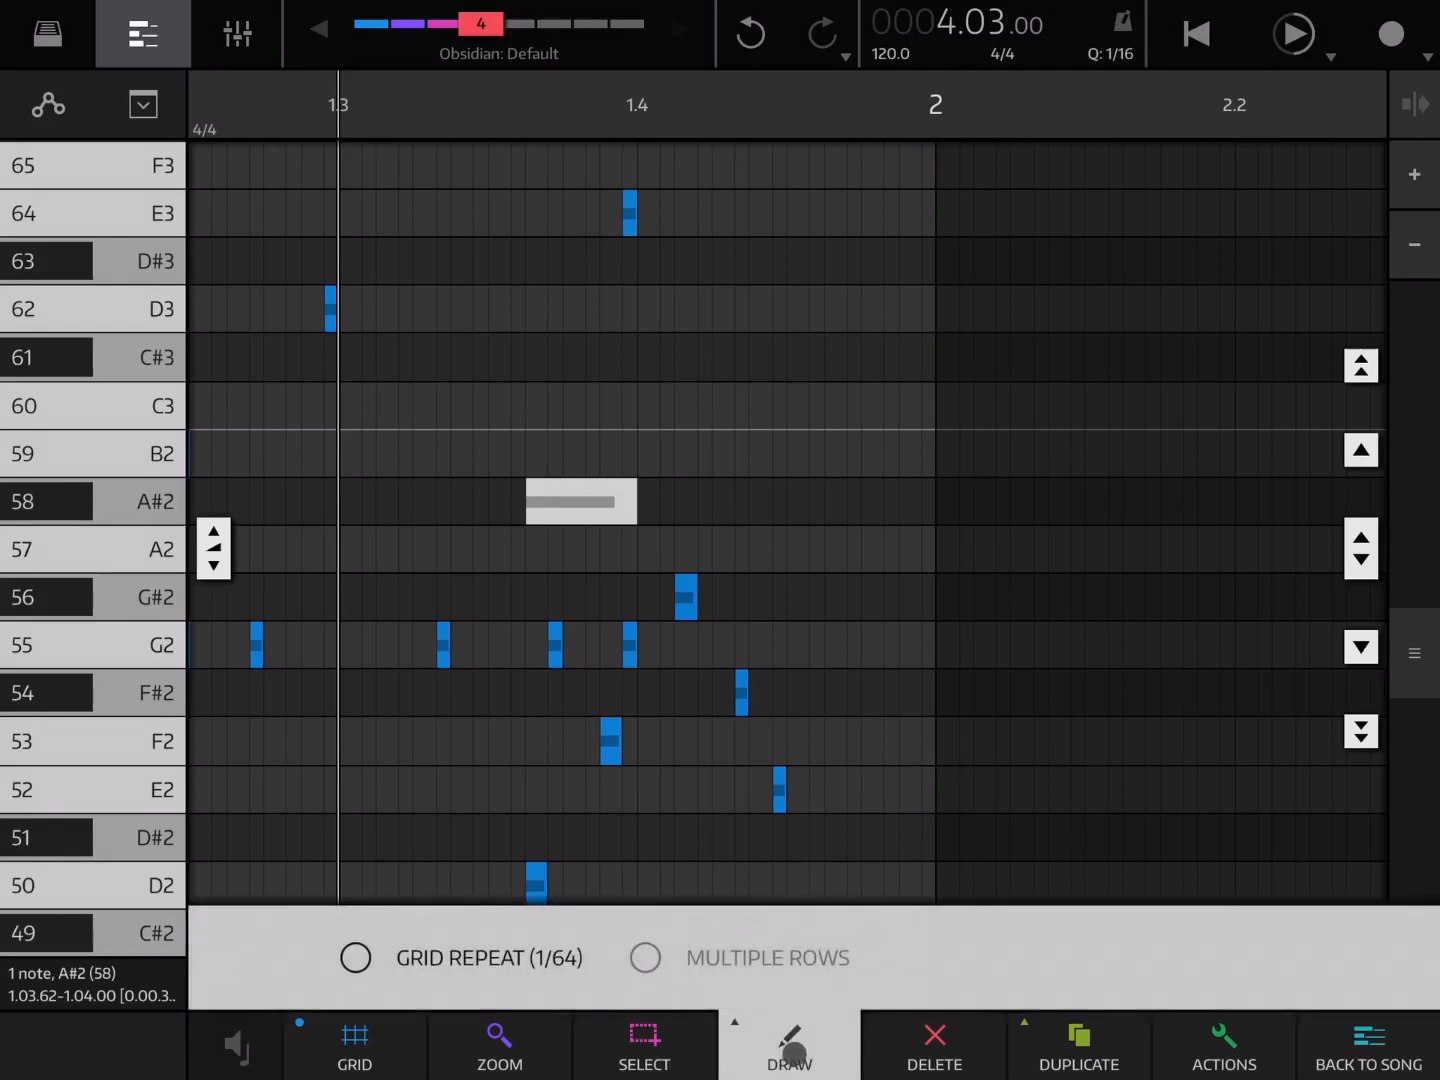
left_click(356, 956)
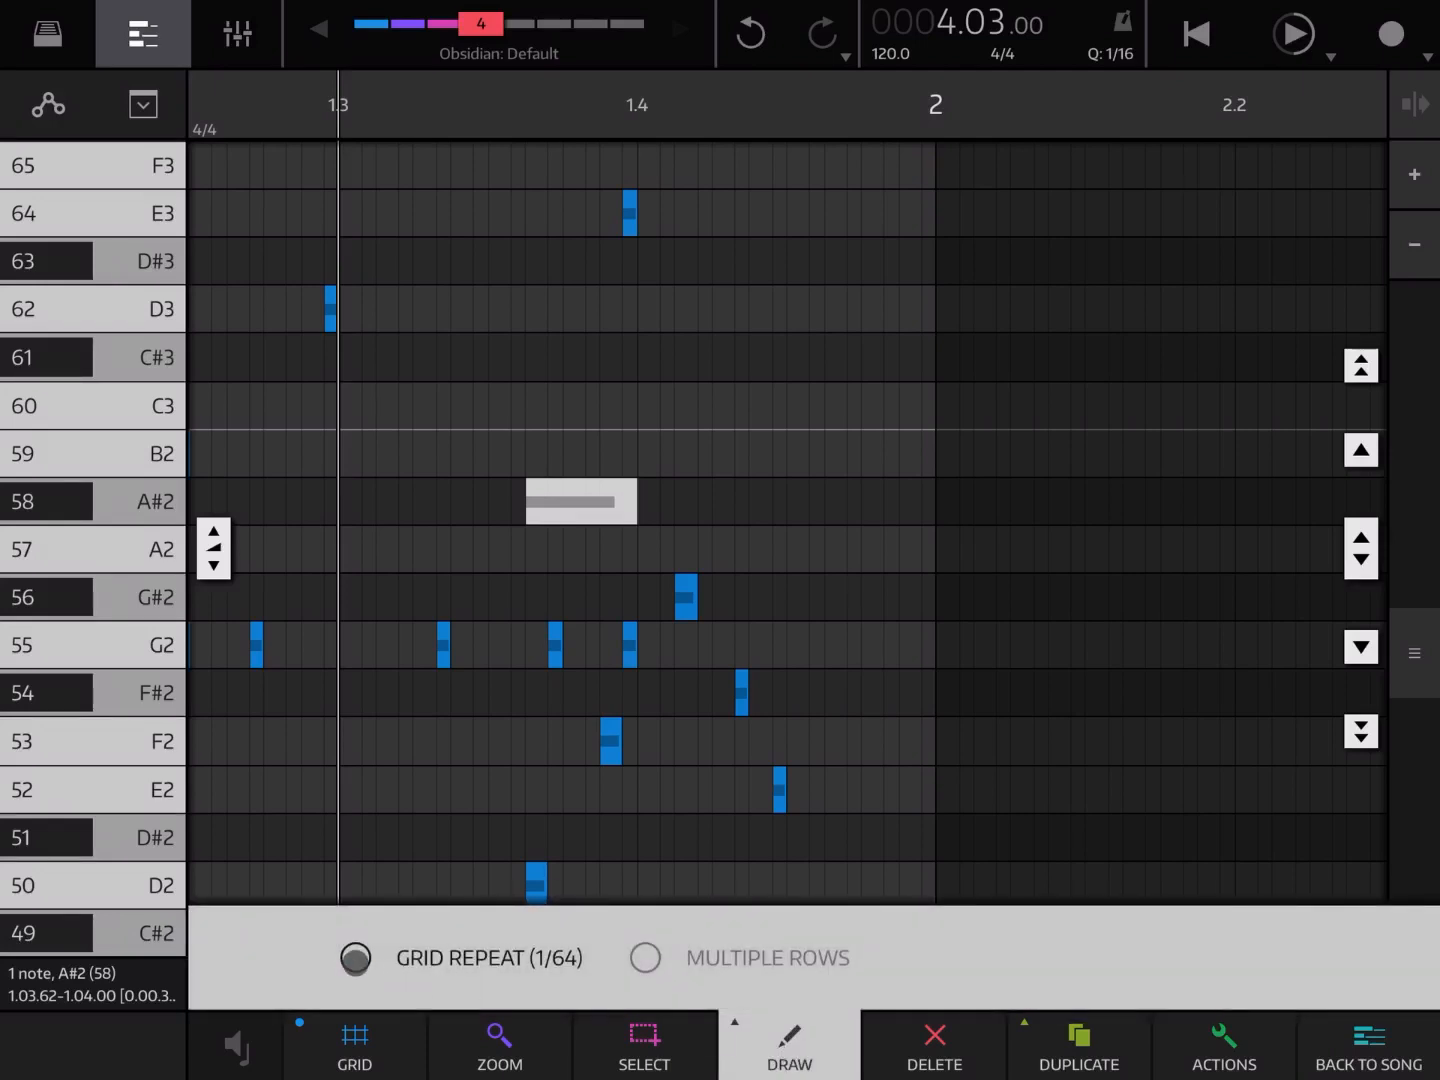
left_click(356, 956)
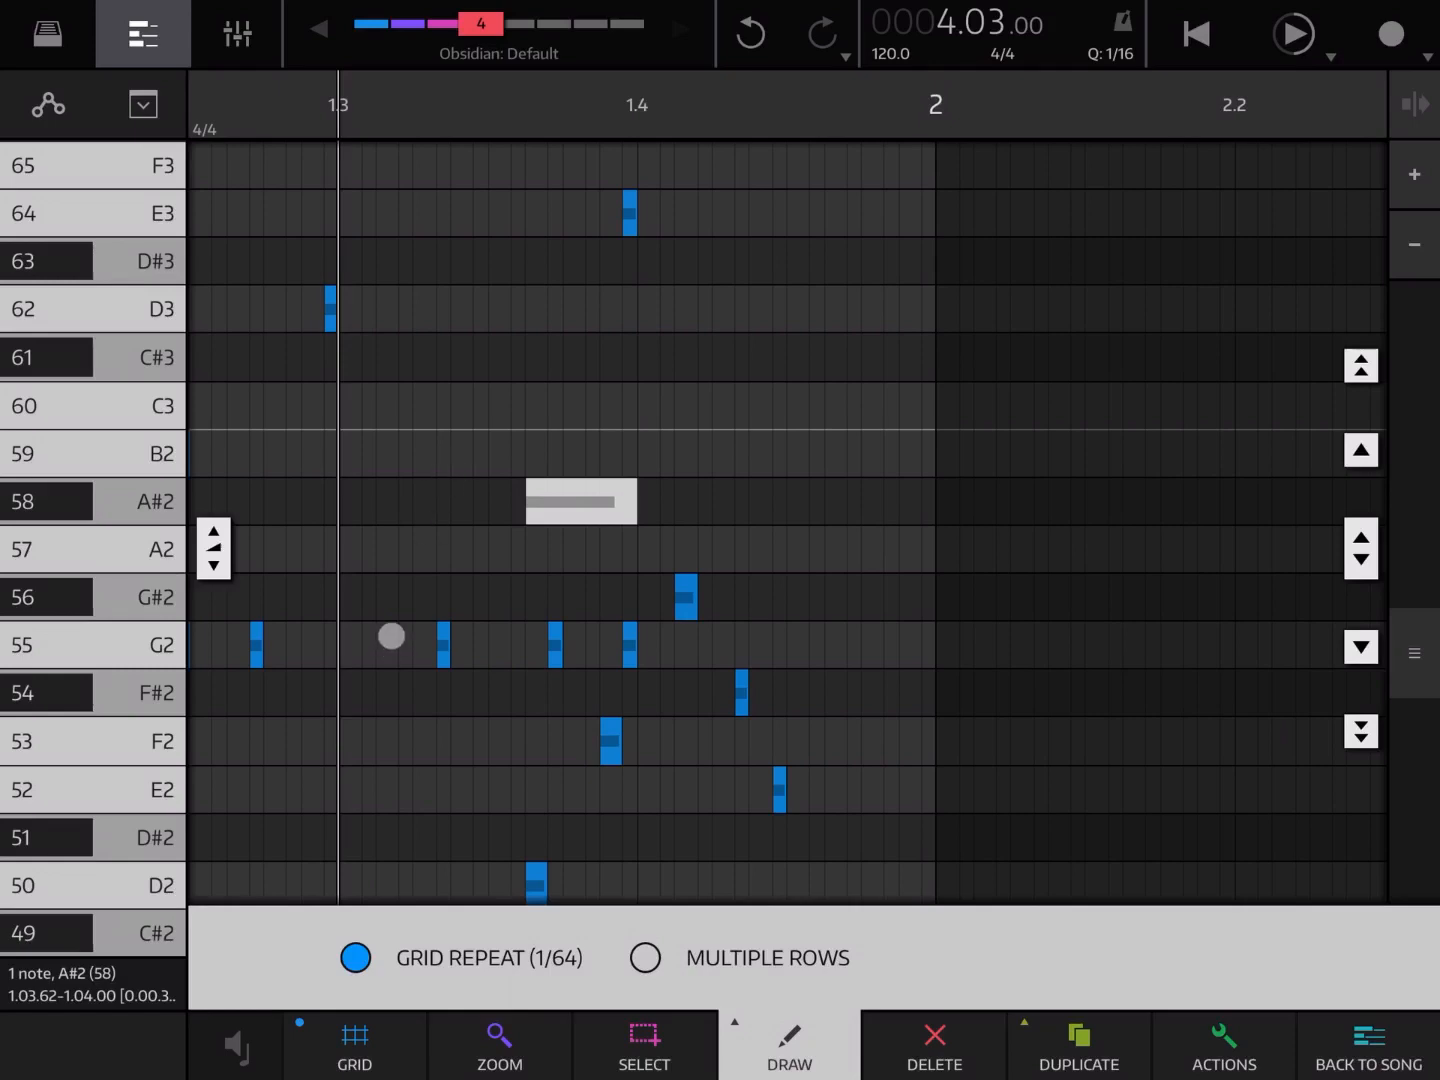
mouse_move(522, 1038)
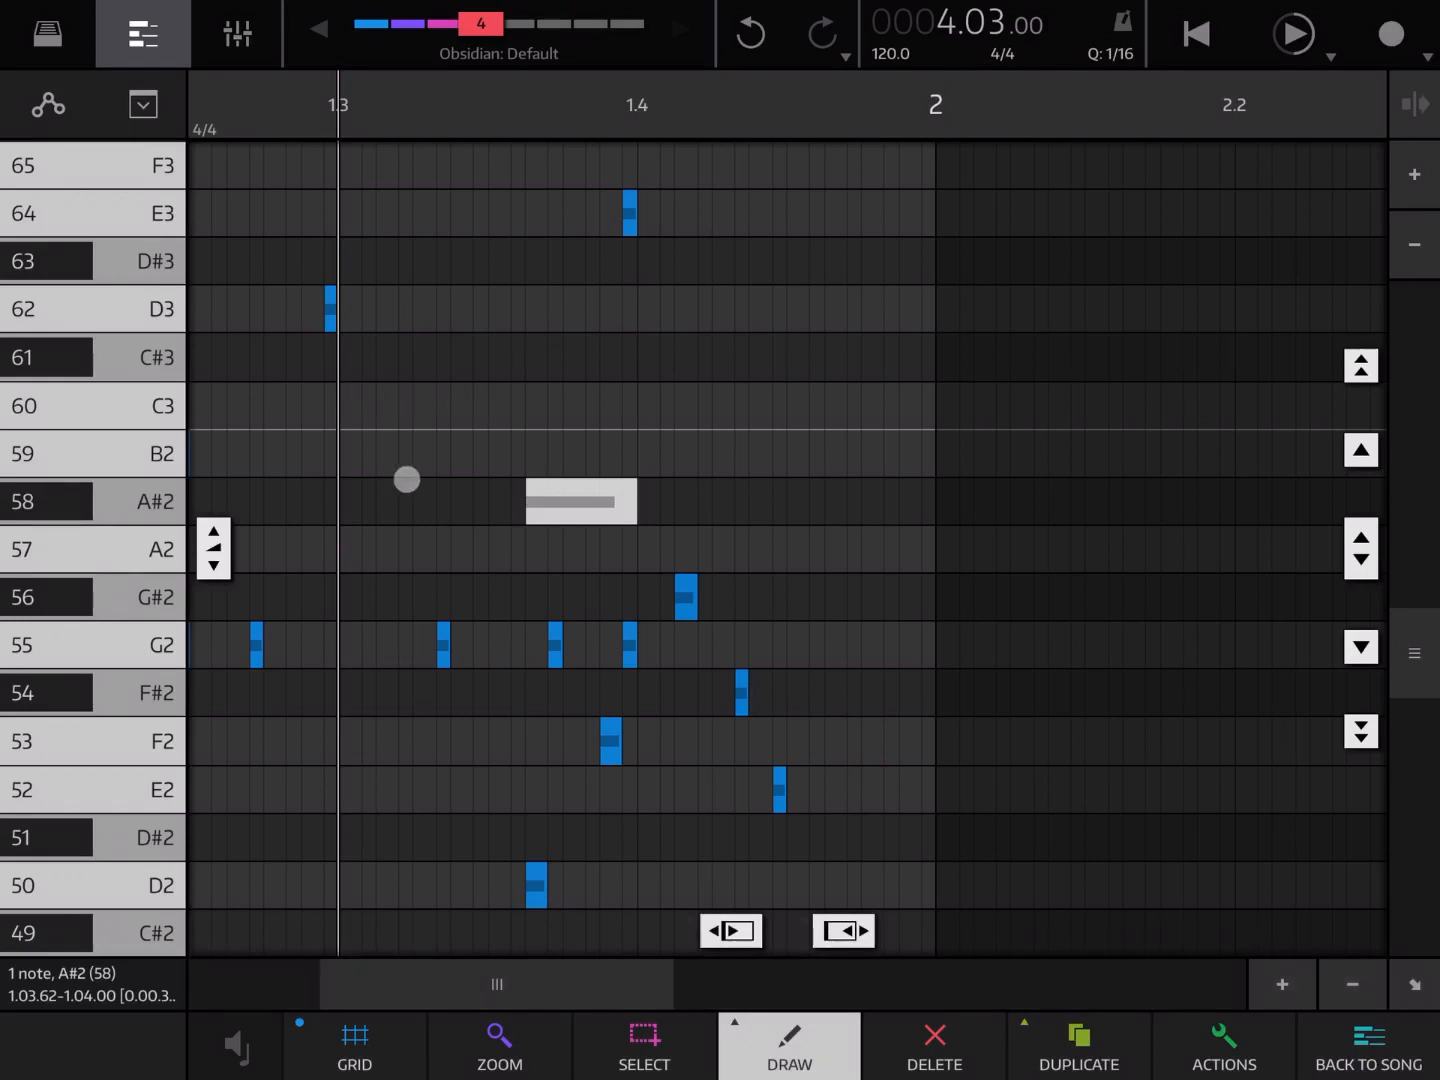
Step: Paint a 21-note run of repeated 1/64 notes along the B2 row
left_click_drag(404, 478, 730, 464)
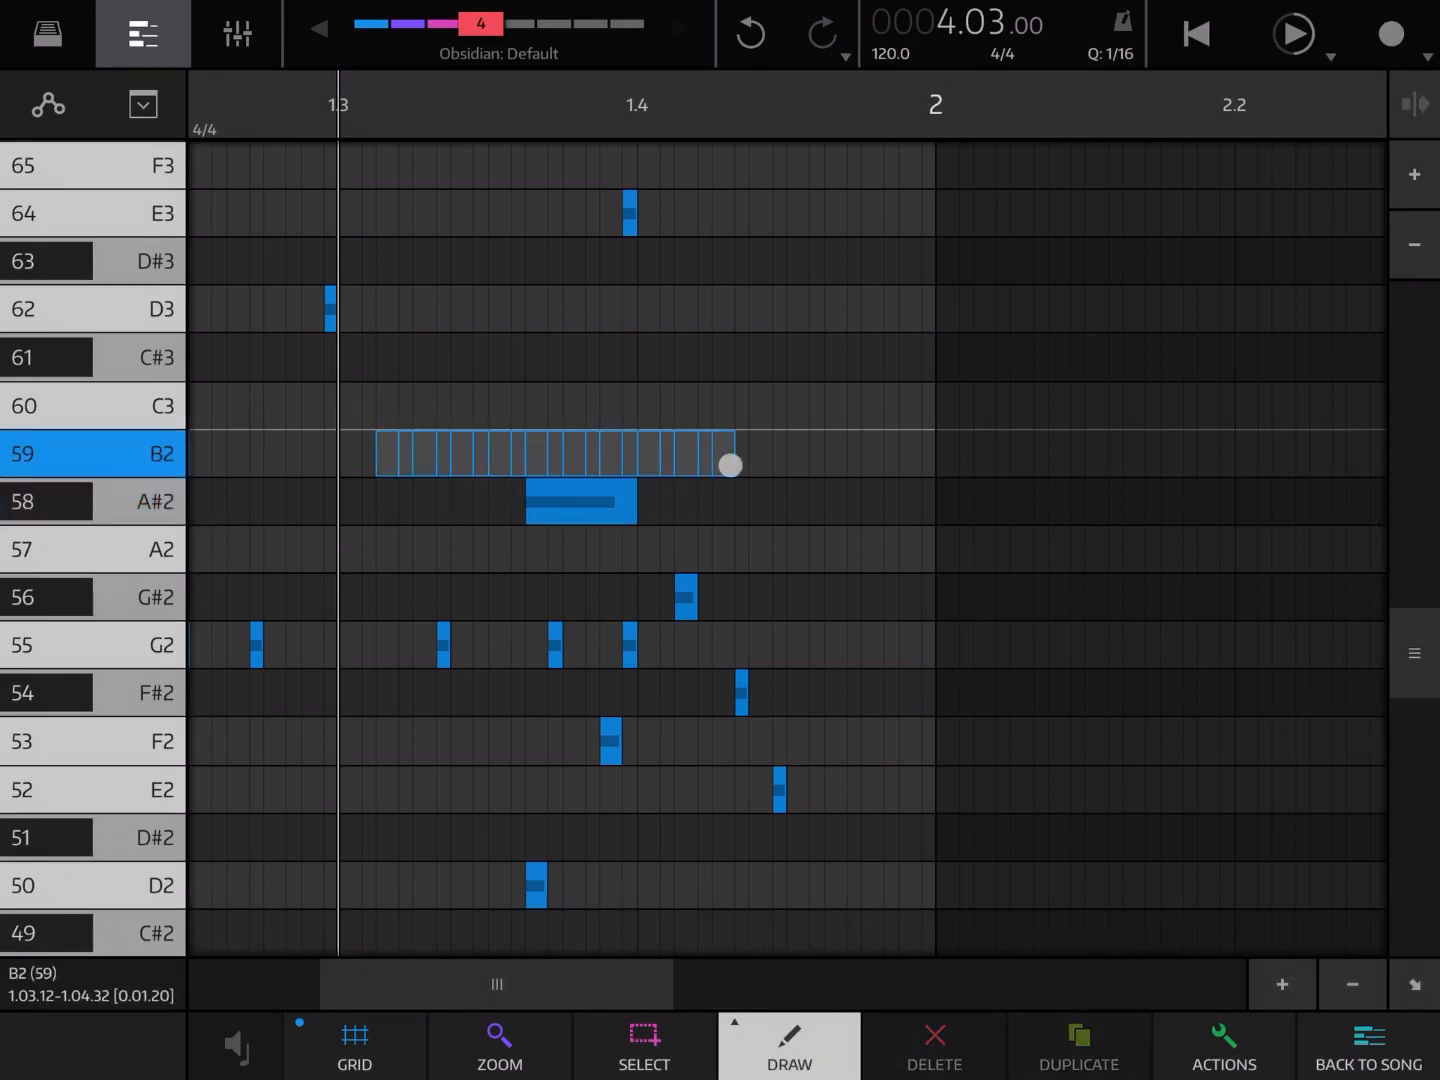
left_click_drag(728, 464, 772, 408)
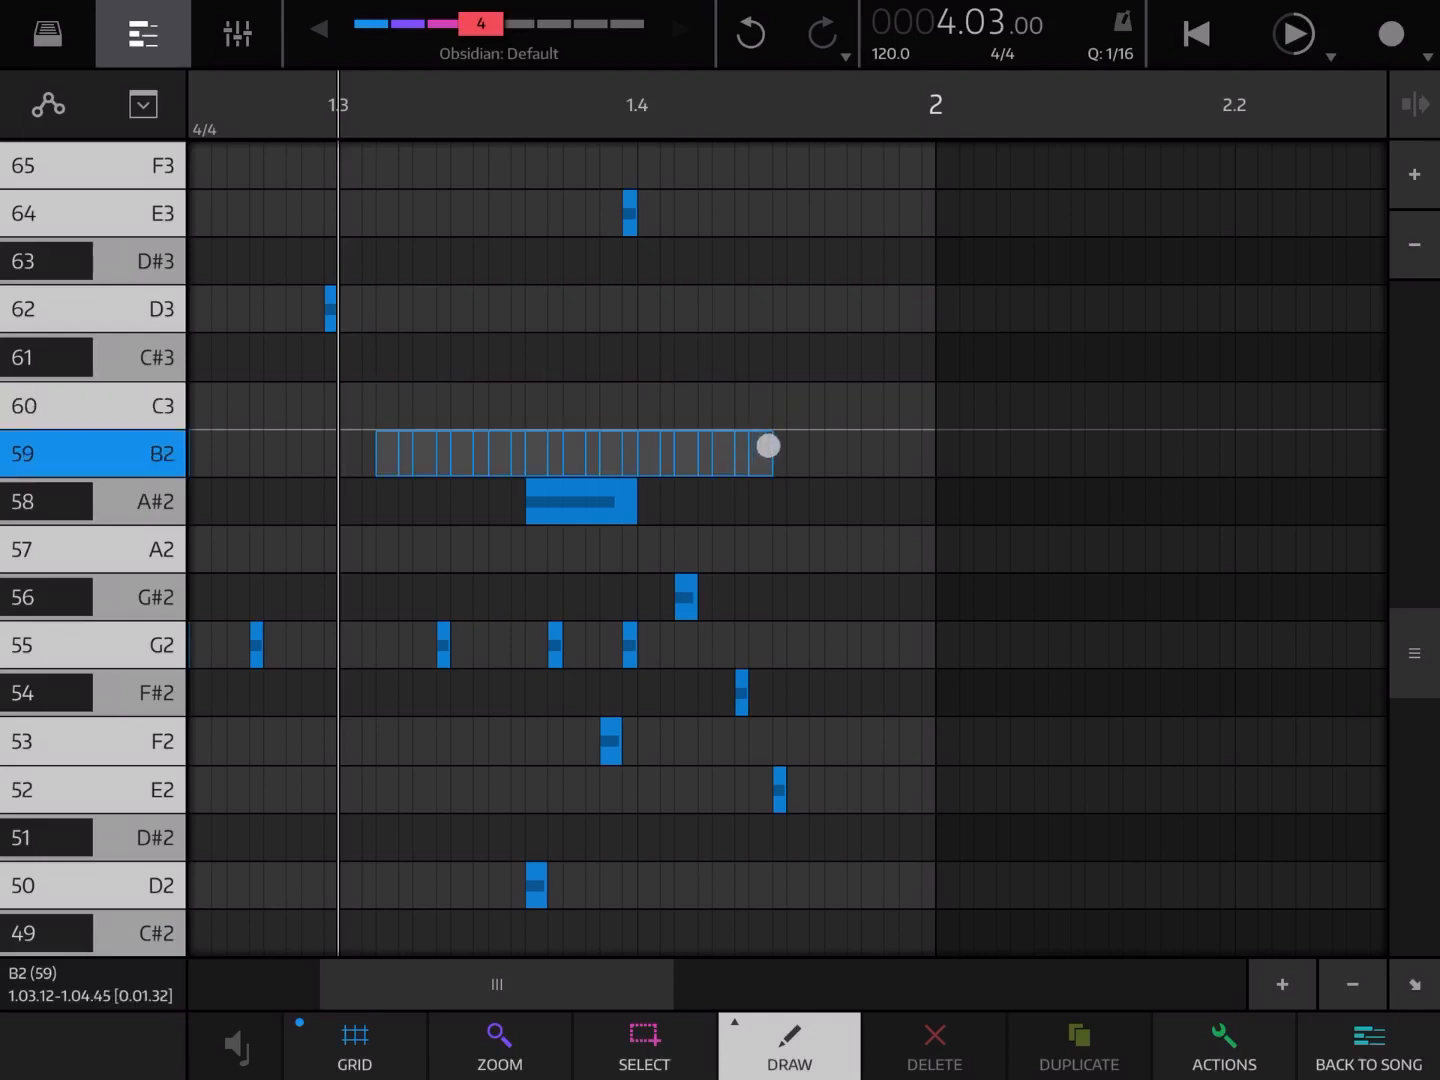
left_click_drag(768, 444, 560, 444)
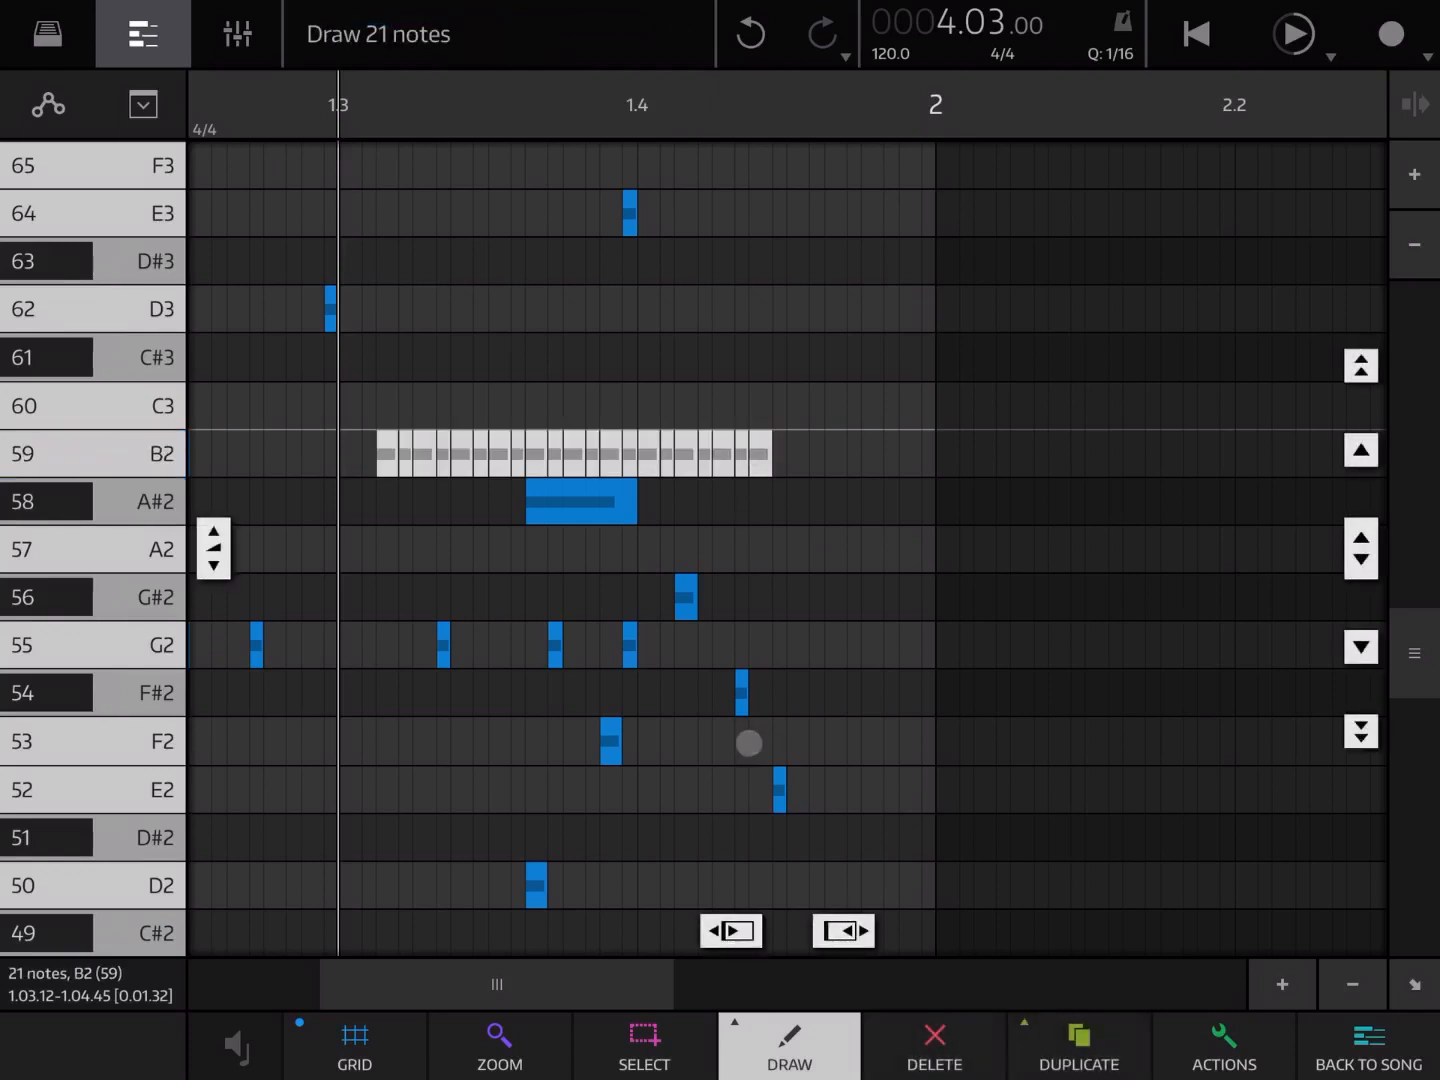
Step: Paint repeated runs on D3, then descending runs on C#3, C3 and A2 around beat 1.4
left_click(790, 1044)
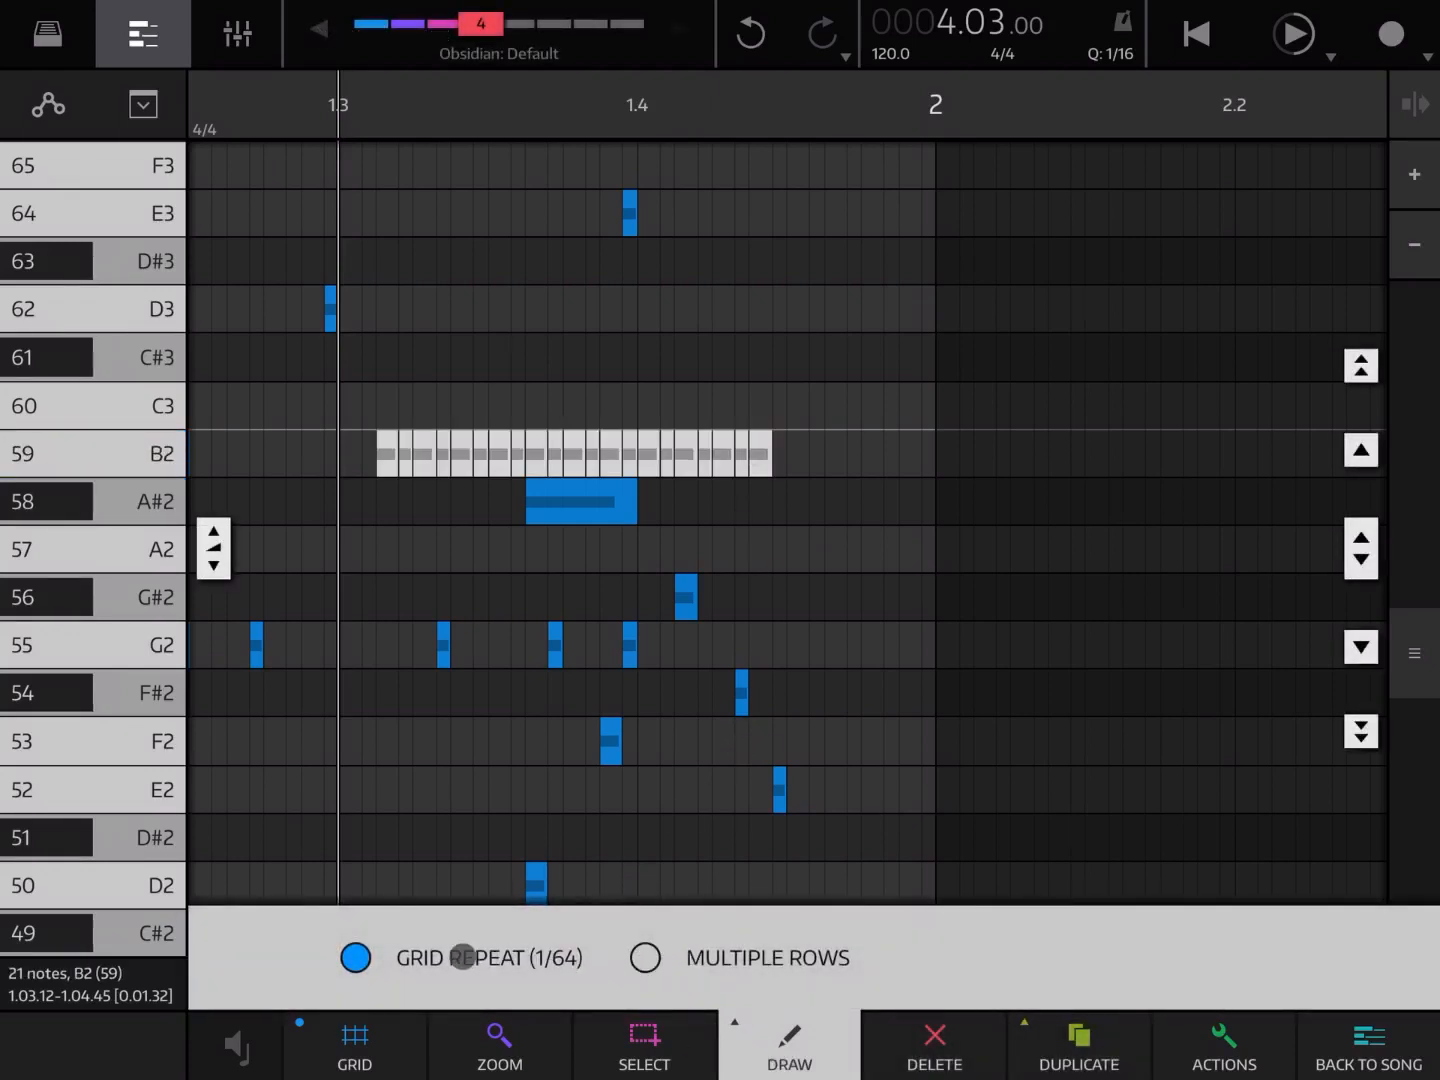
left_click(644, 958)
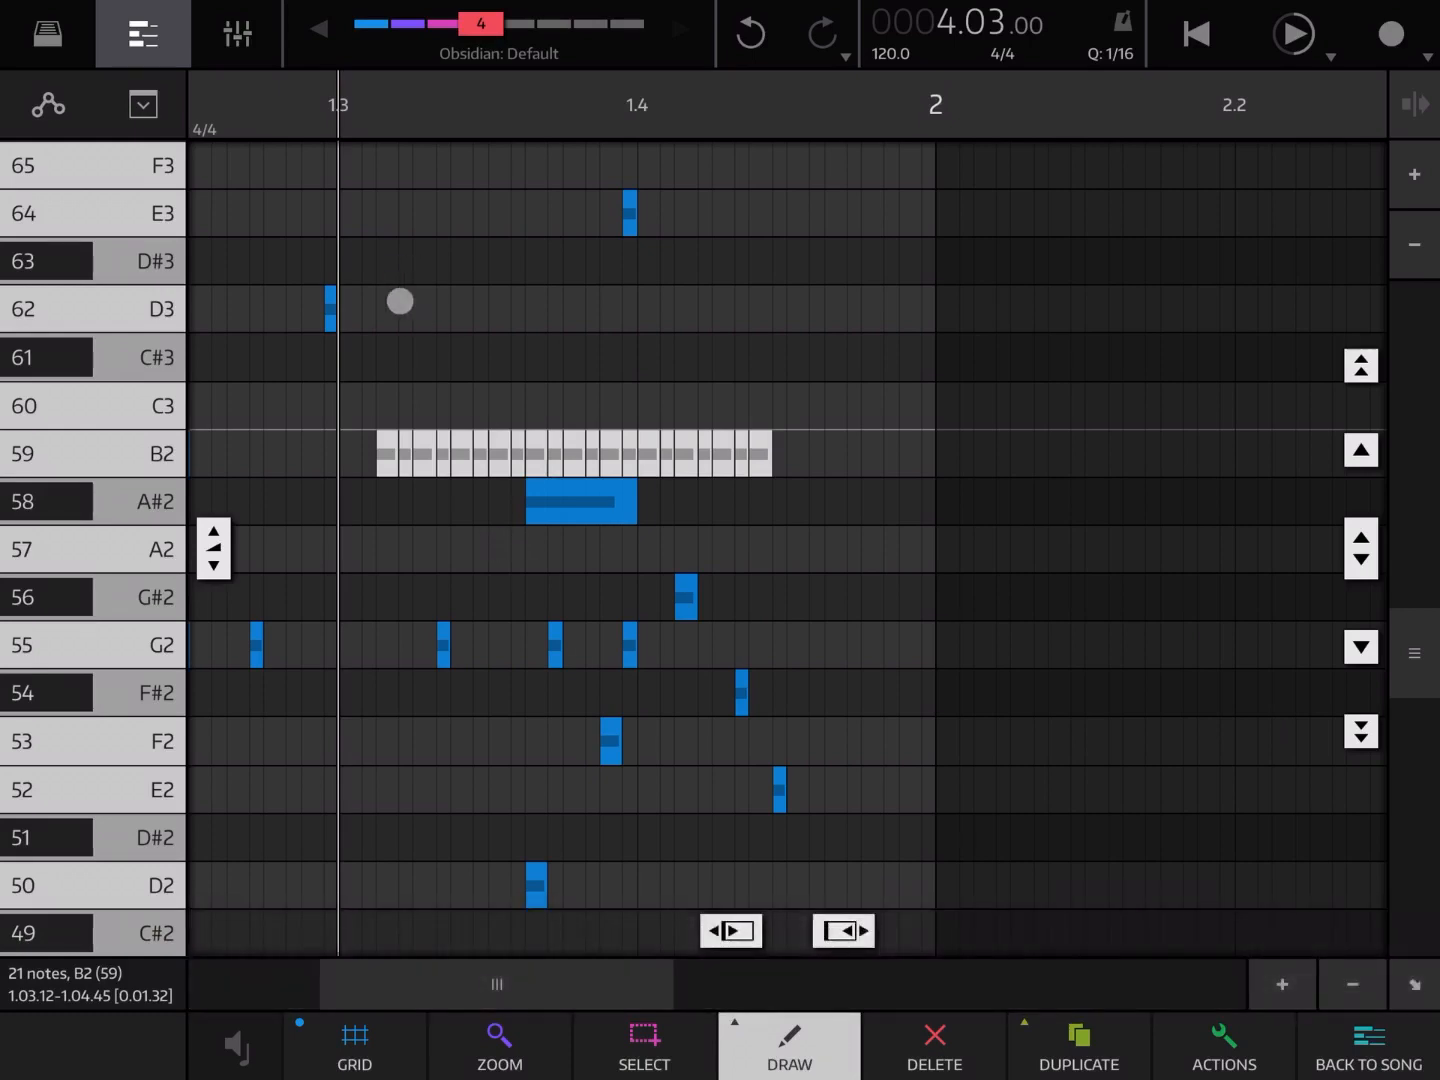
left_click_drag(390, 302, 664, 280)
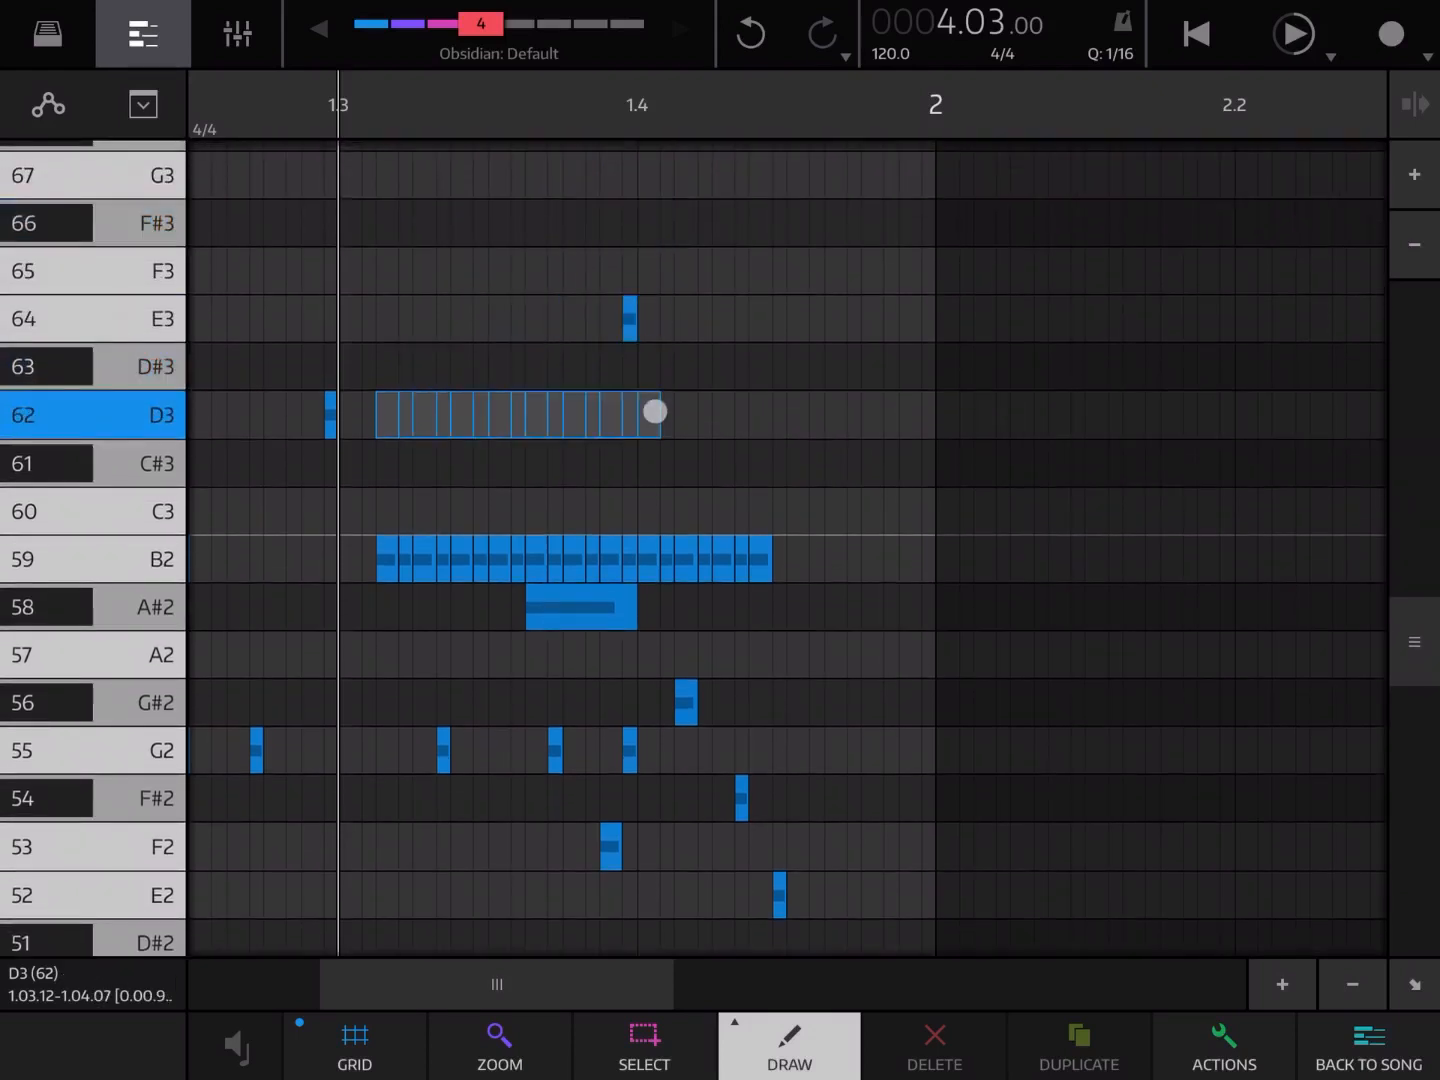
left_click_drag(652, 412, 872, 714)
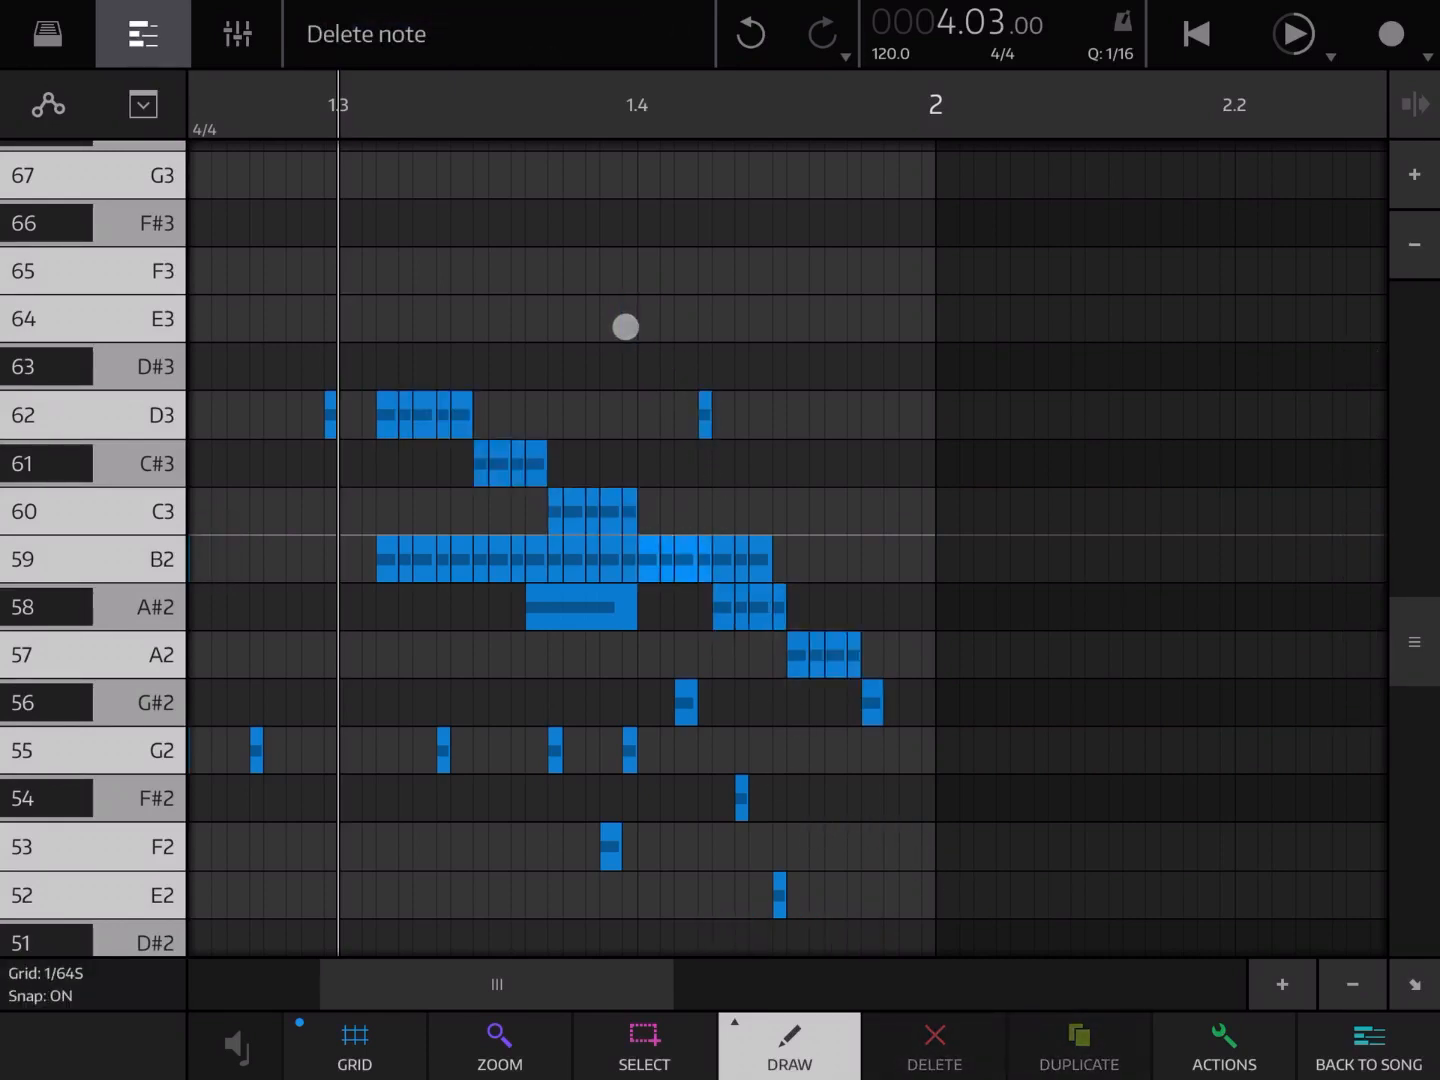
left_click(624, 320)
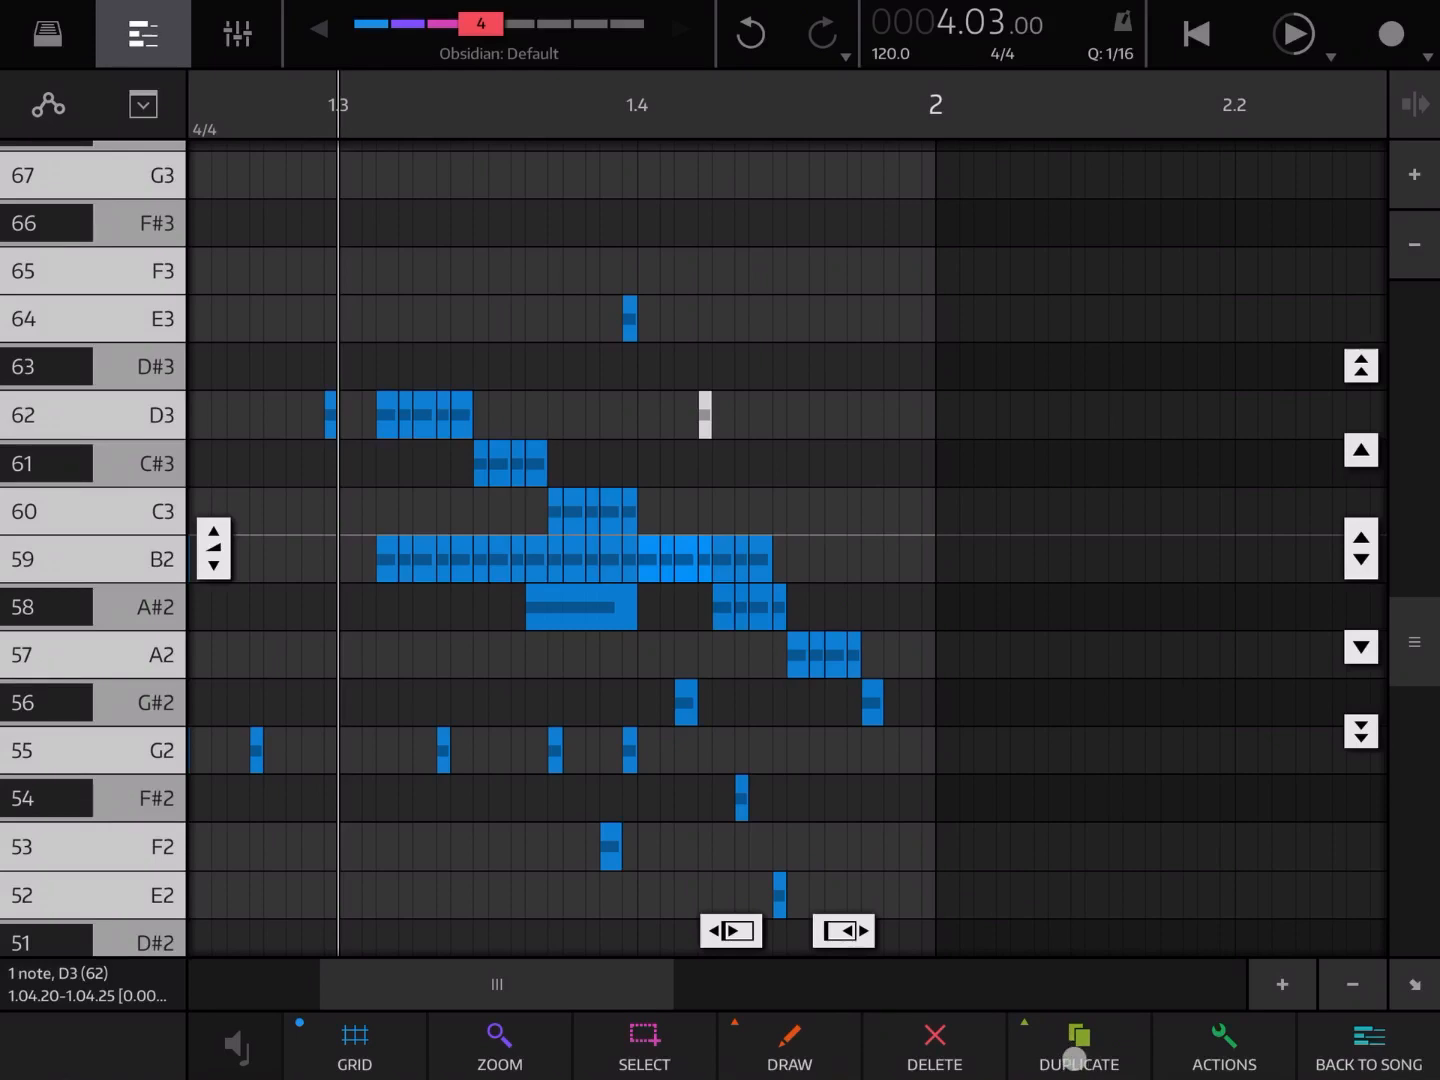
Step: Duplicate the lone D3 note into a repeated run reaching bar 2
left_click(1078, 1044)
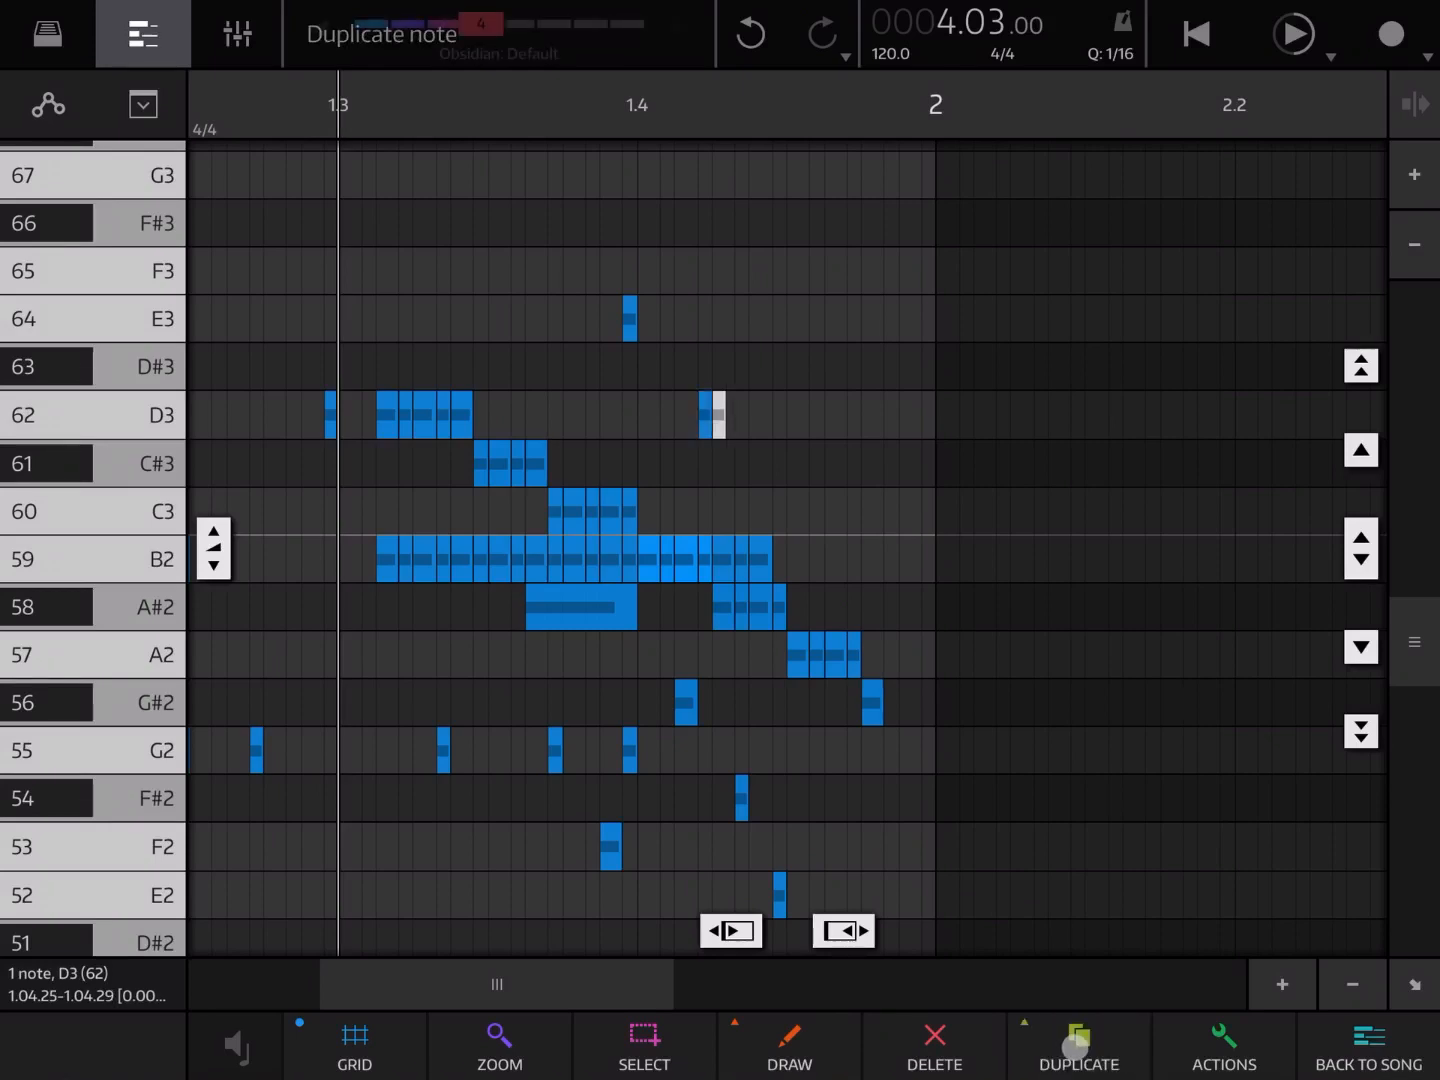
left_click(1078, 1044)
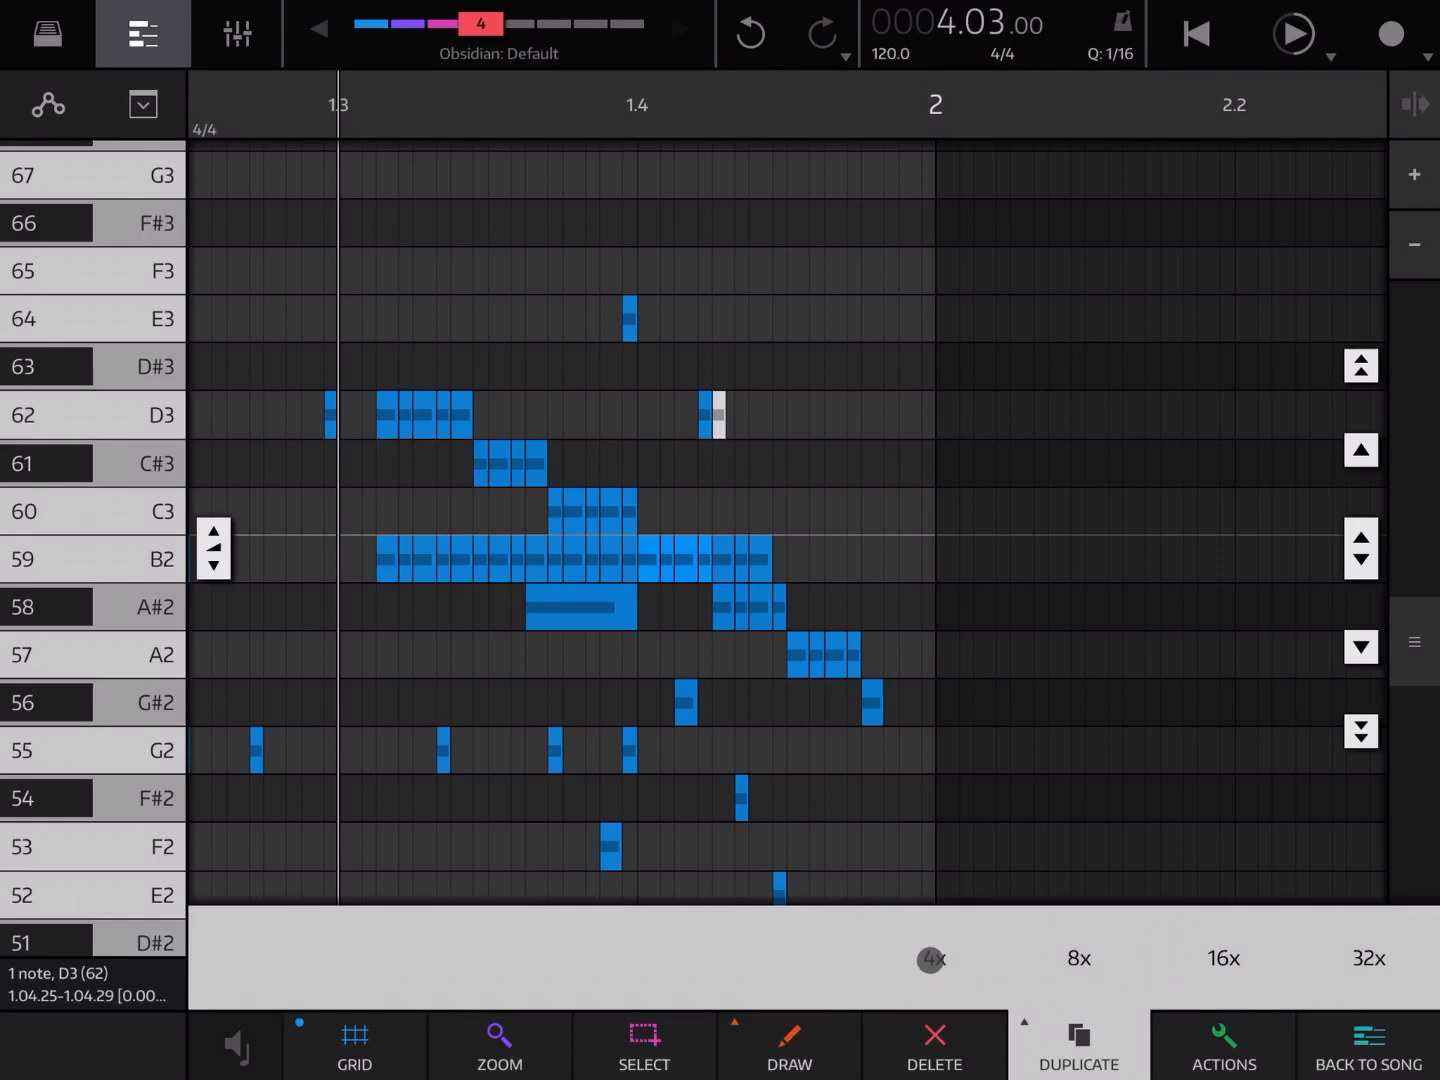
left_click(1078, 1044)
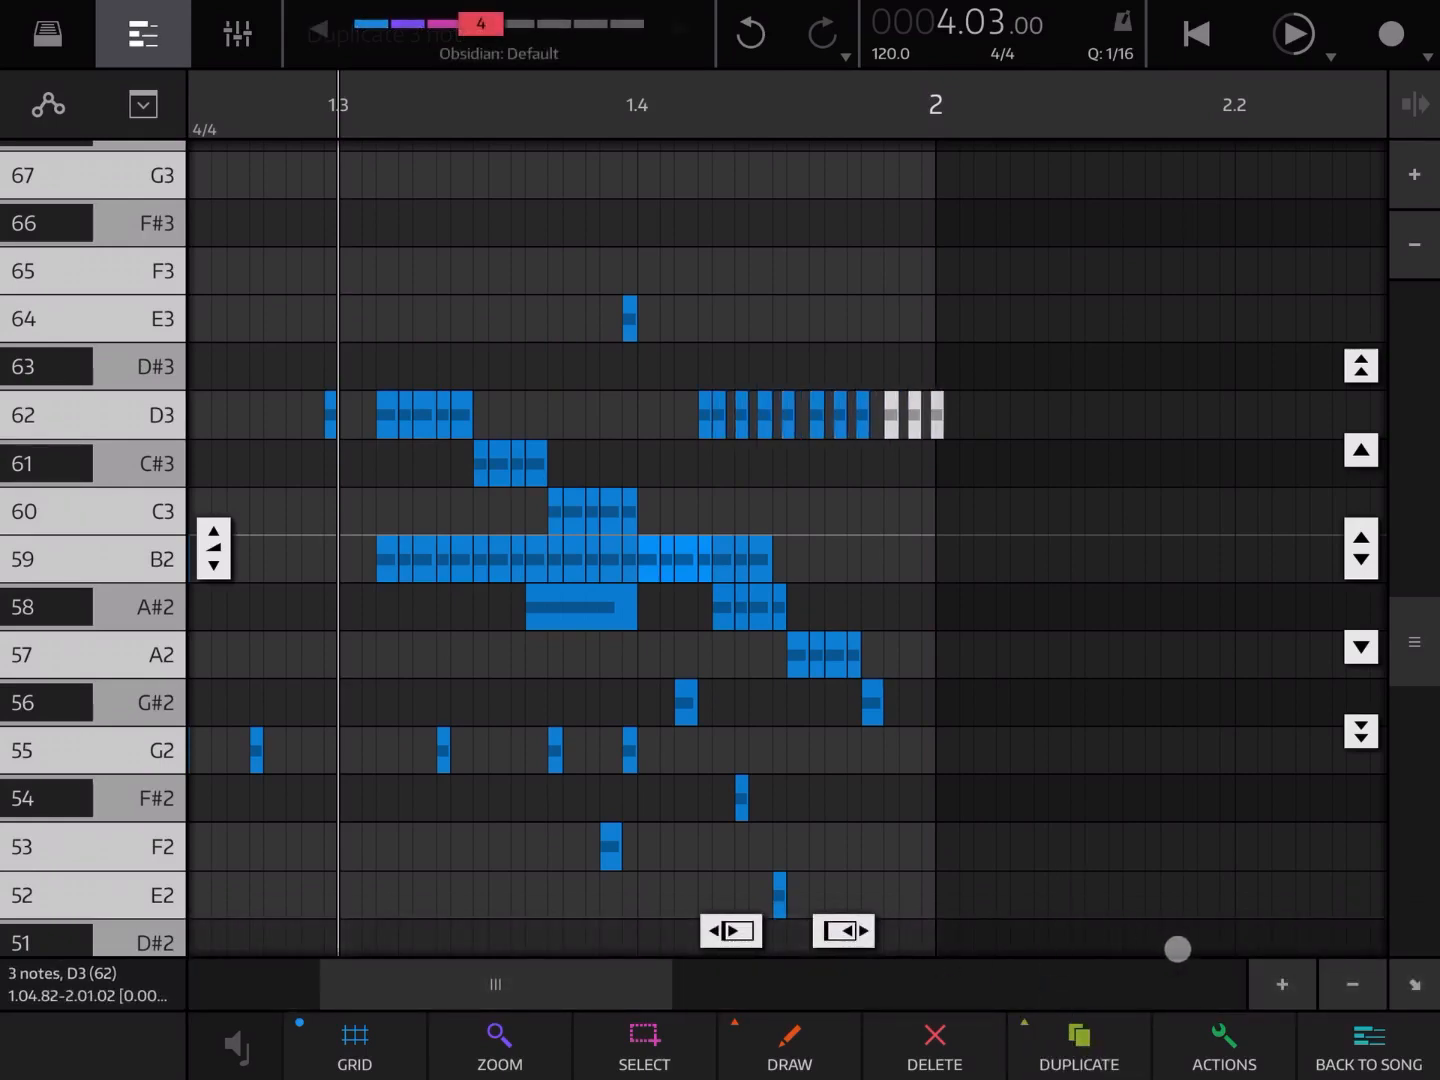
left_click(1224, 1044)
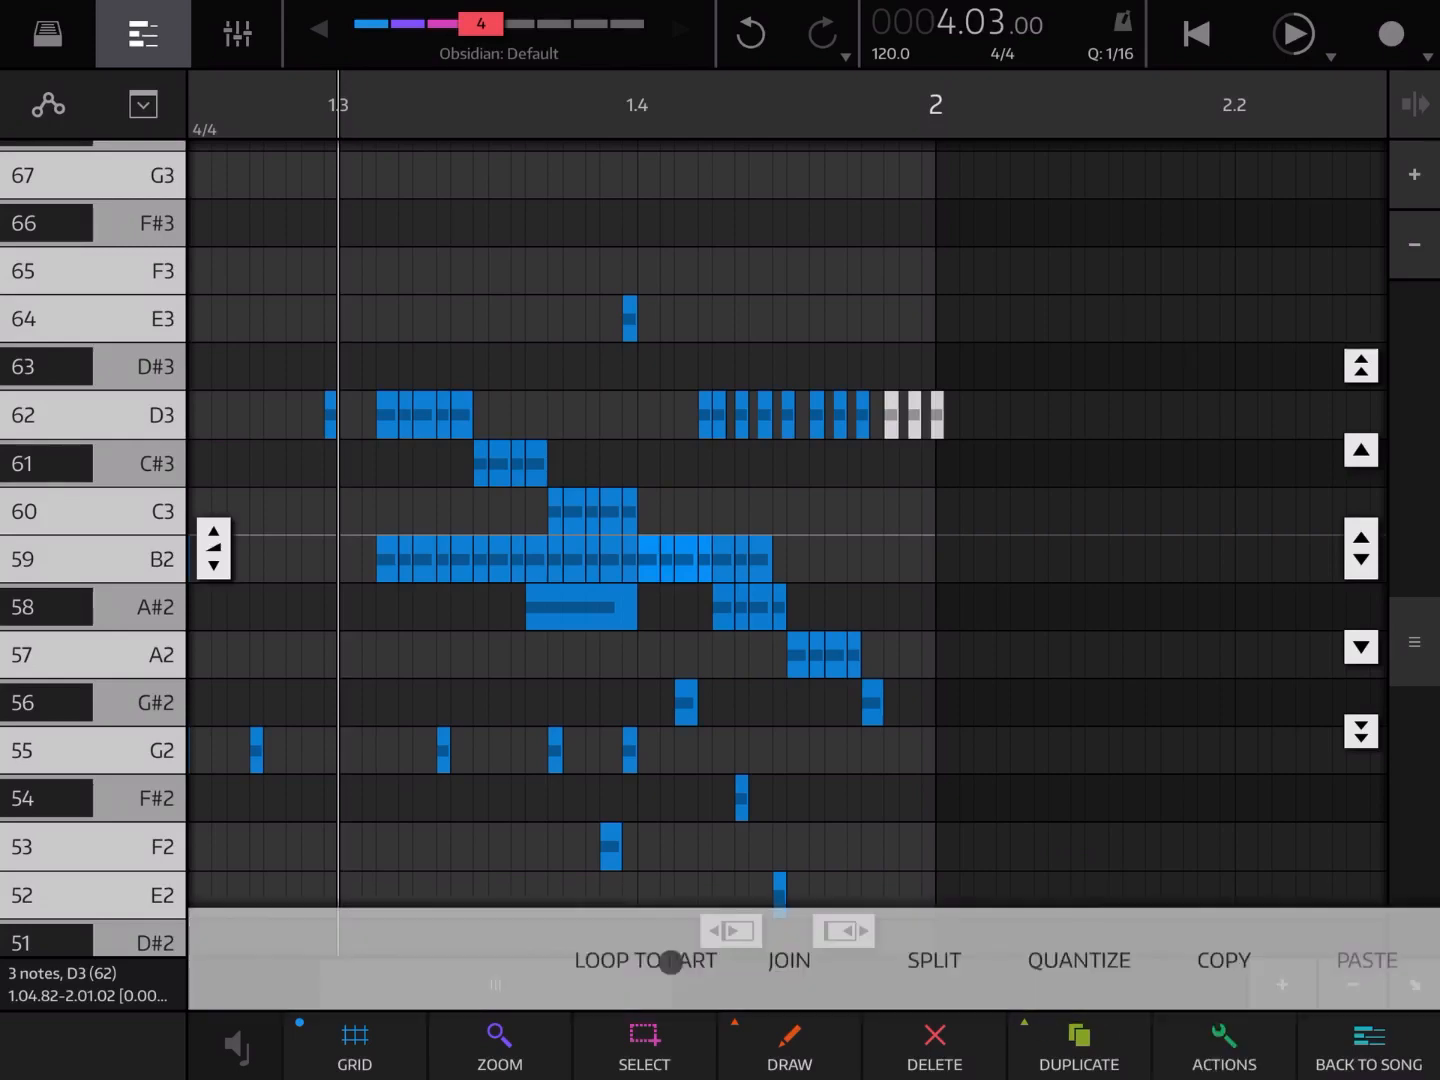
Step: Set Loop to Part and zoom in on the note runs before bar 2
left_click(144, 32)
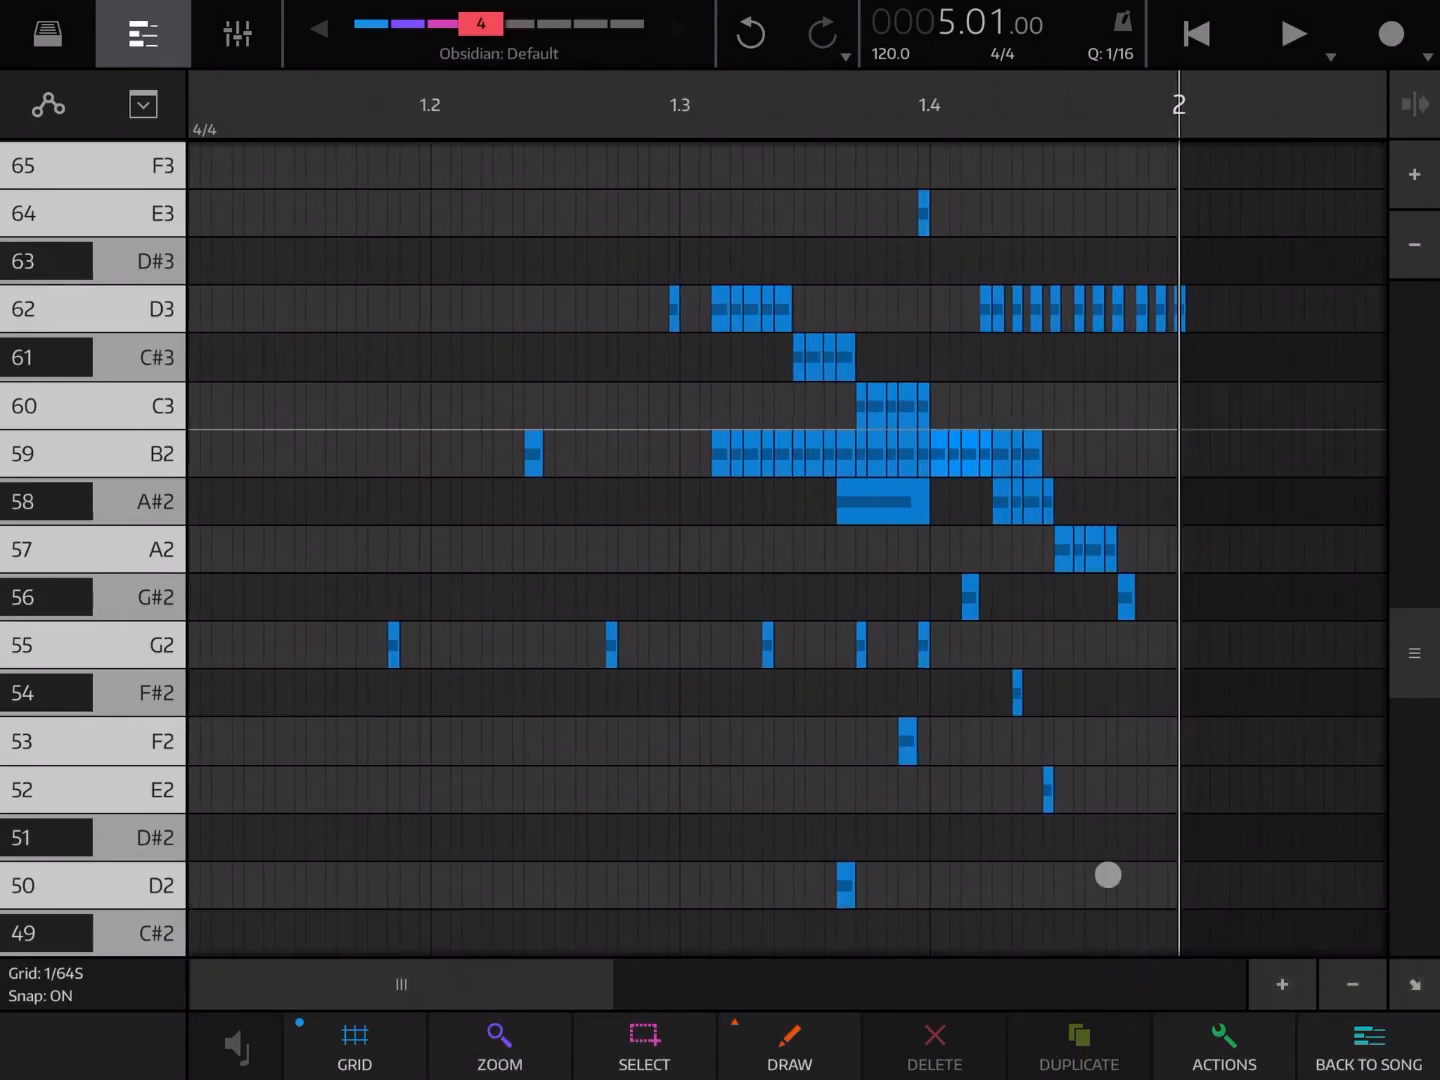
scroll("down", 3)
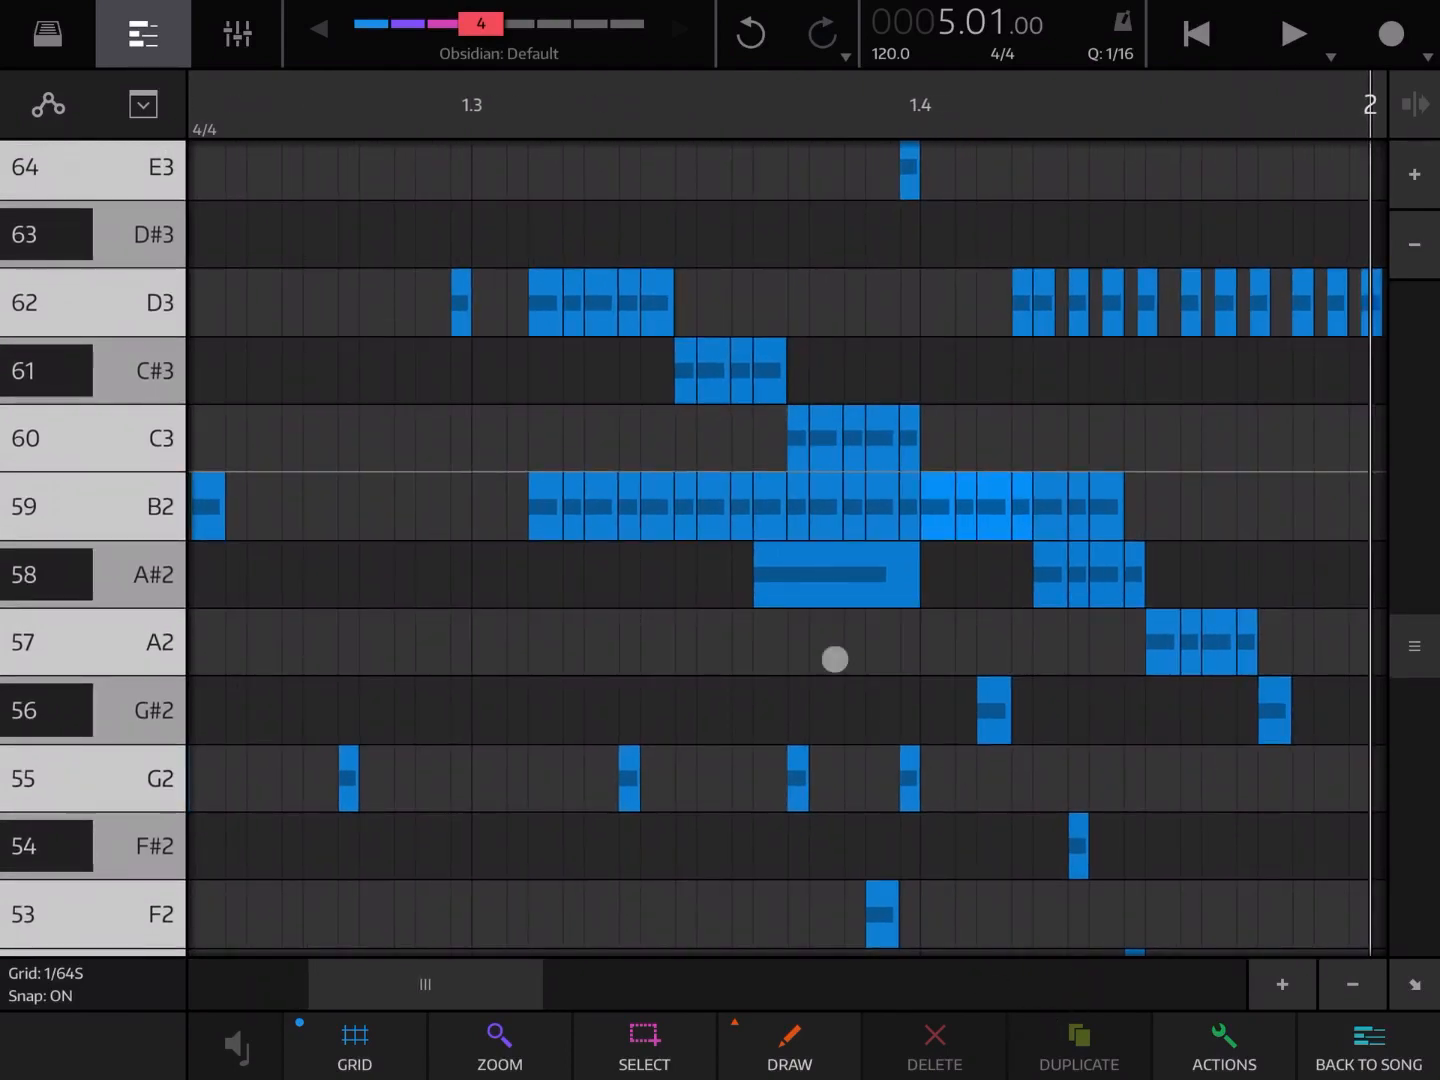
Step: Select the long A#2 note and draw a long G2 note beneath it up to beat 1.4
left_click(836, 574)
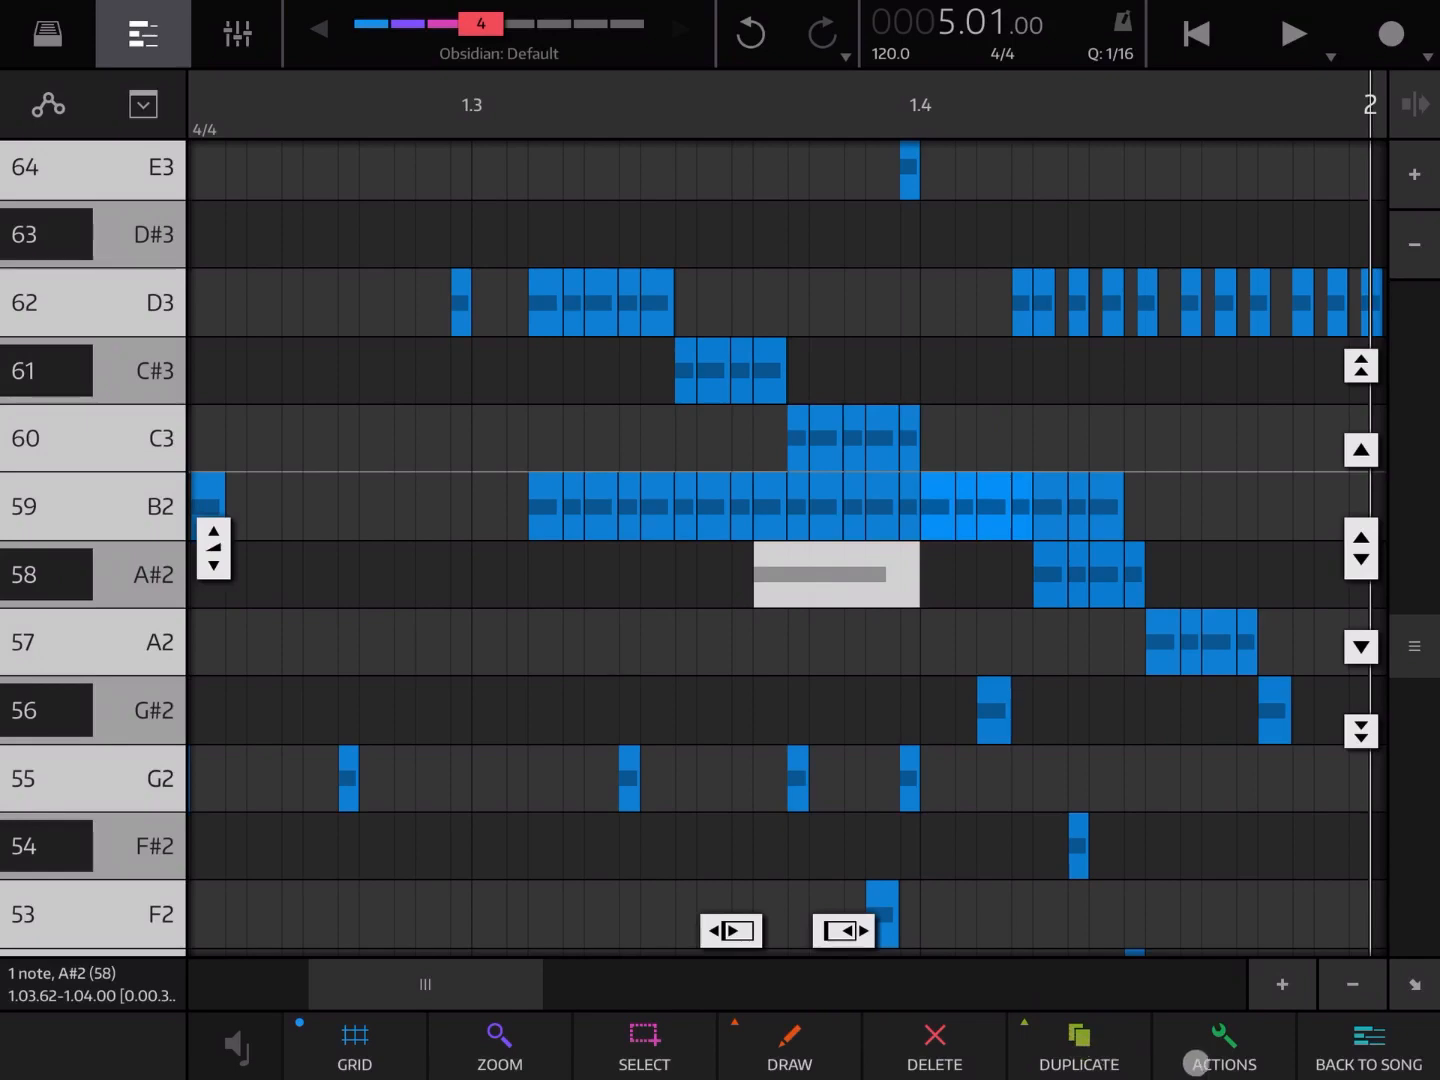
left_click(1222, 1044)
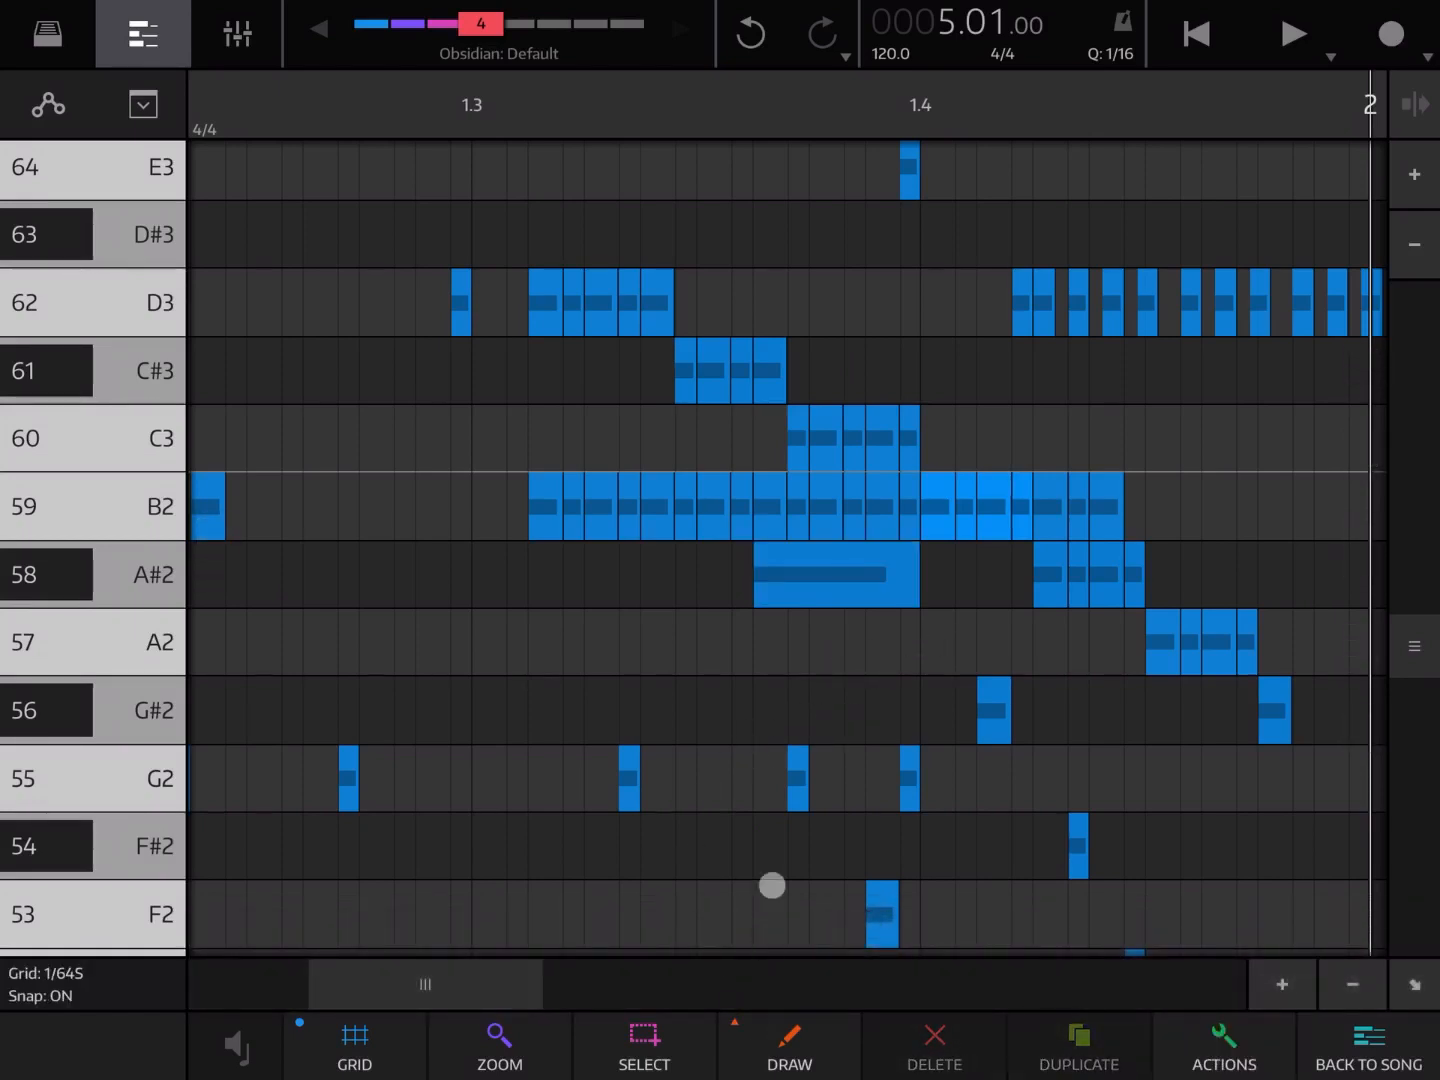
left_click_drag(772, 884, 950, 856)
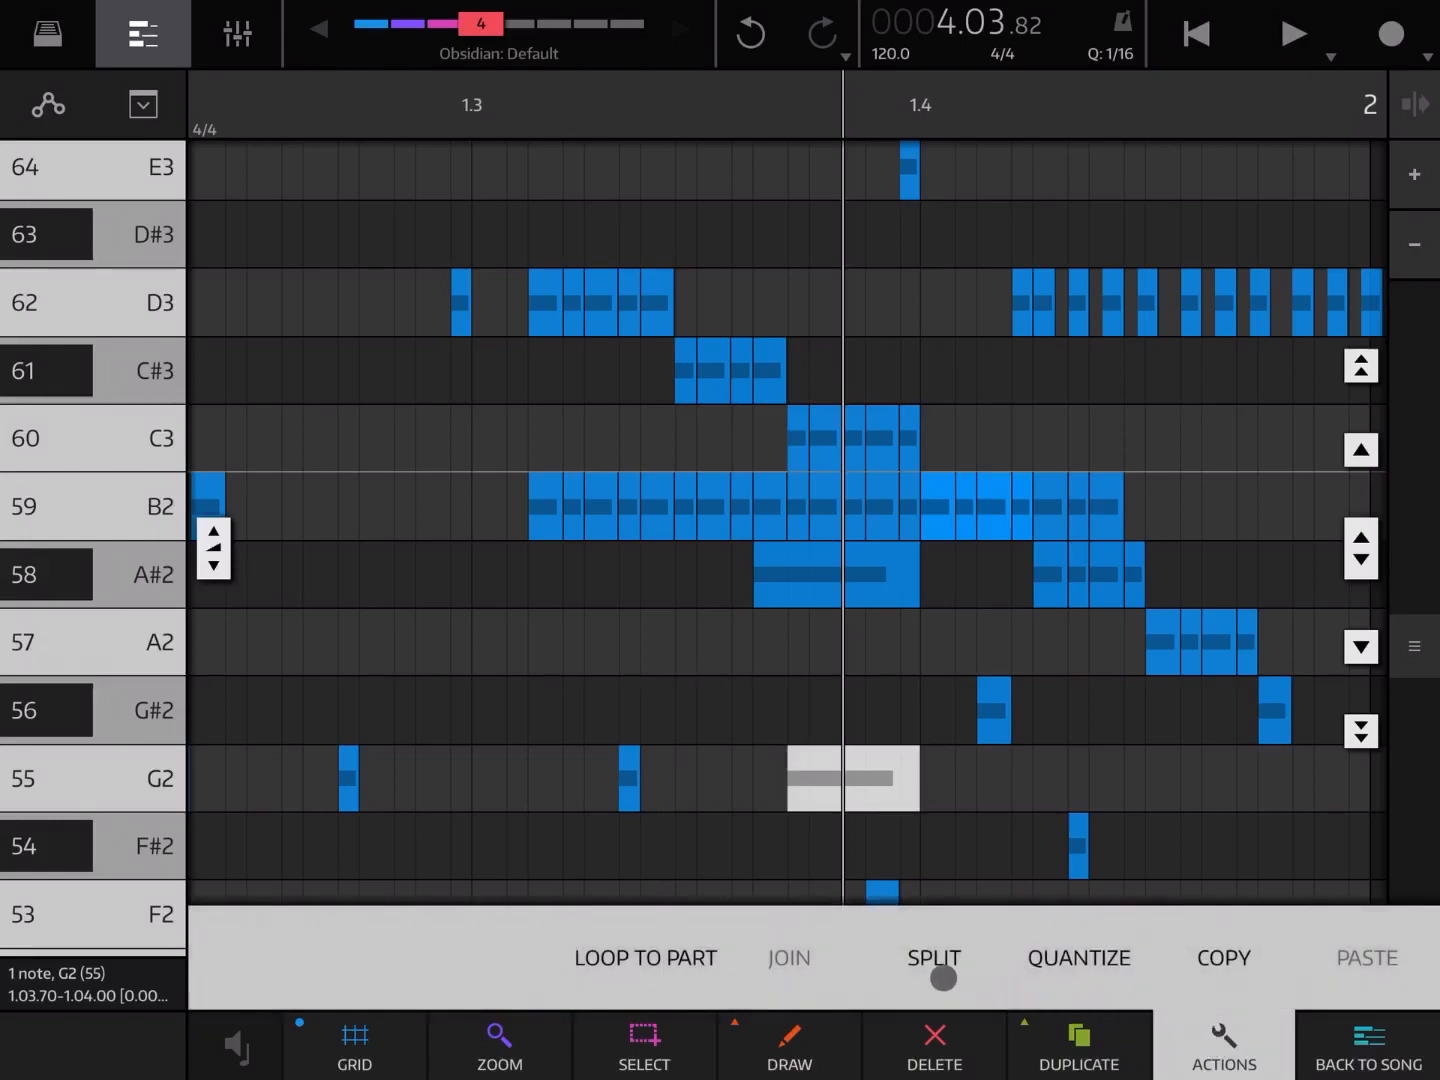
Step: Split the long G2 note at the playhead, then copy and paste the pair just after it
left_click(932, 956)
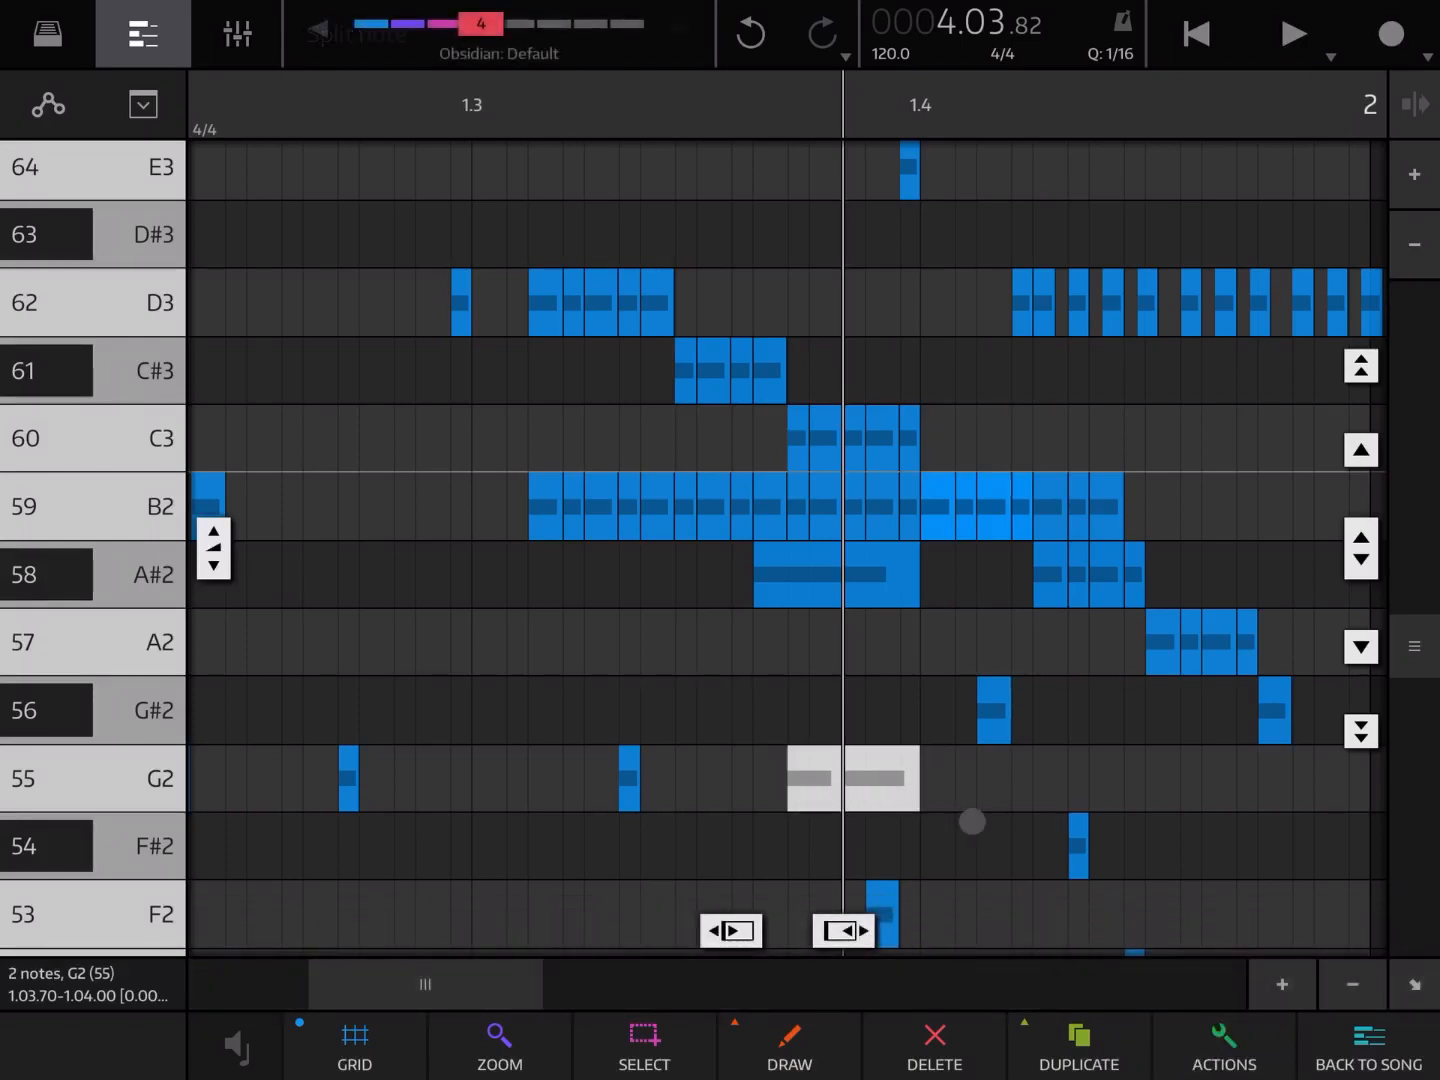
left_click(1224, 1044)
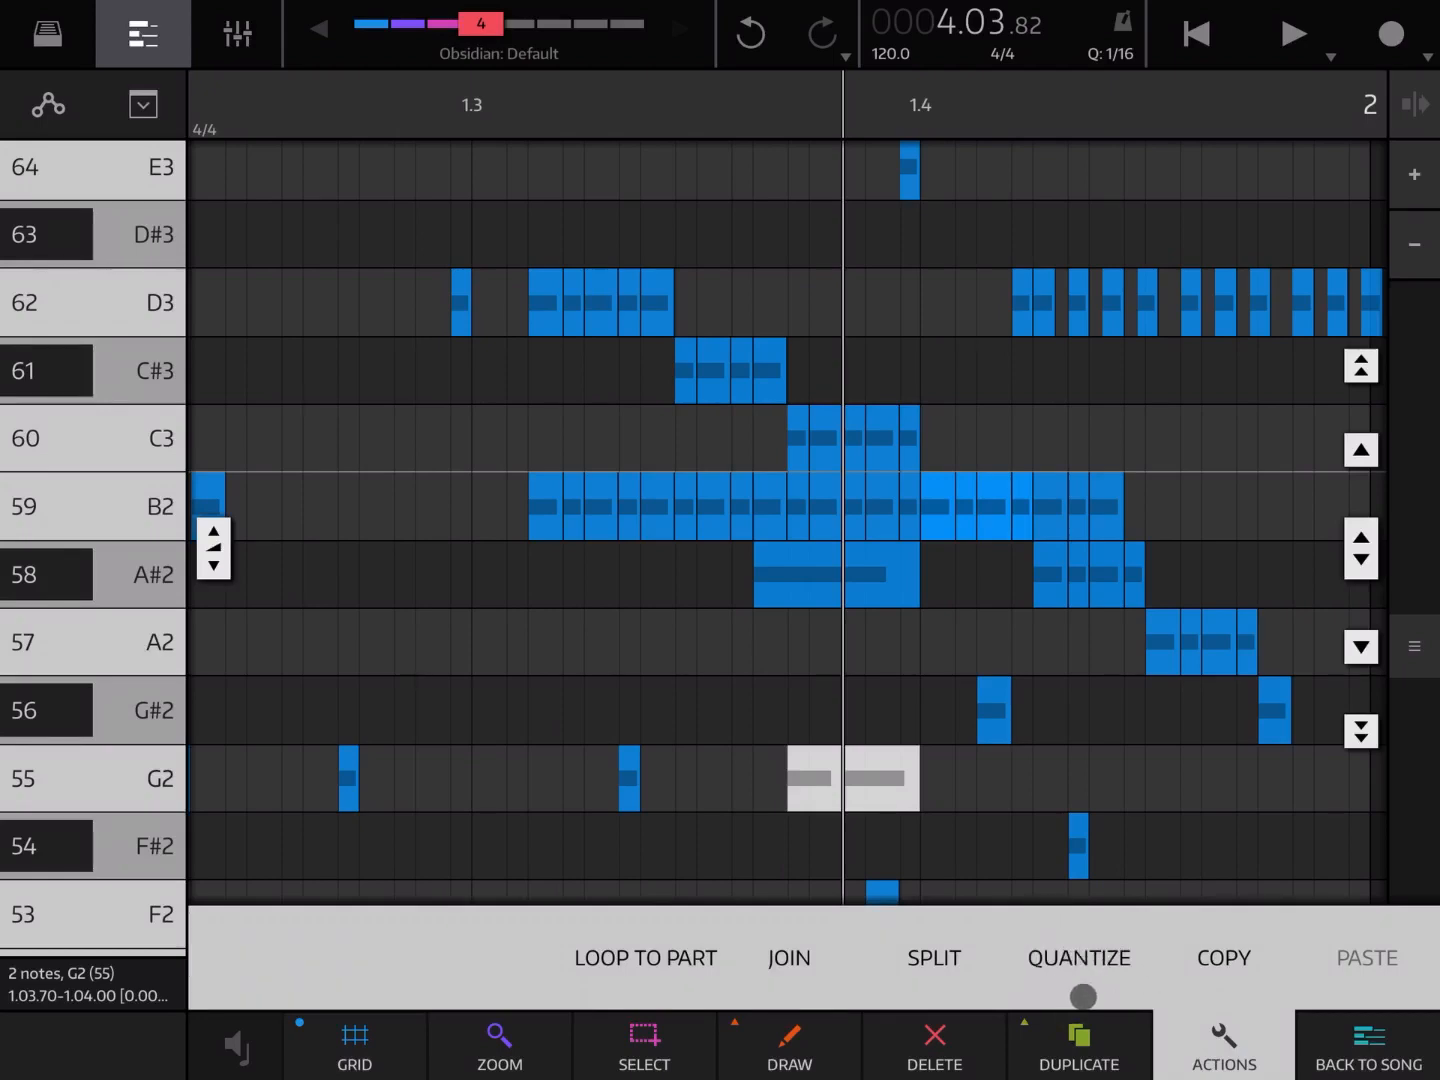
left_click(1080, 956)
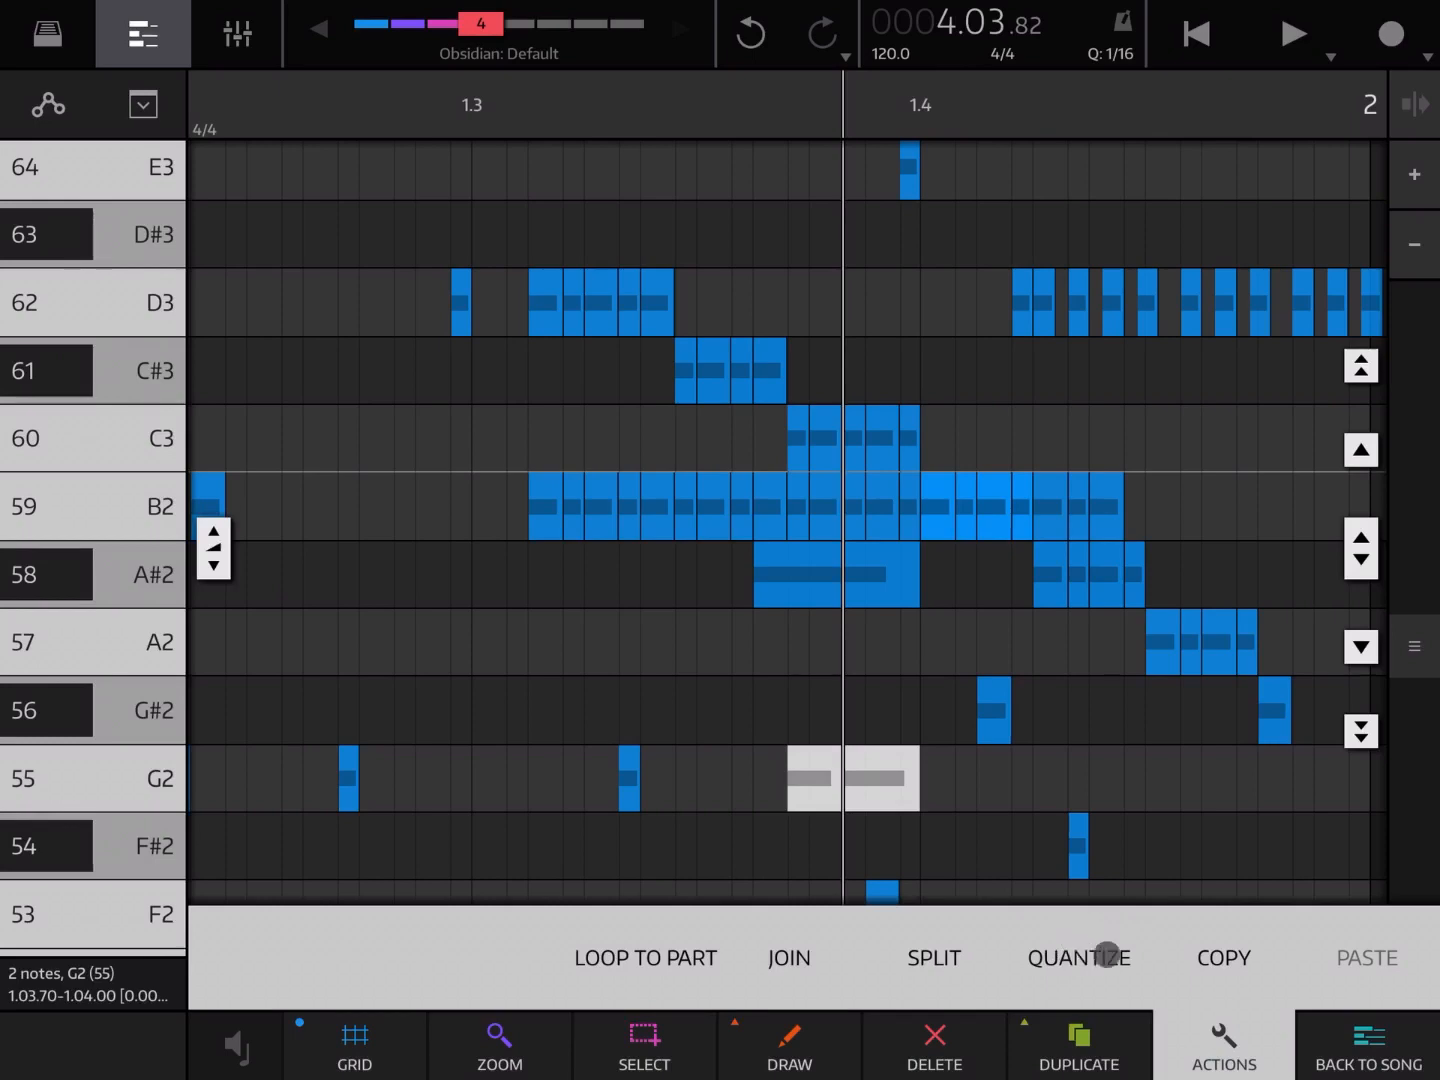
left_click(1222, 956)
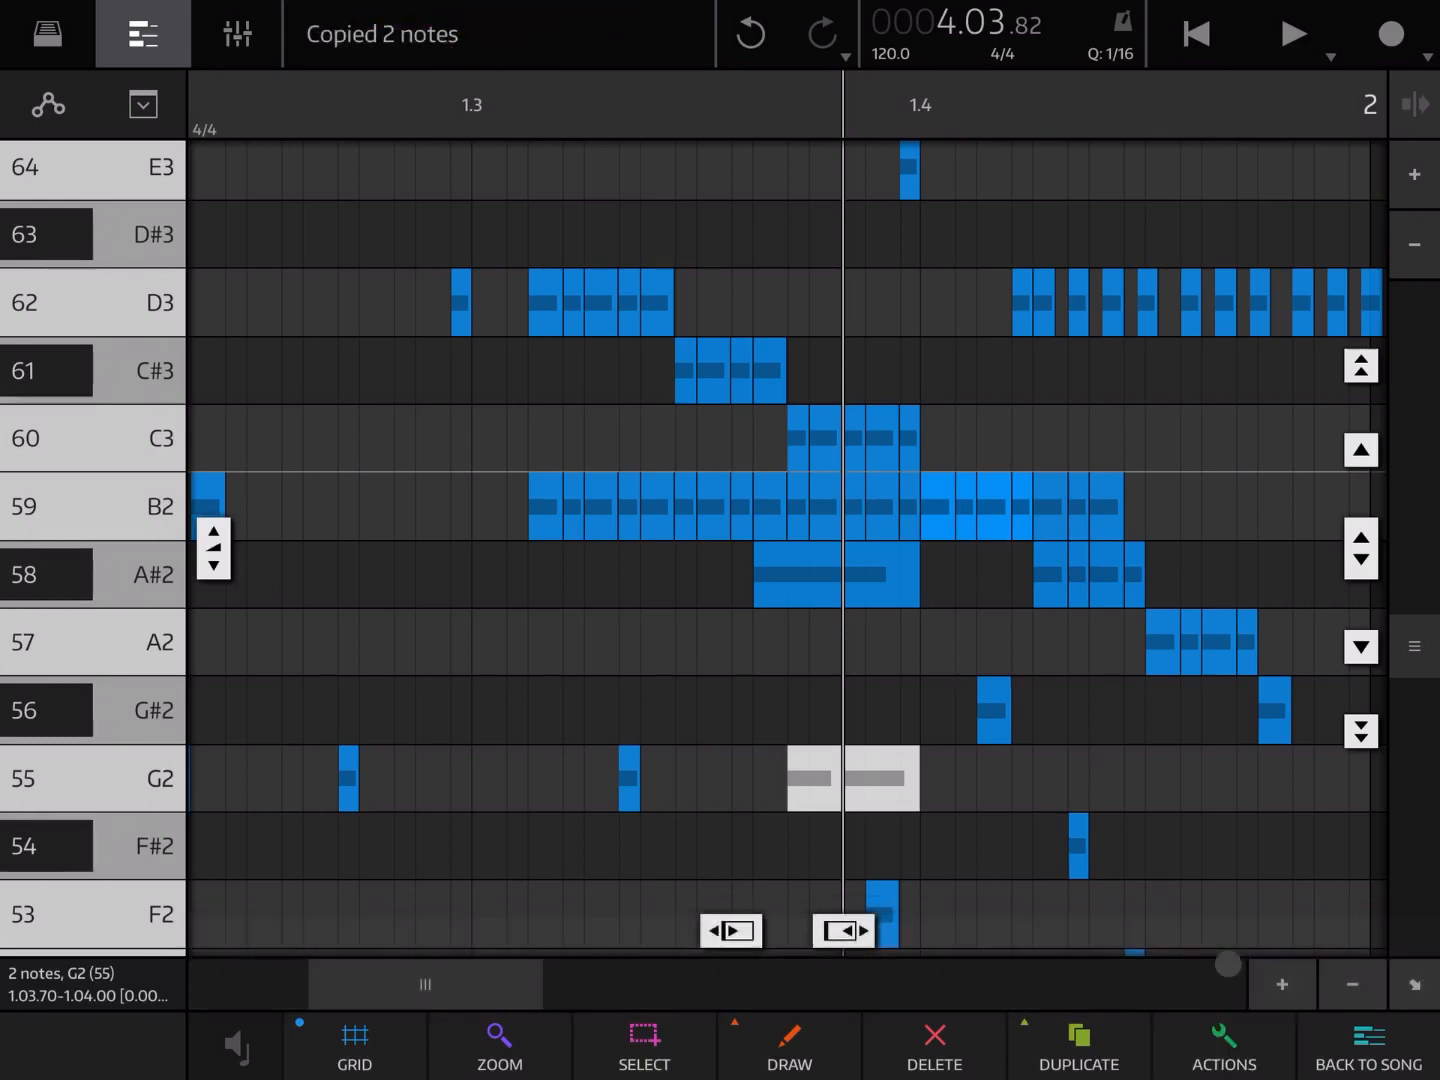
left_click(1368, 960)
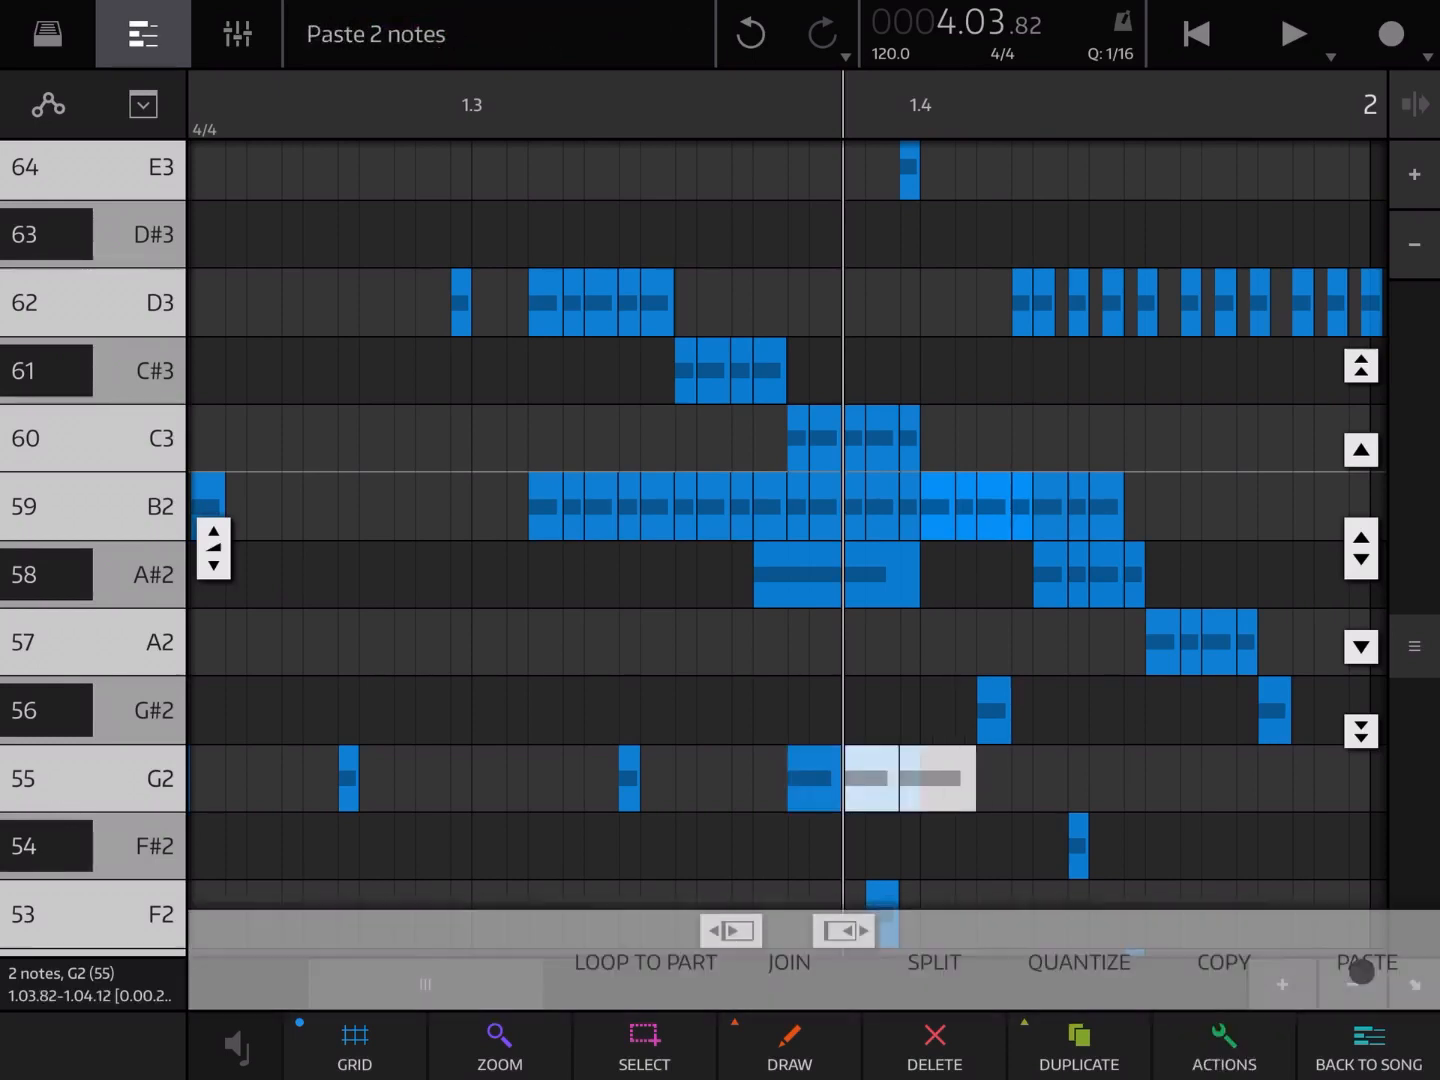